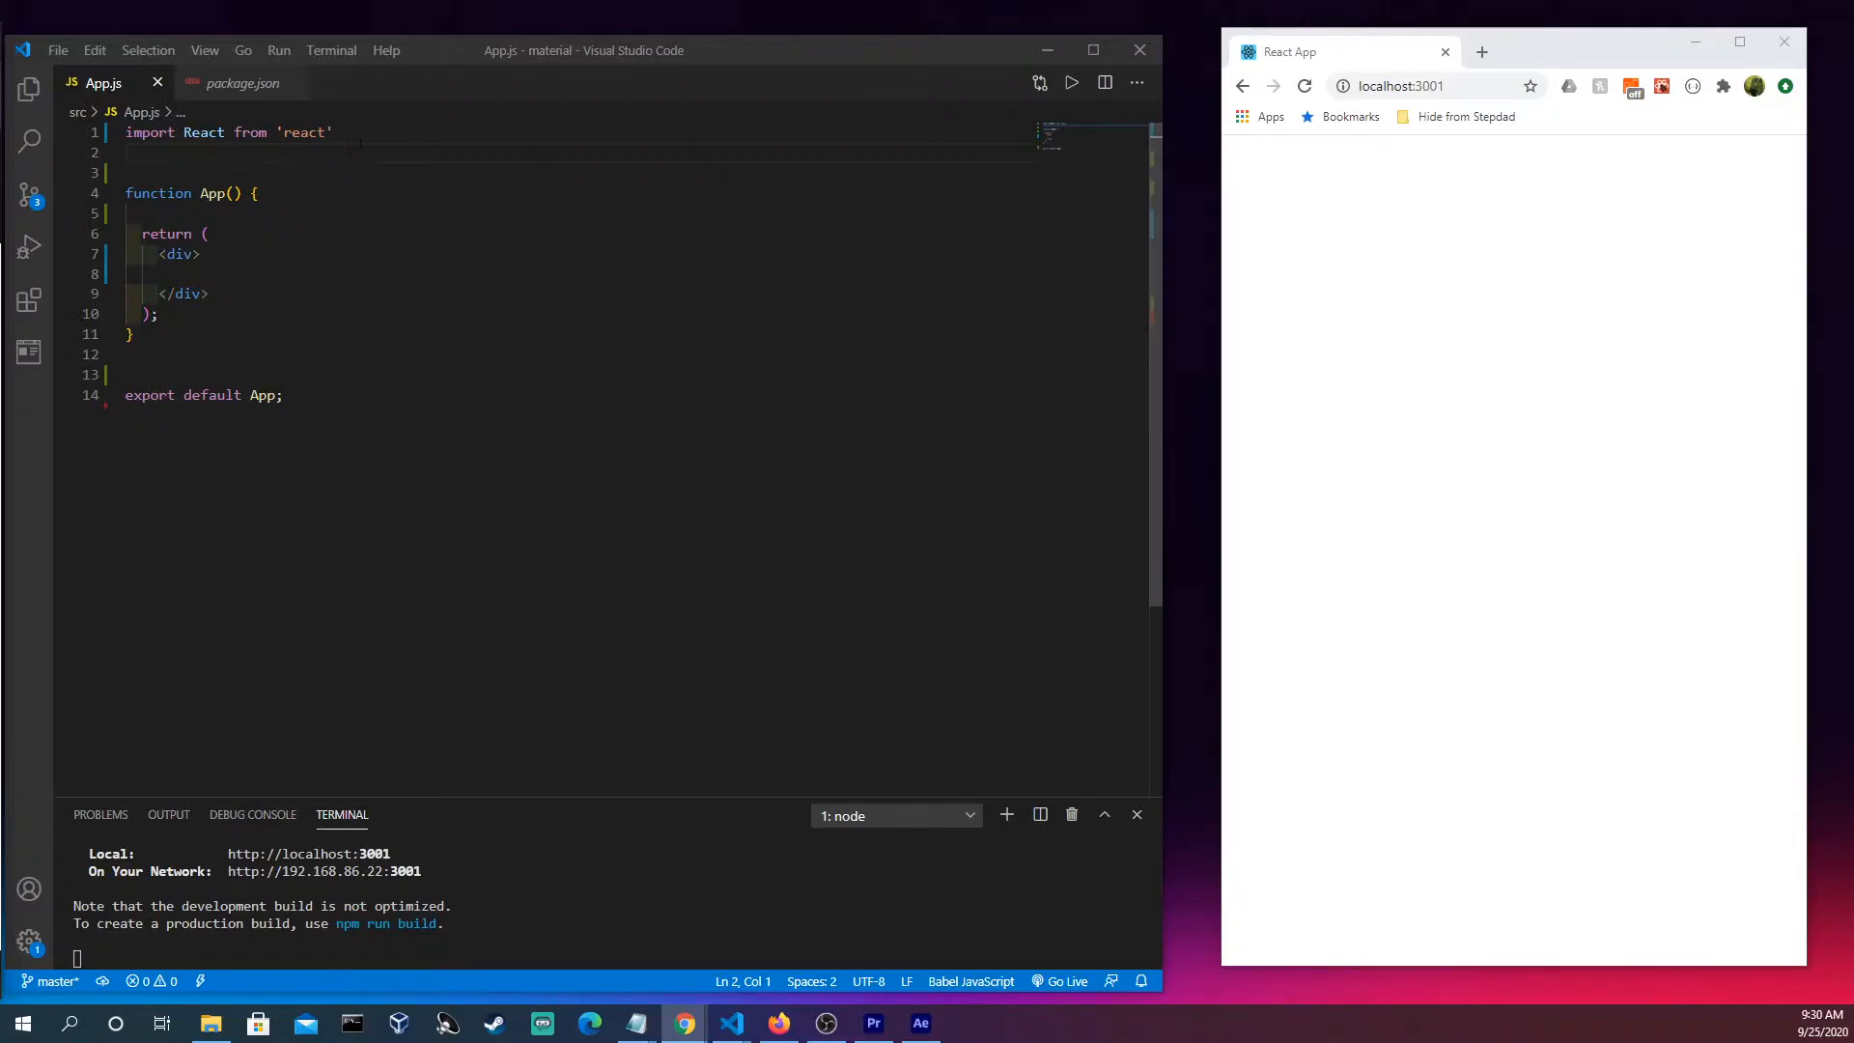
type("import List from '@material-ui/core/List';")
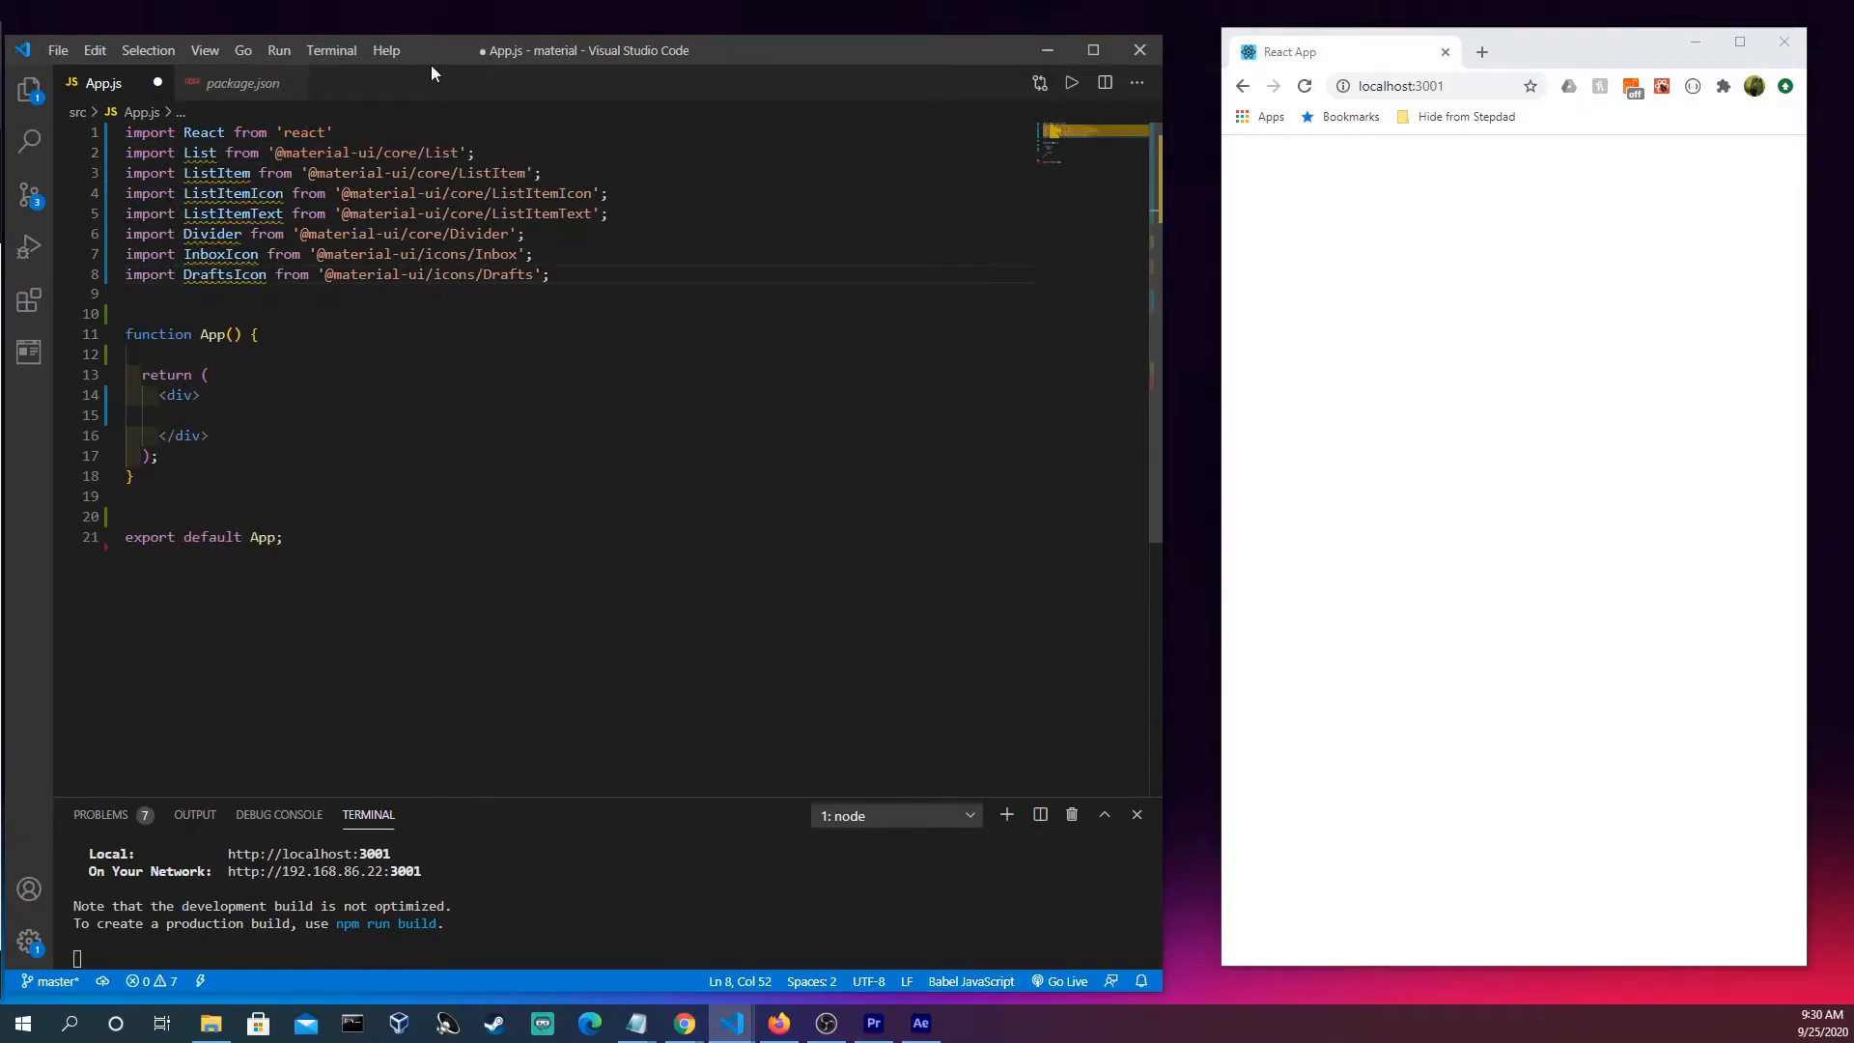
key("Backspace")
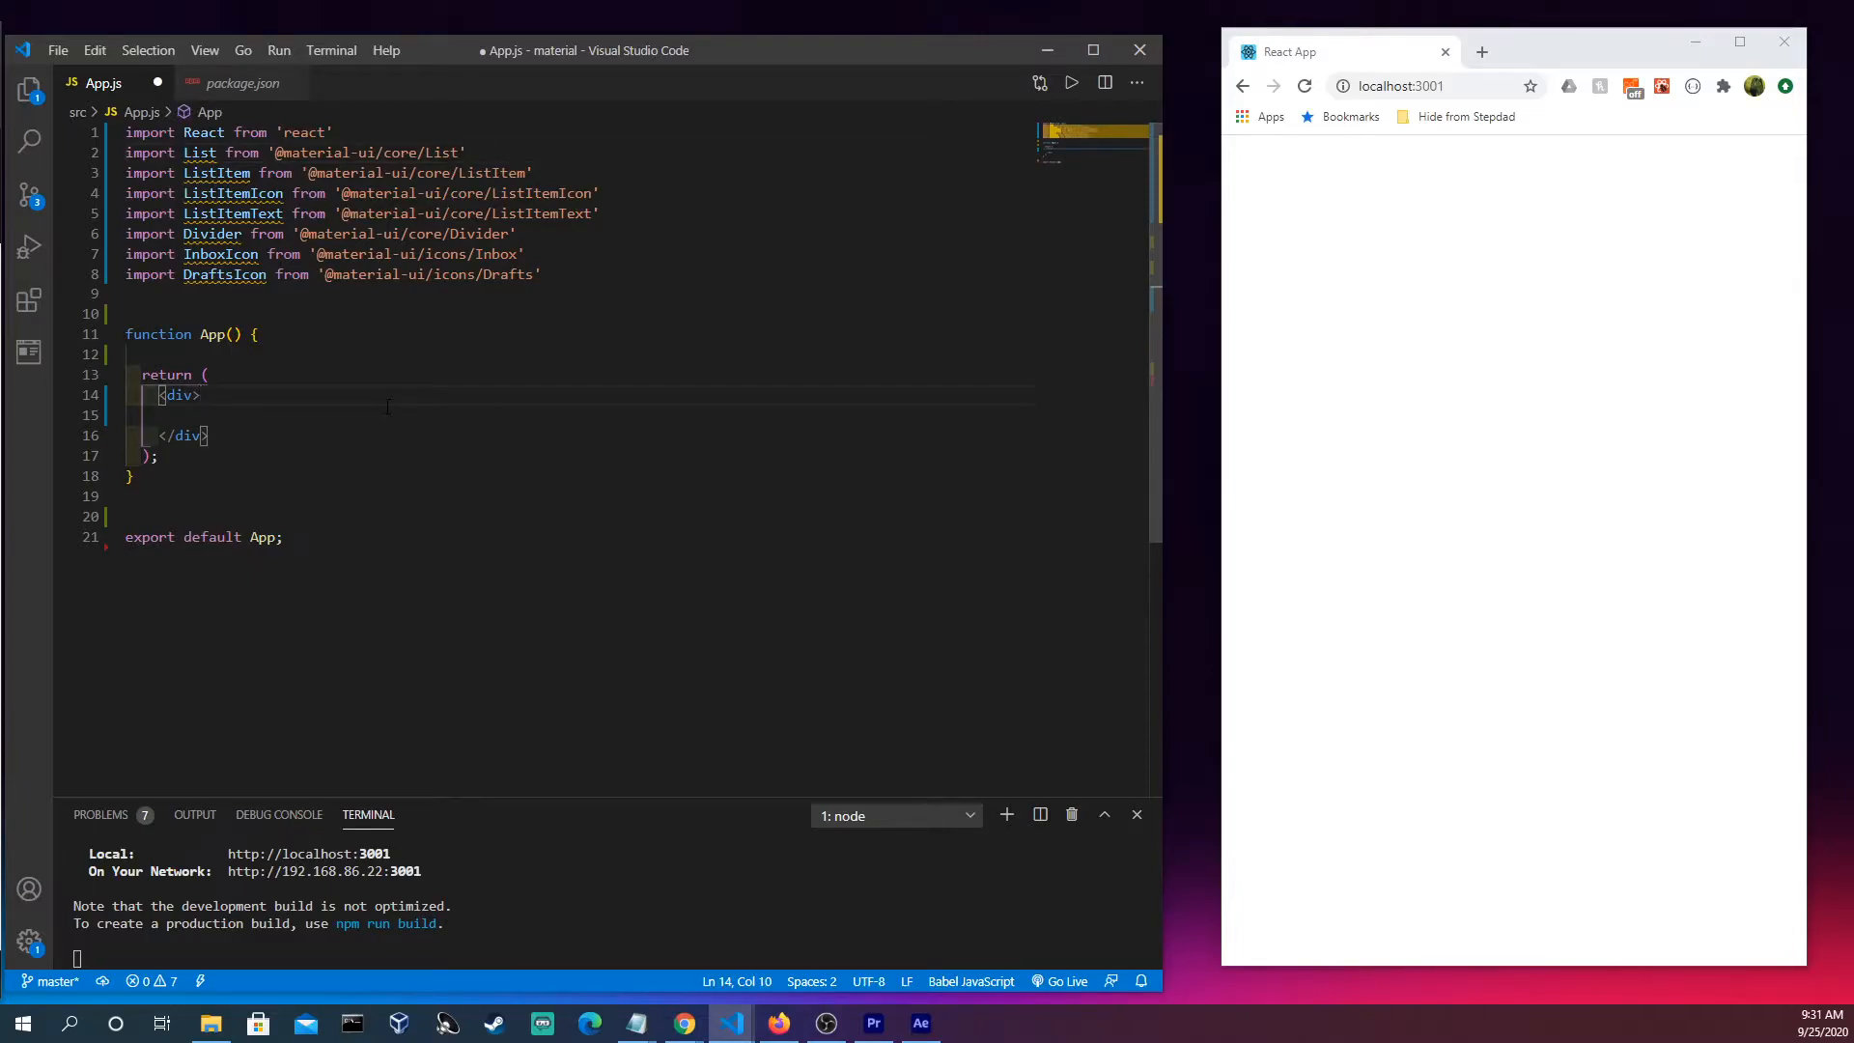
Place a <List> in the div holding a <ListItem button> with <InboxIcon />, saving App.js.
type("<List>")
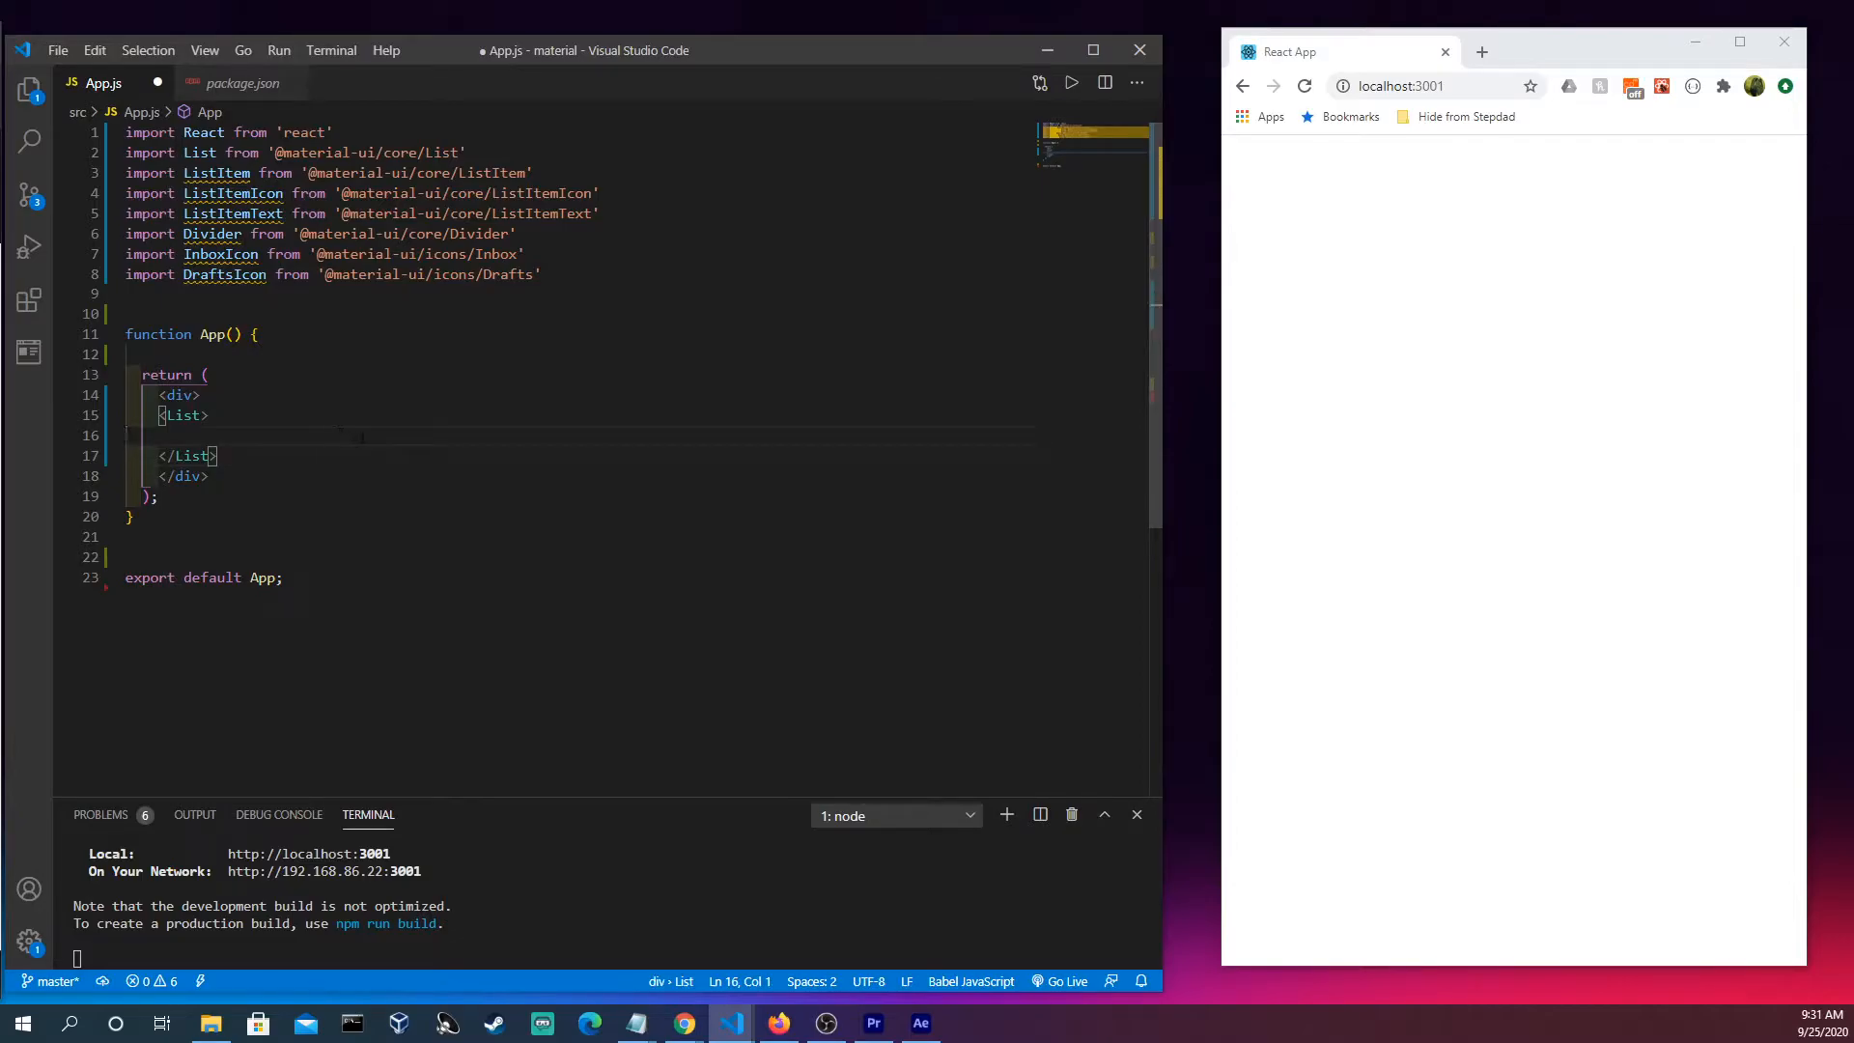
key("ctrl+s")
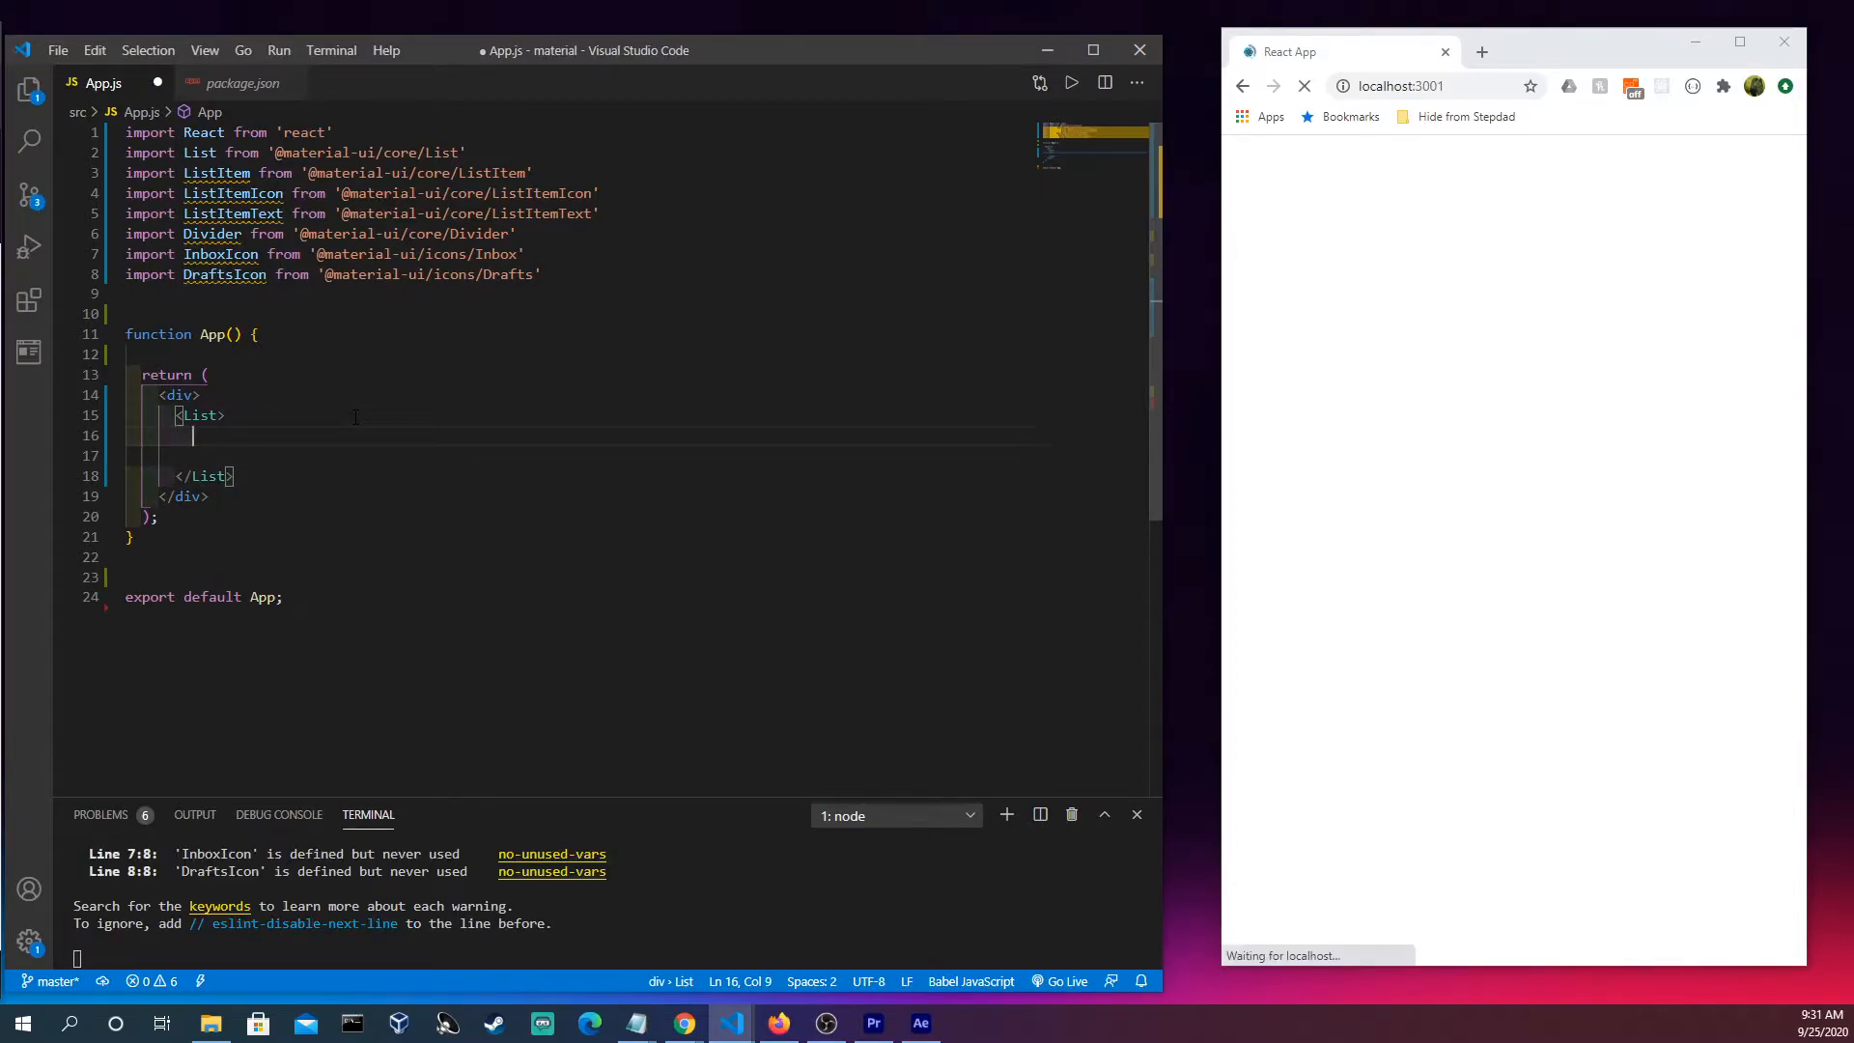
type("<ListItem b")
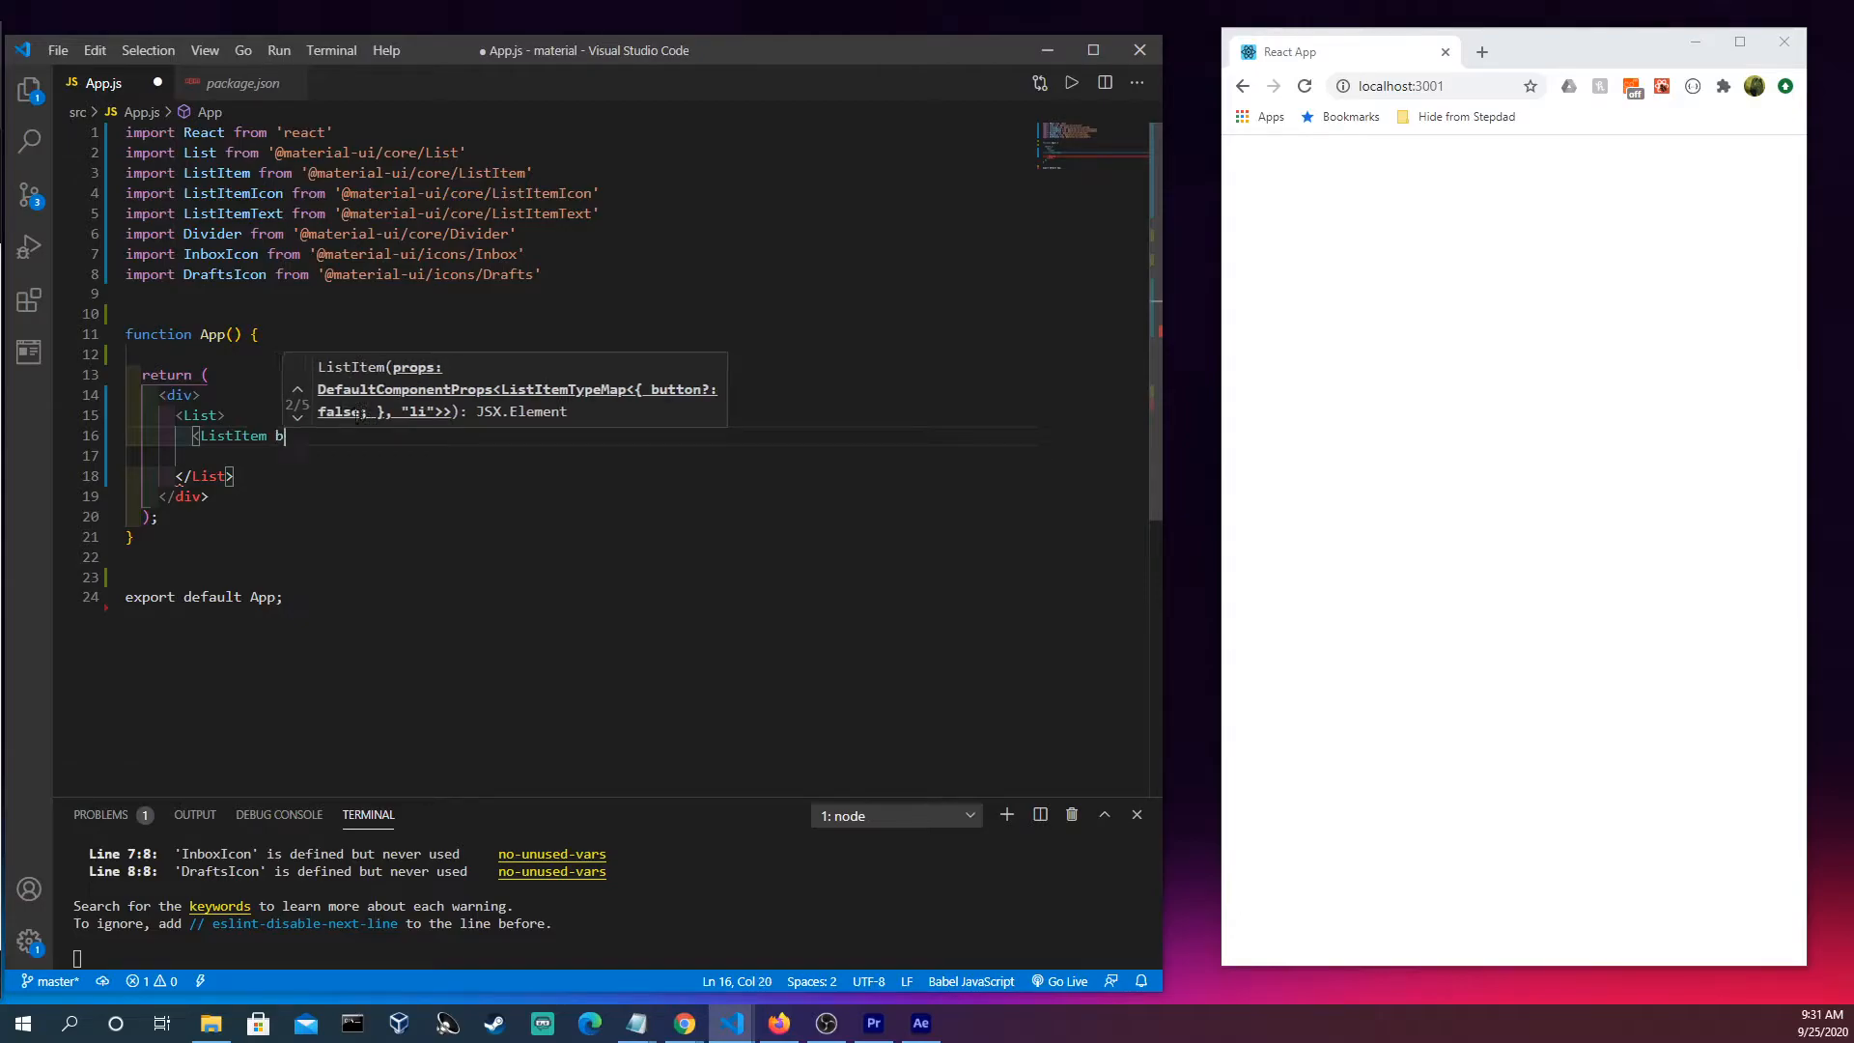
type("utton")
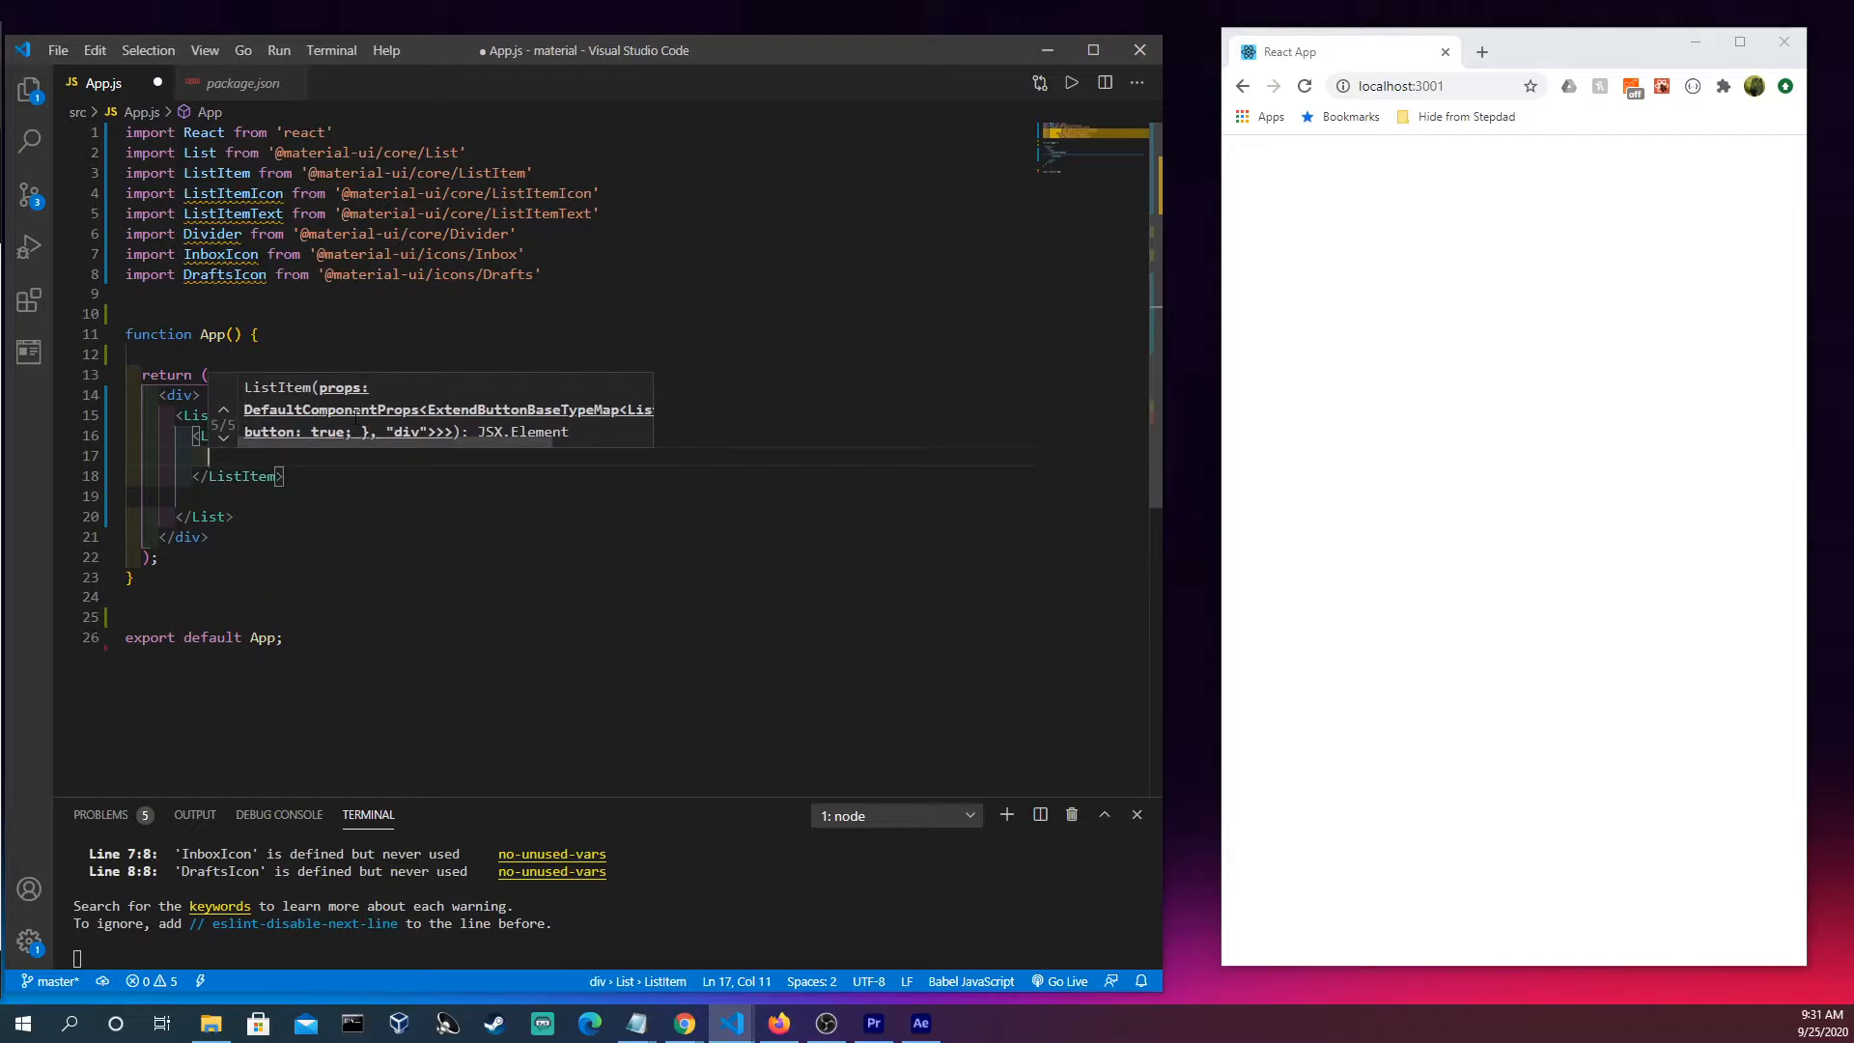
type("InboxIcon />")
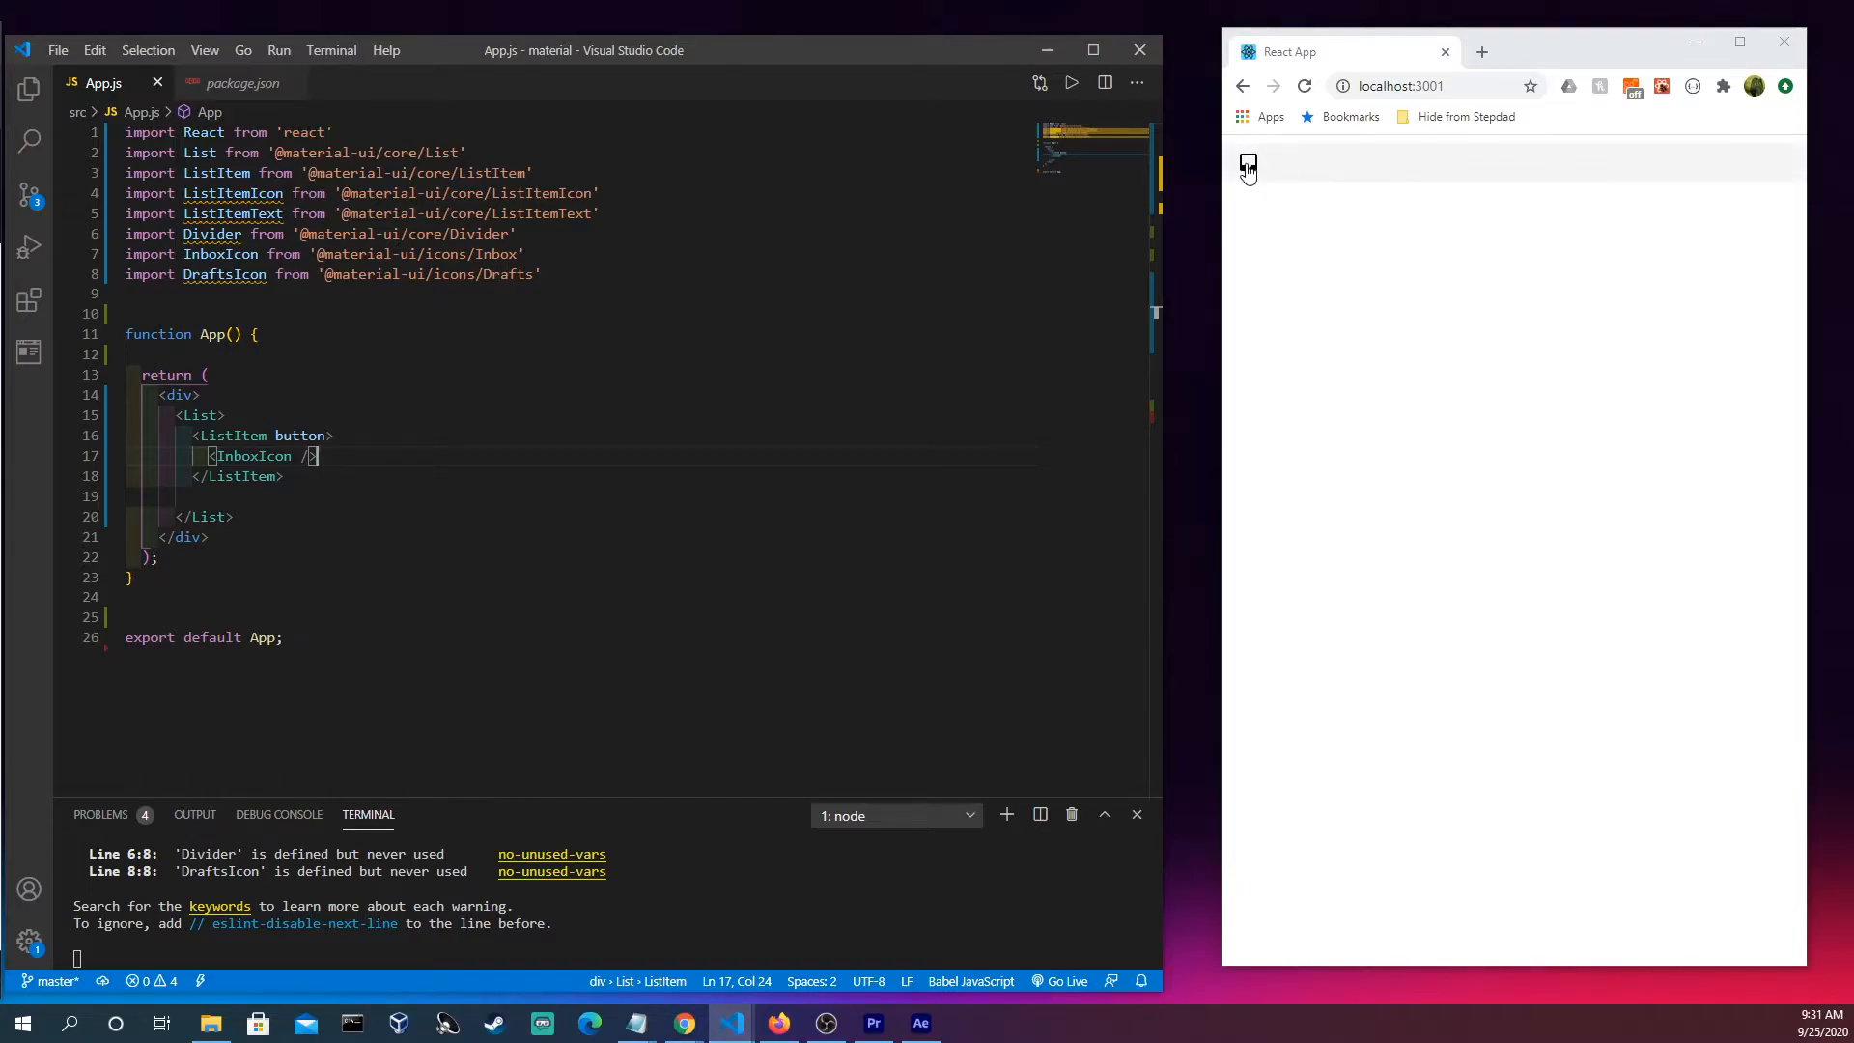
mouse_move(1315, 175)
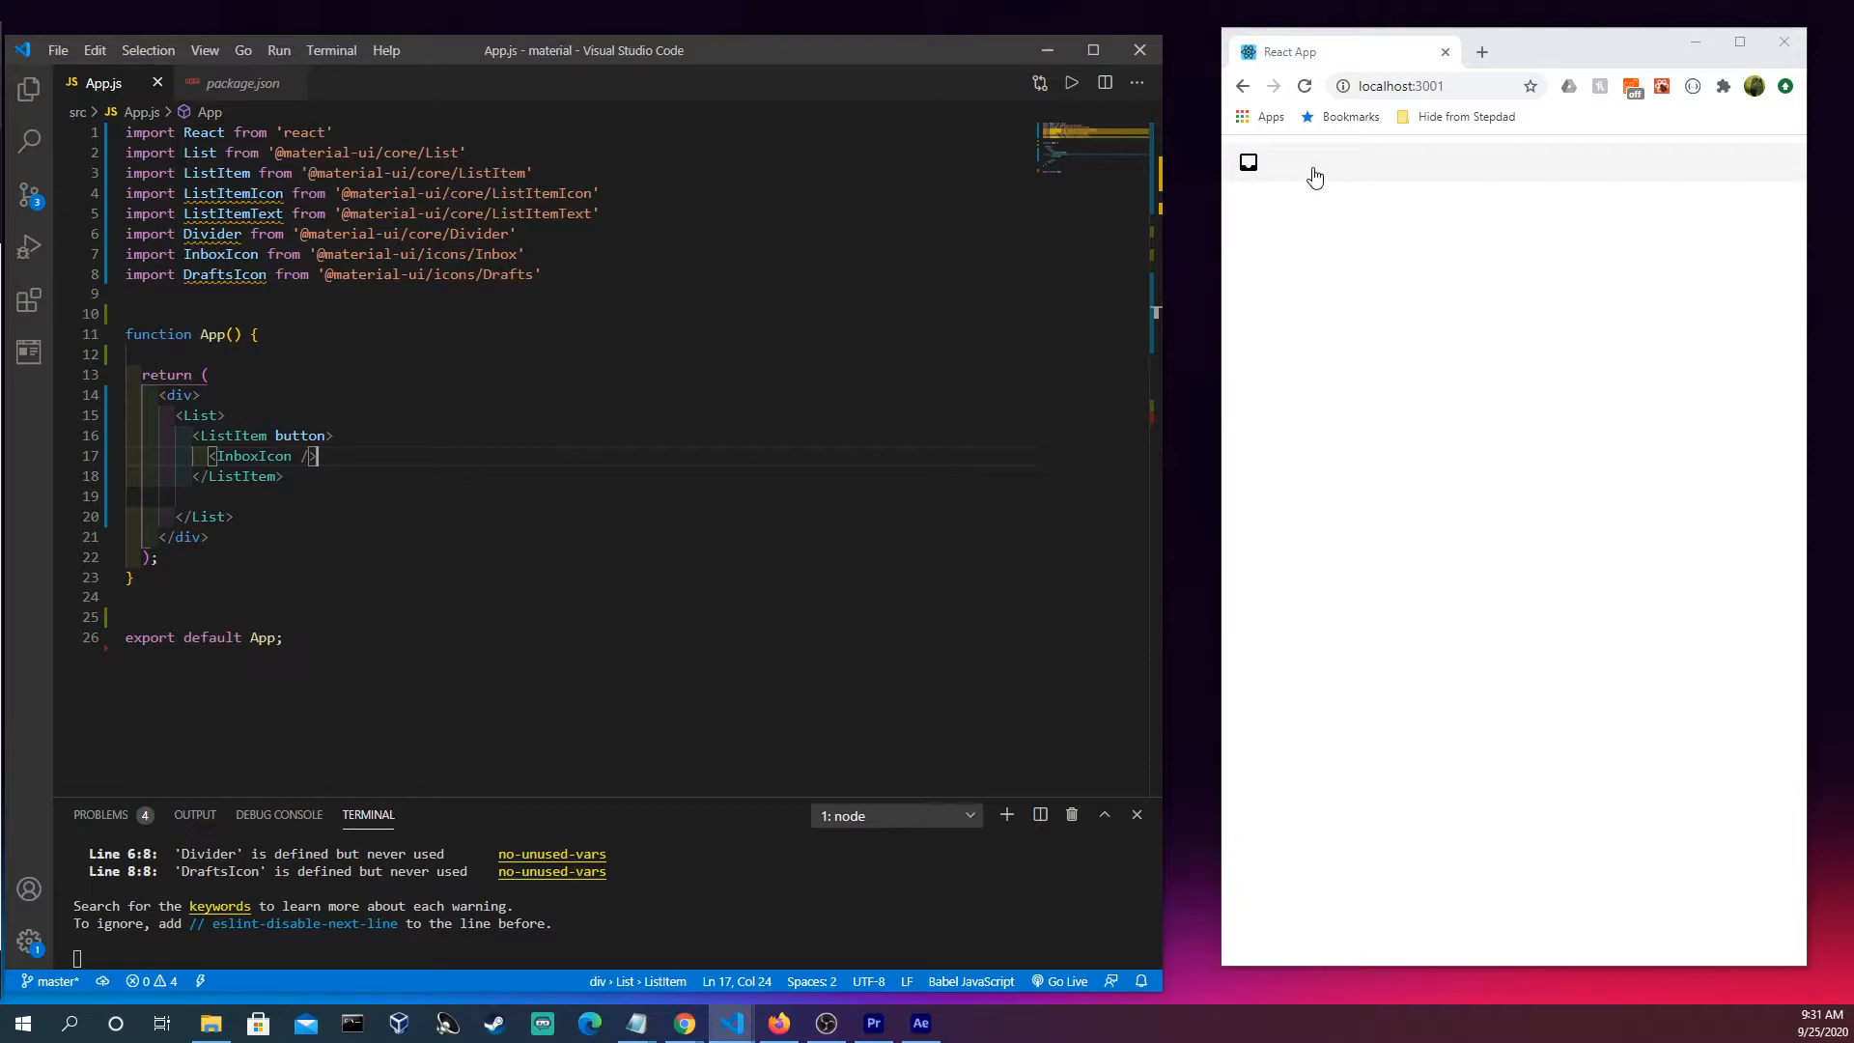
mouse_move(1715, 164)
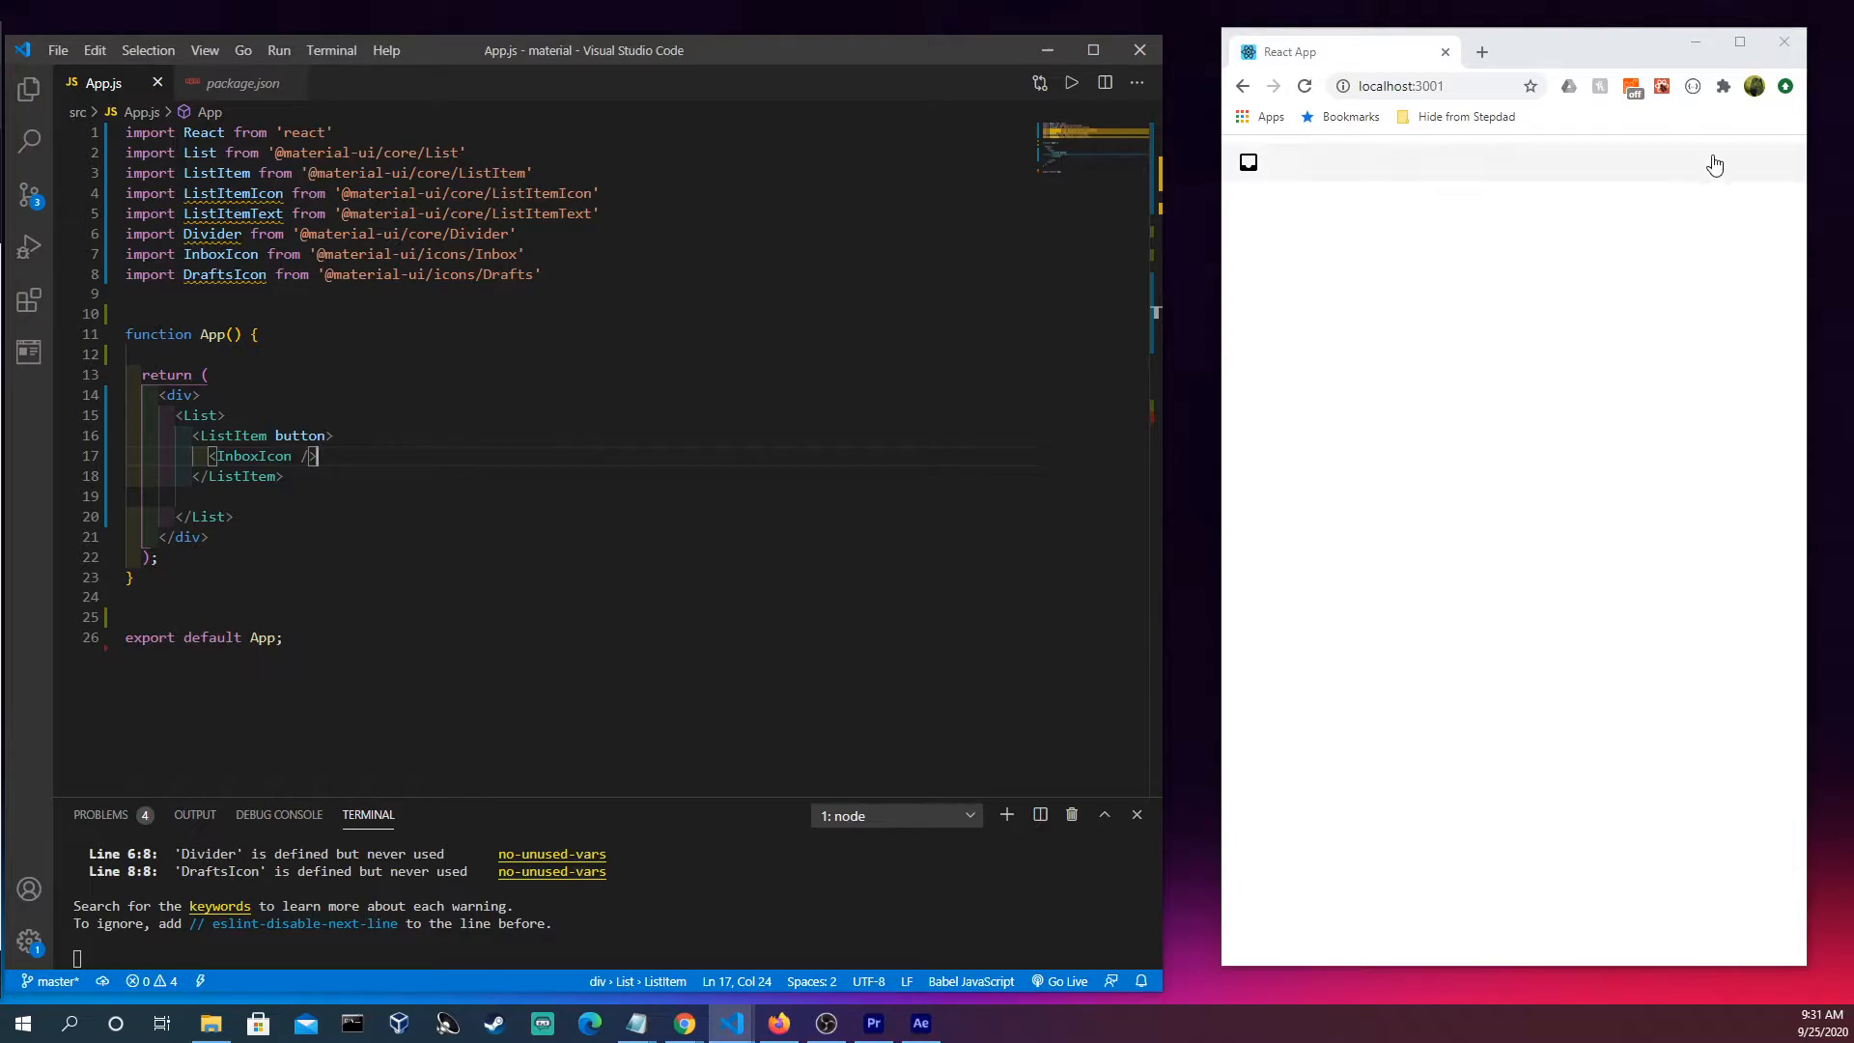
mouse_move(1507, 156)
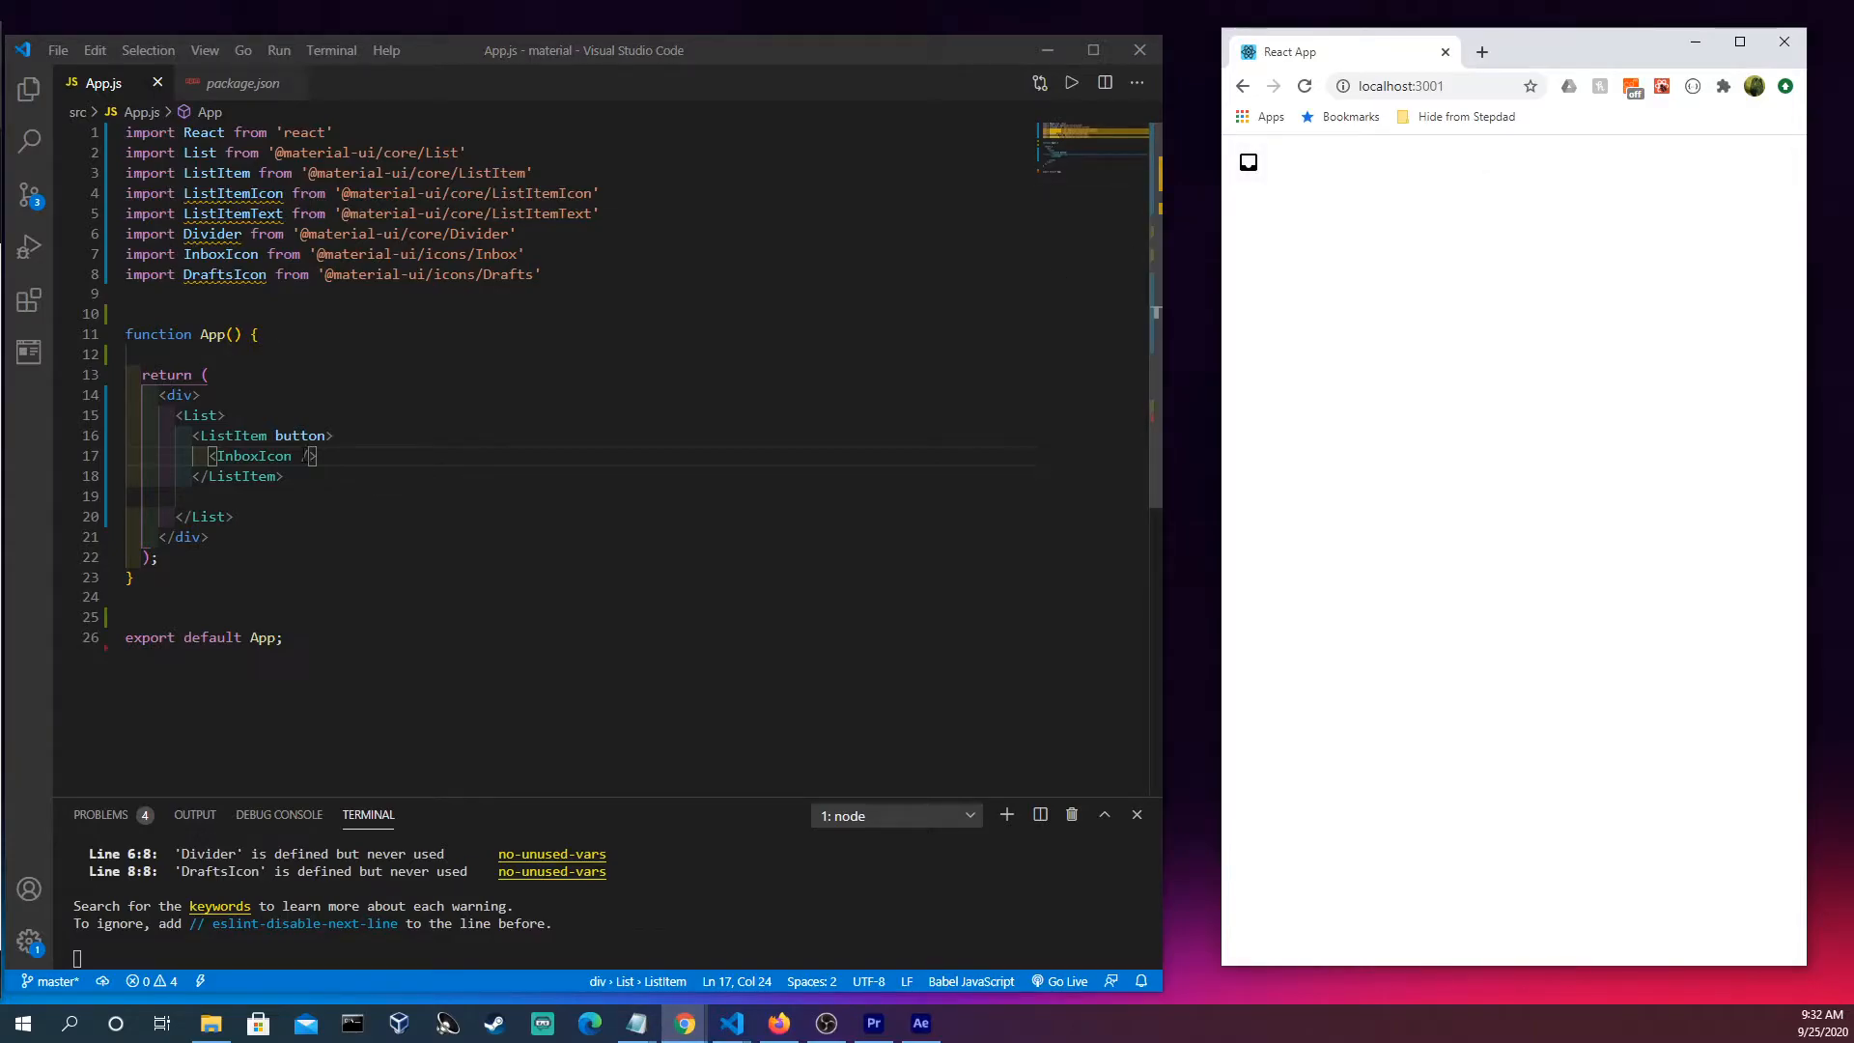
mouse_move(300, 436)
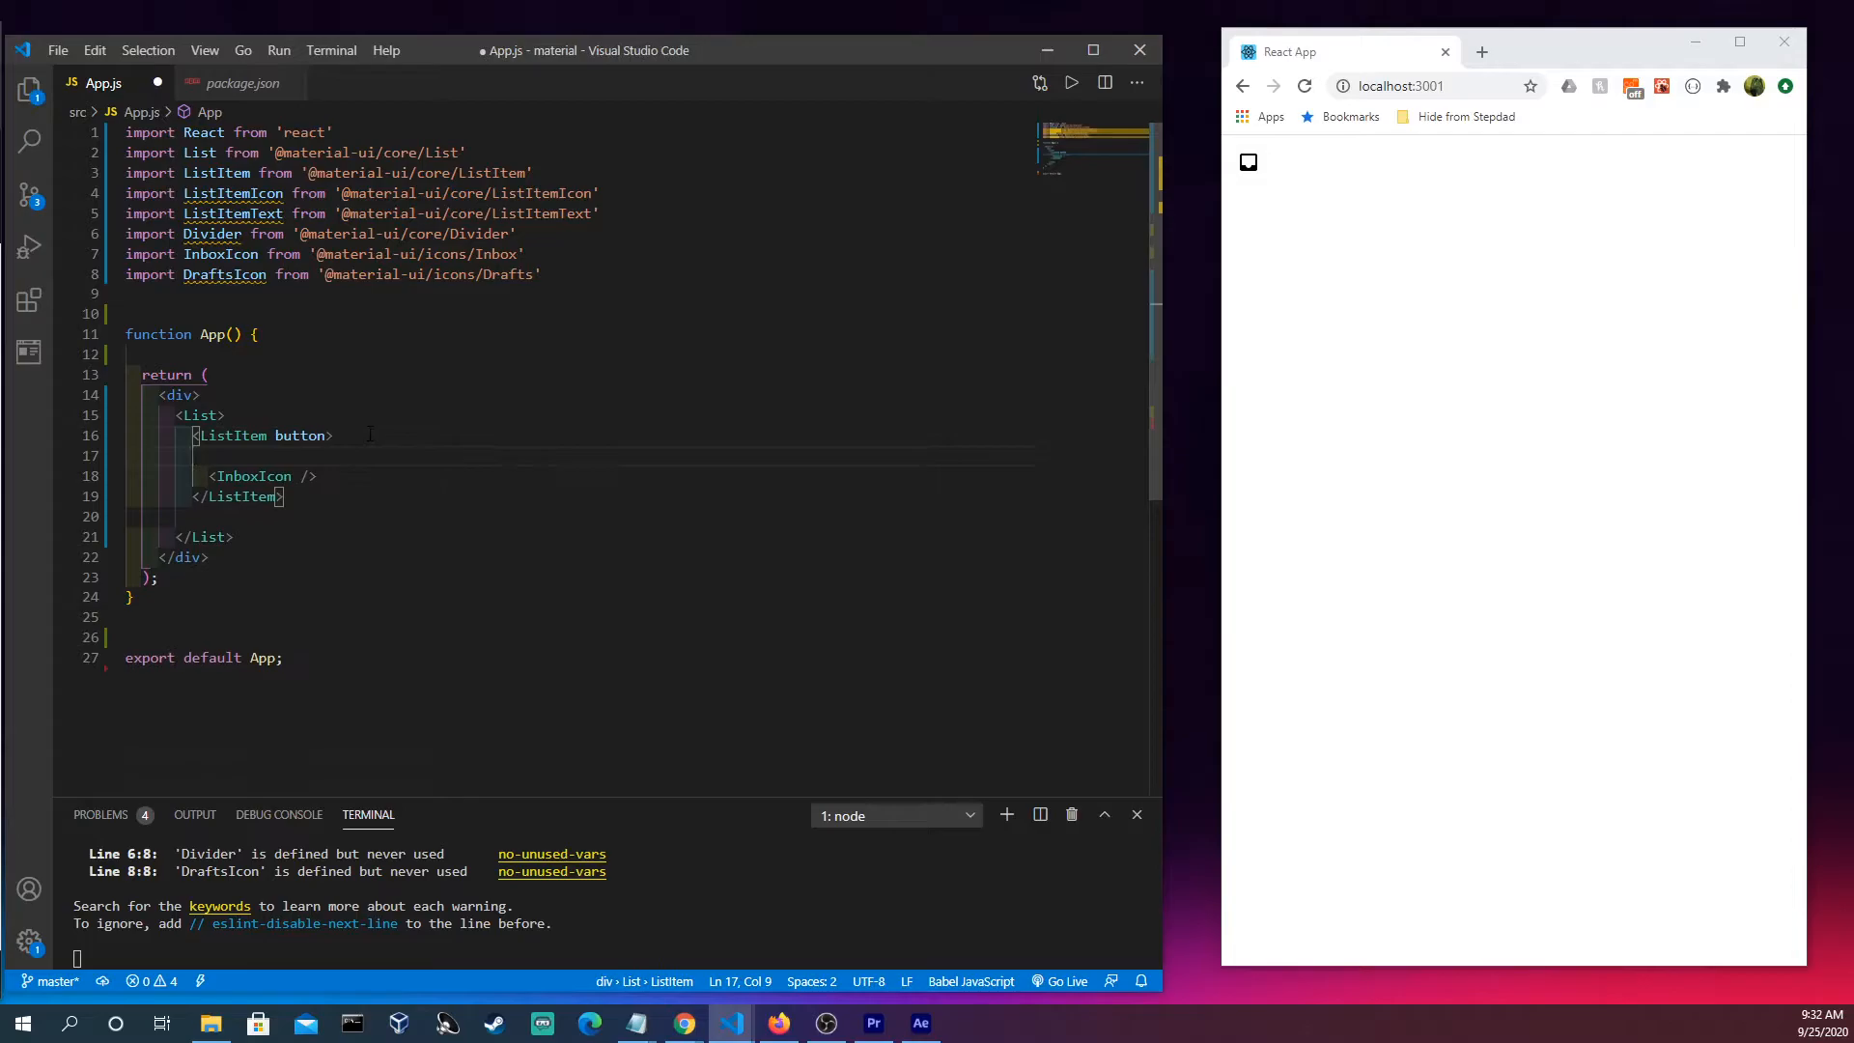
Wrap <InboxIcon /> in <ListItemIcon> tags, replacing the auto-inserted closing tag.
type("<ListItemIcon></ListItemIcon>")
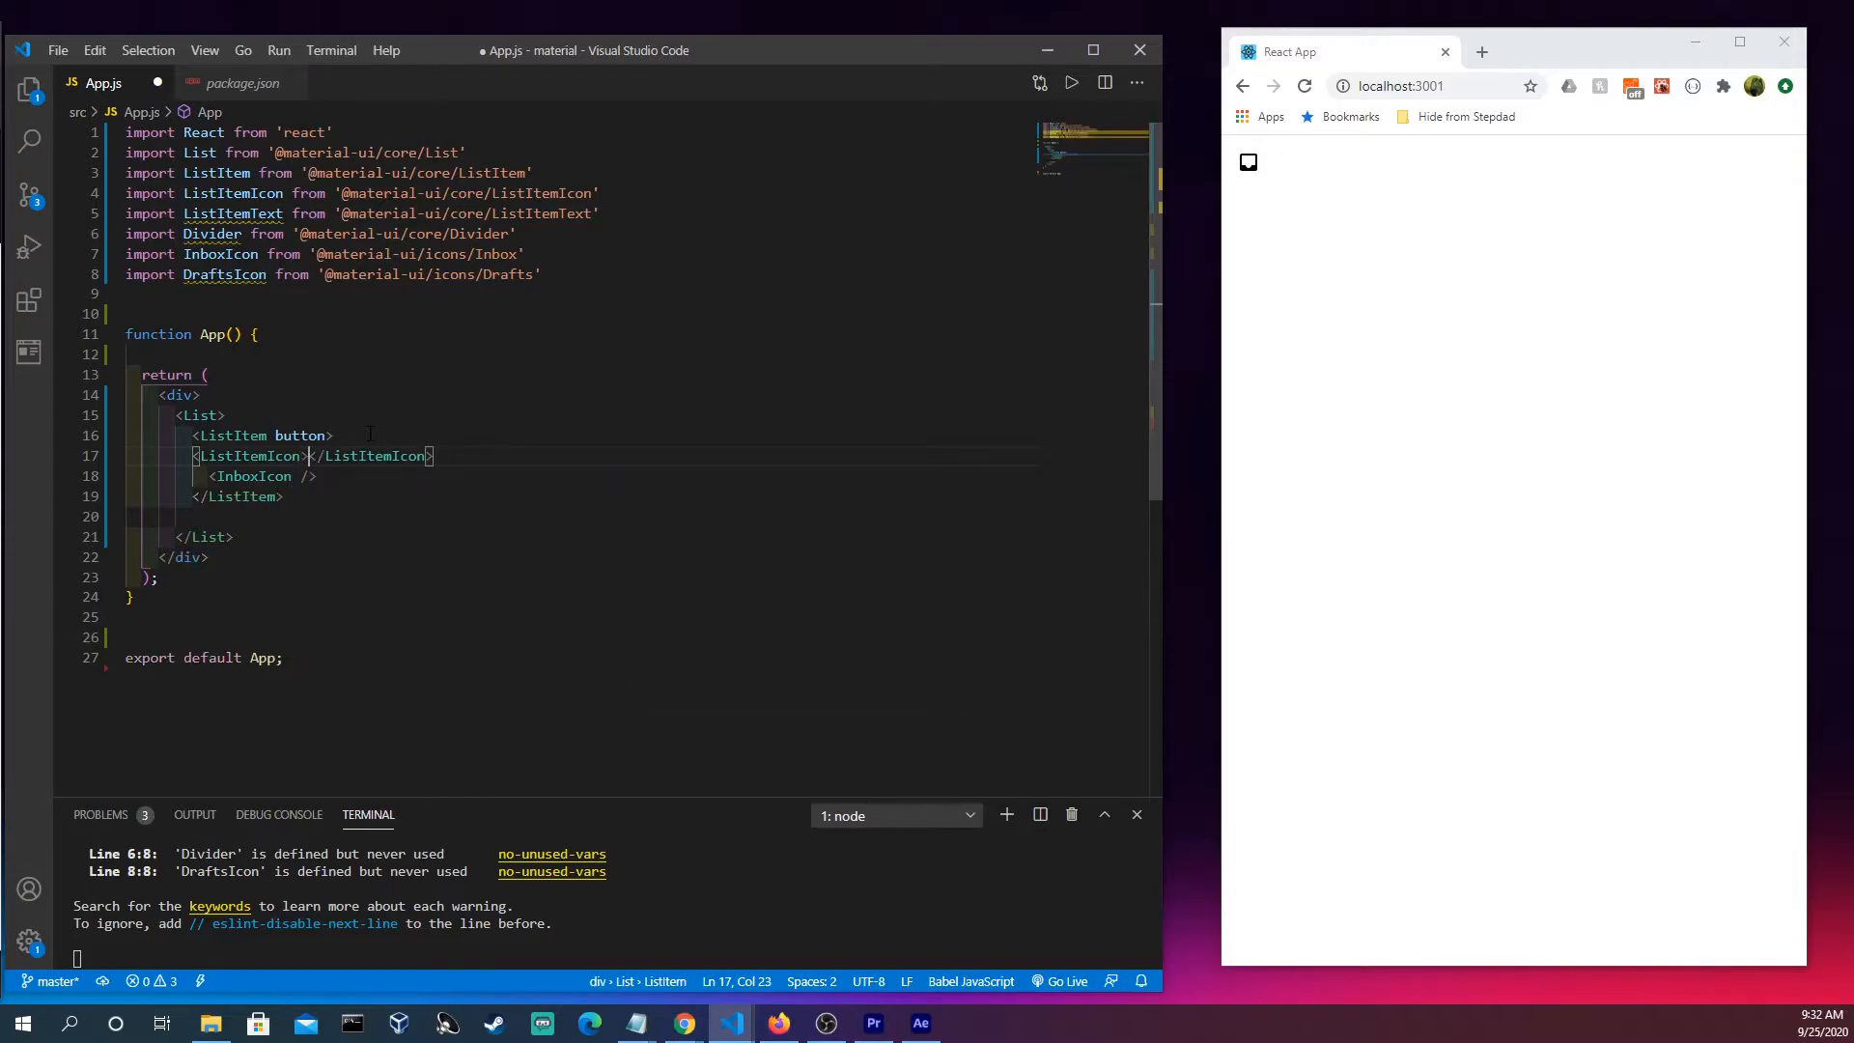
double_click(376, 457)
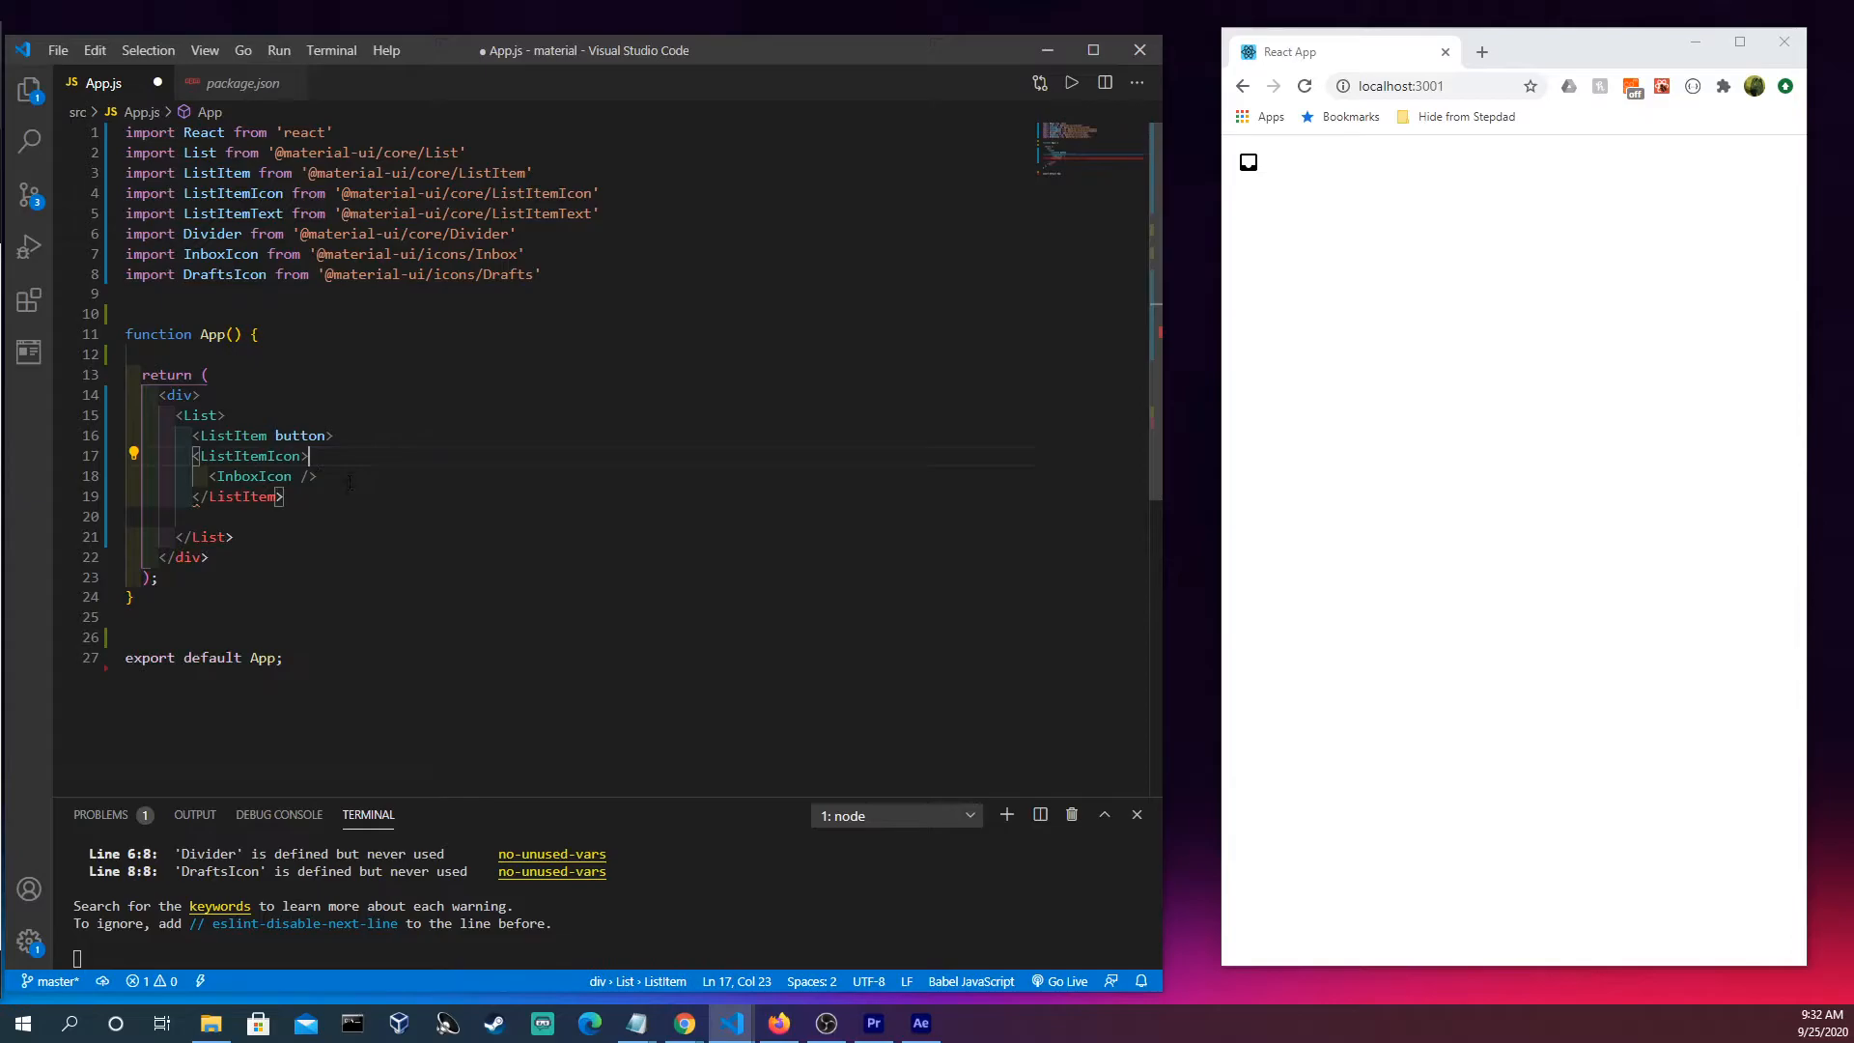
type("</ListItemIcon>")
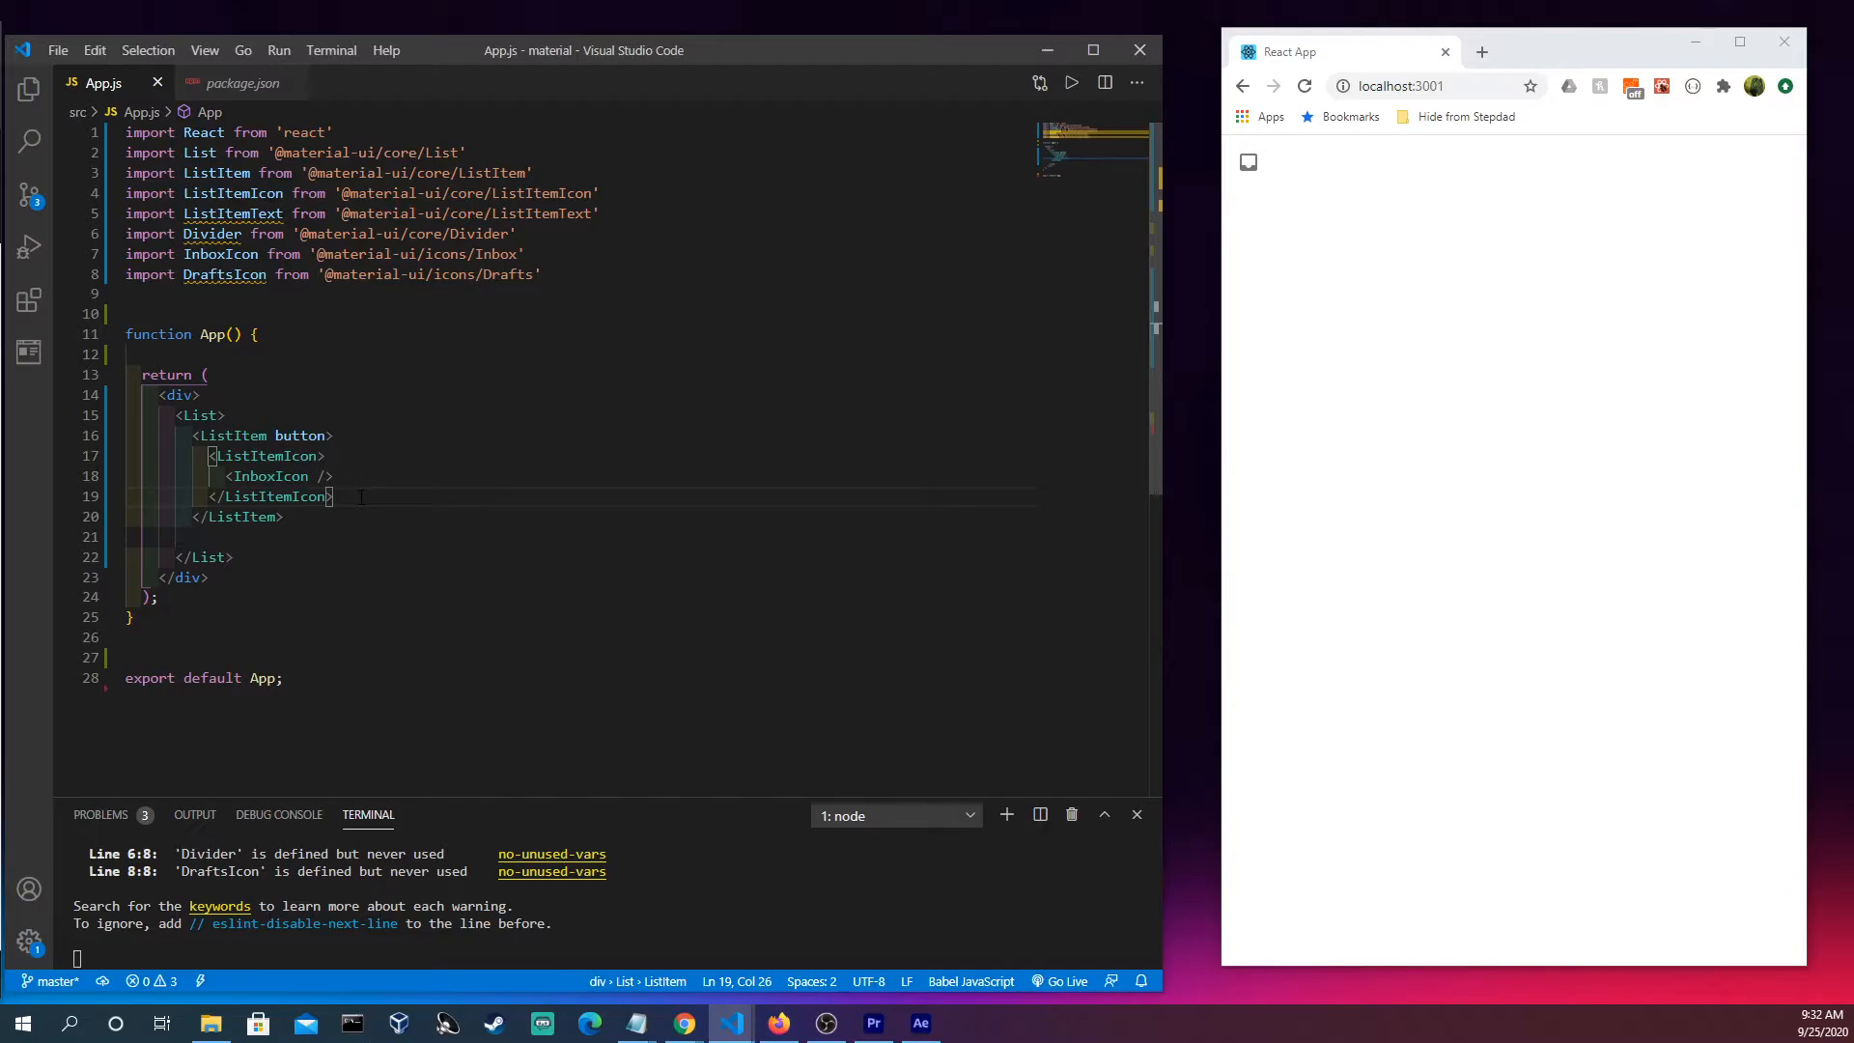
Add <ListItemText primary="Inbox" /> below the ListItemIcon.
type("<List")
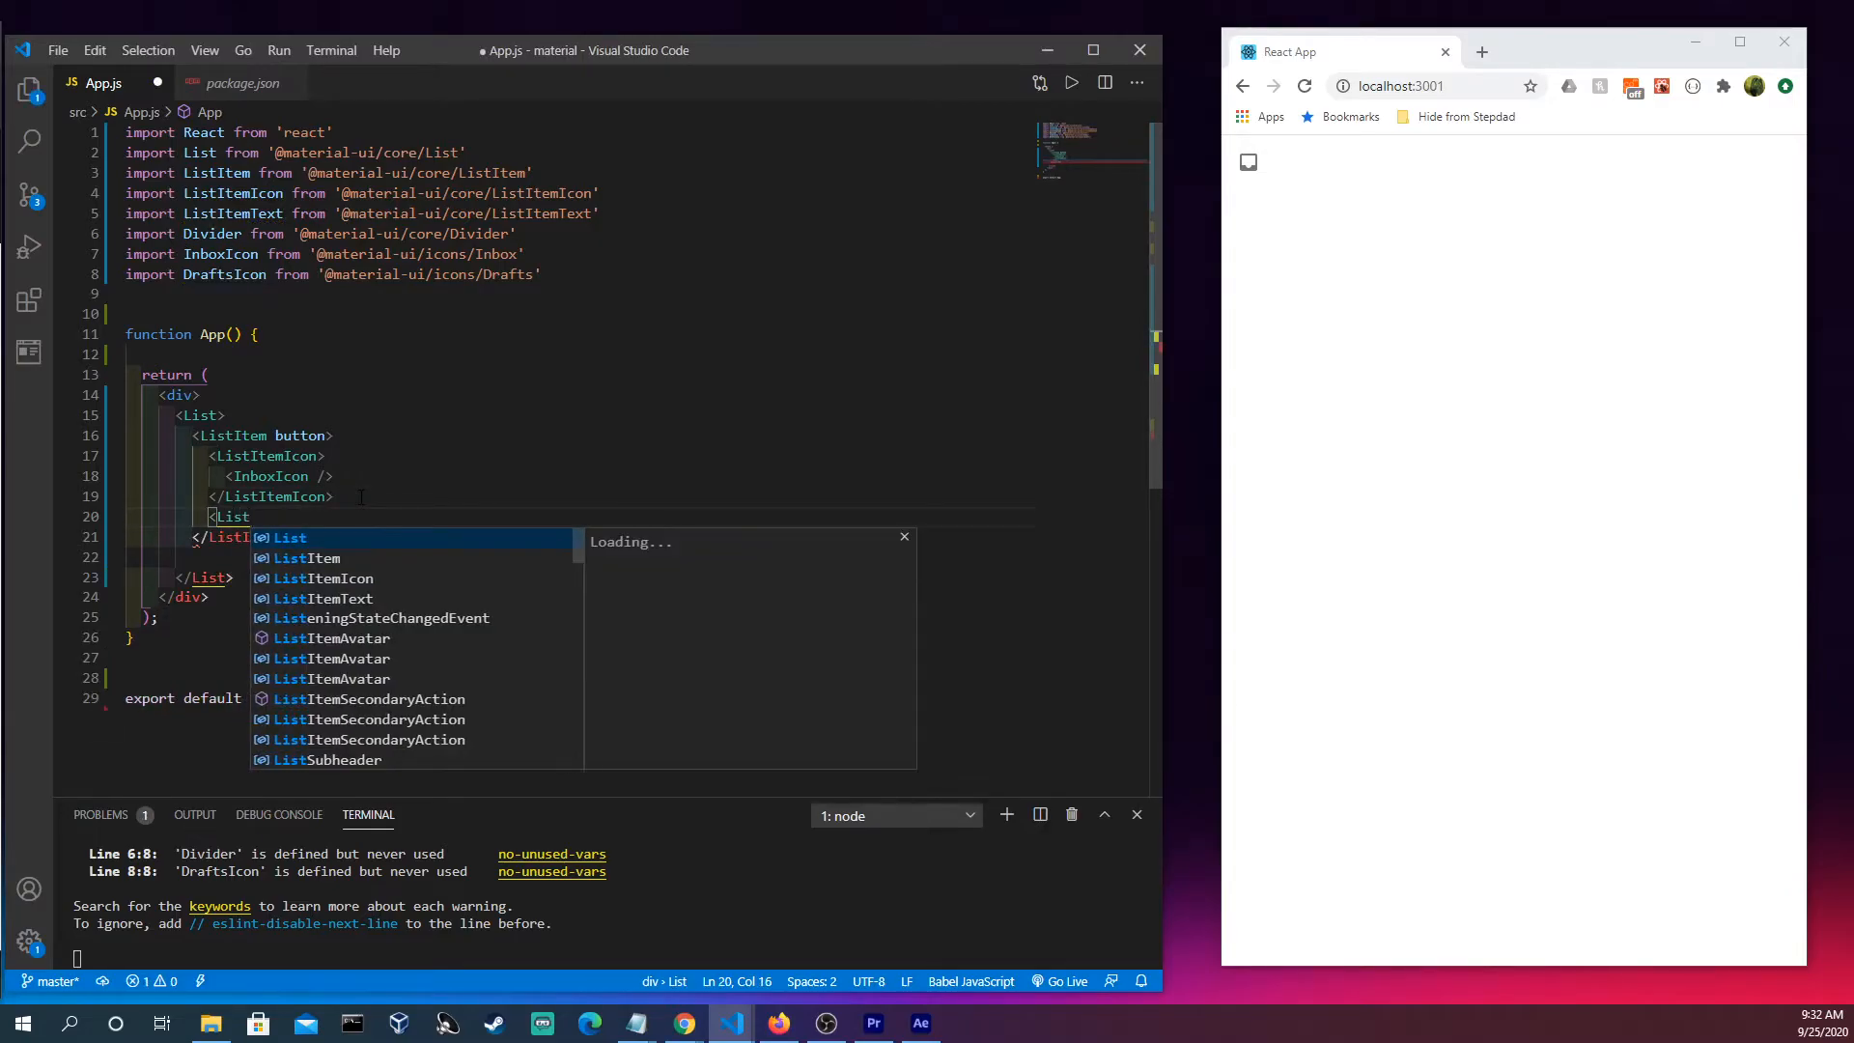
type("ItemText primary=")
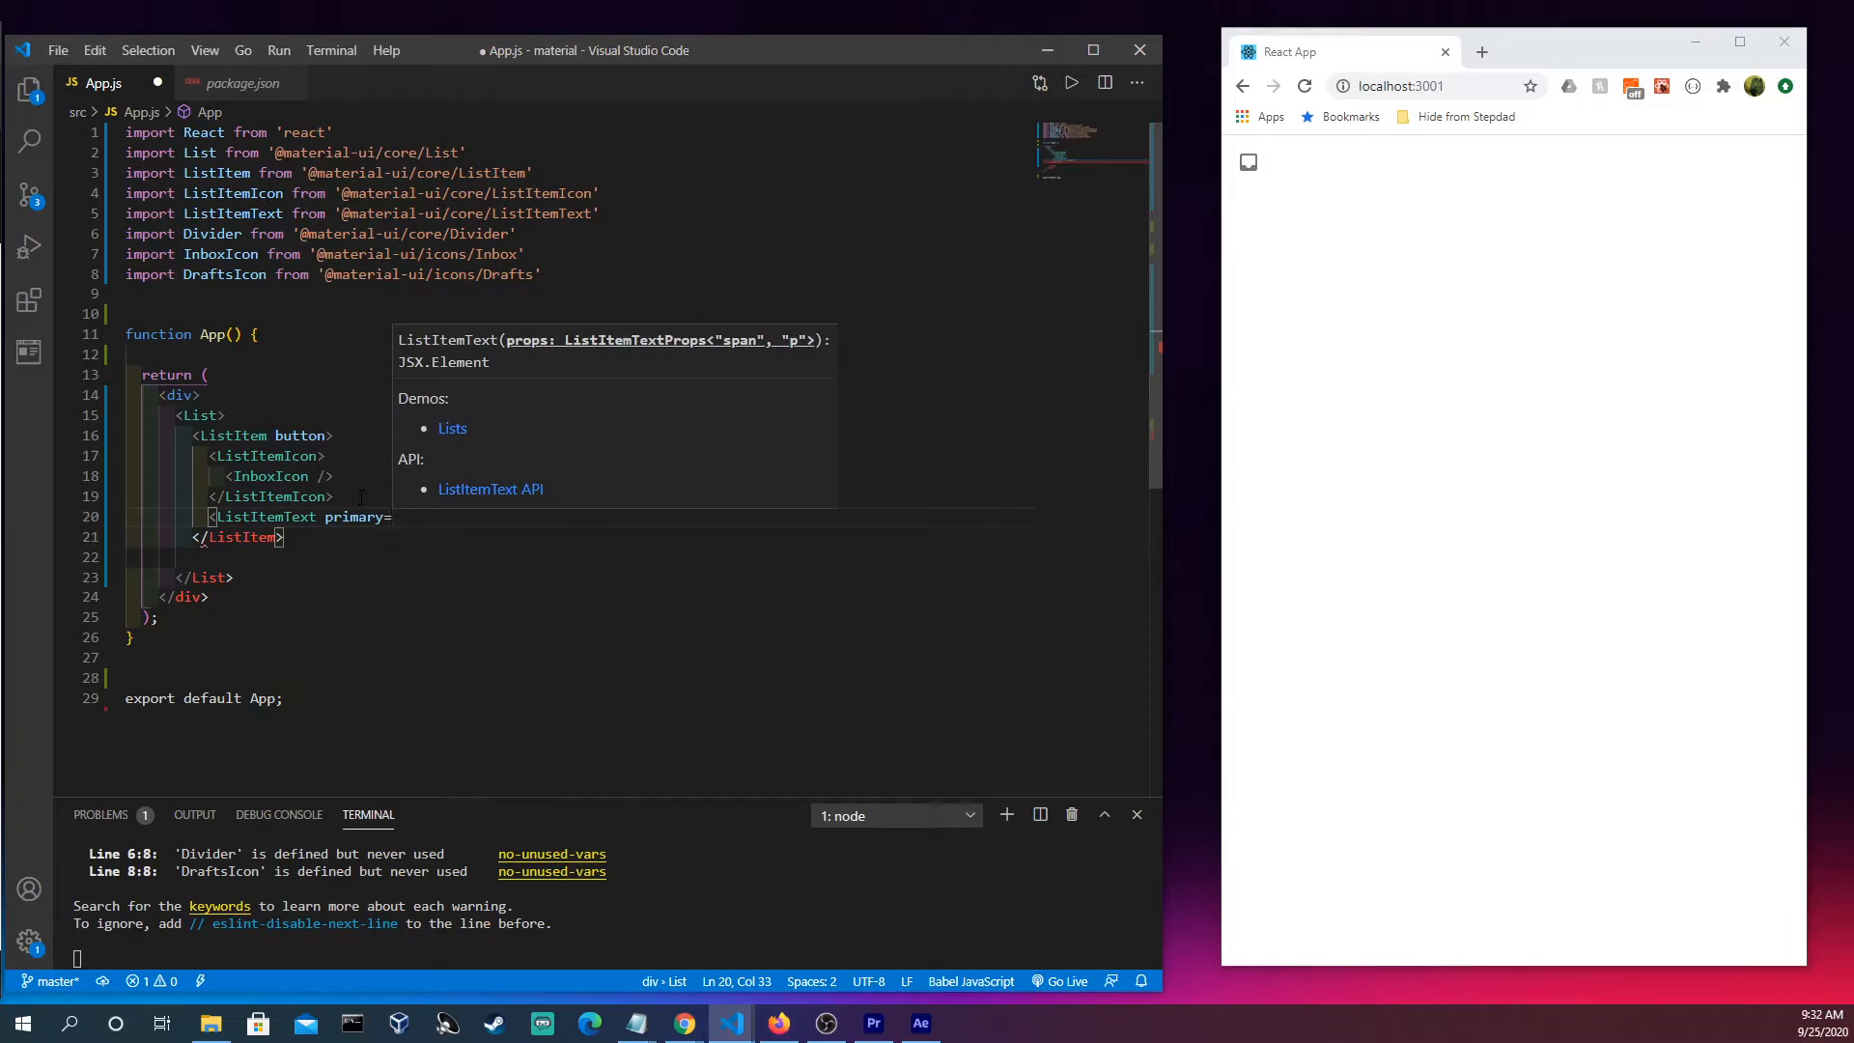
type("\"Inb")
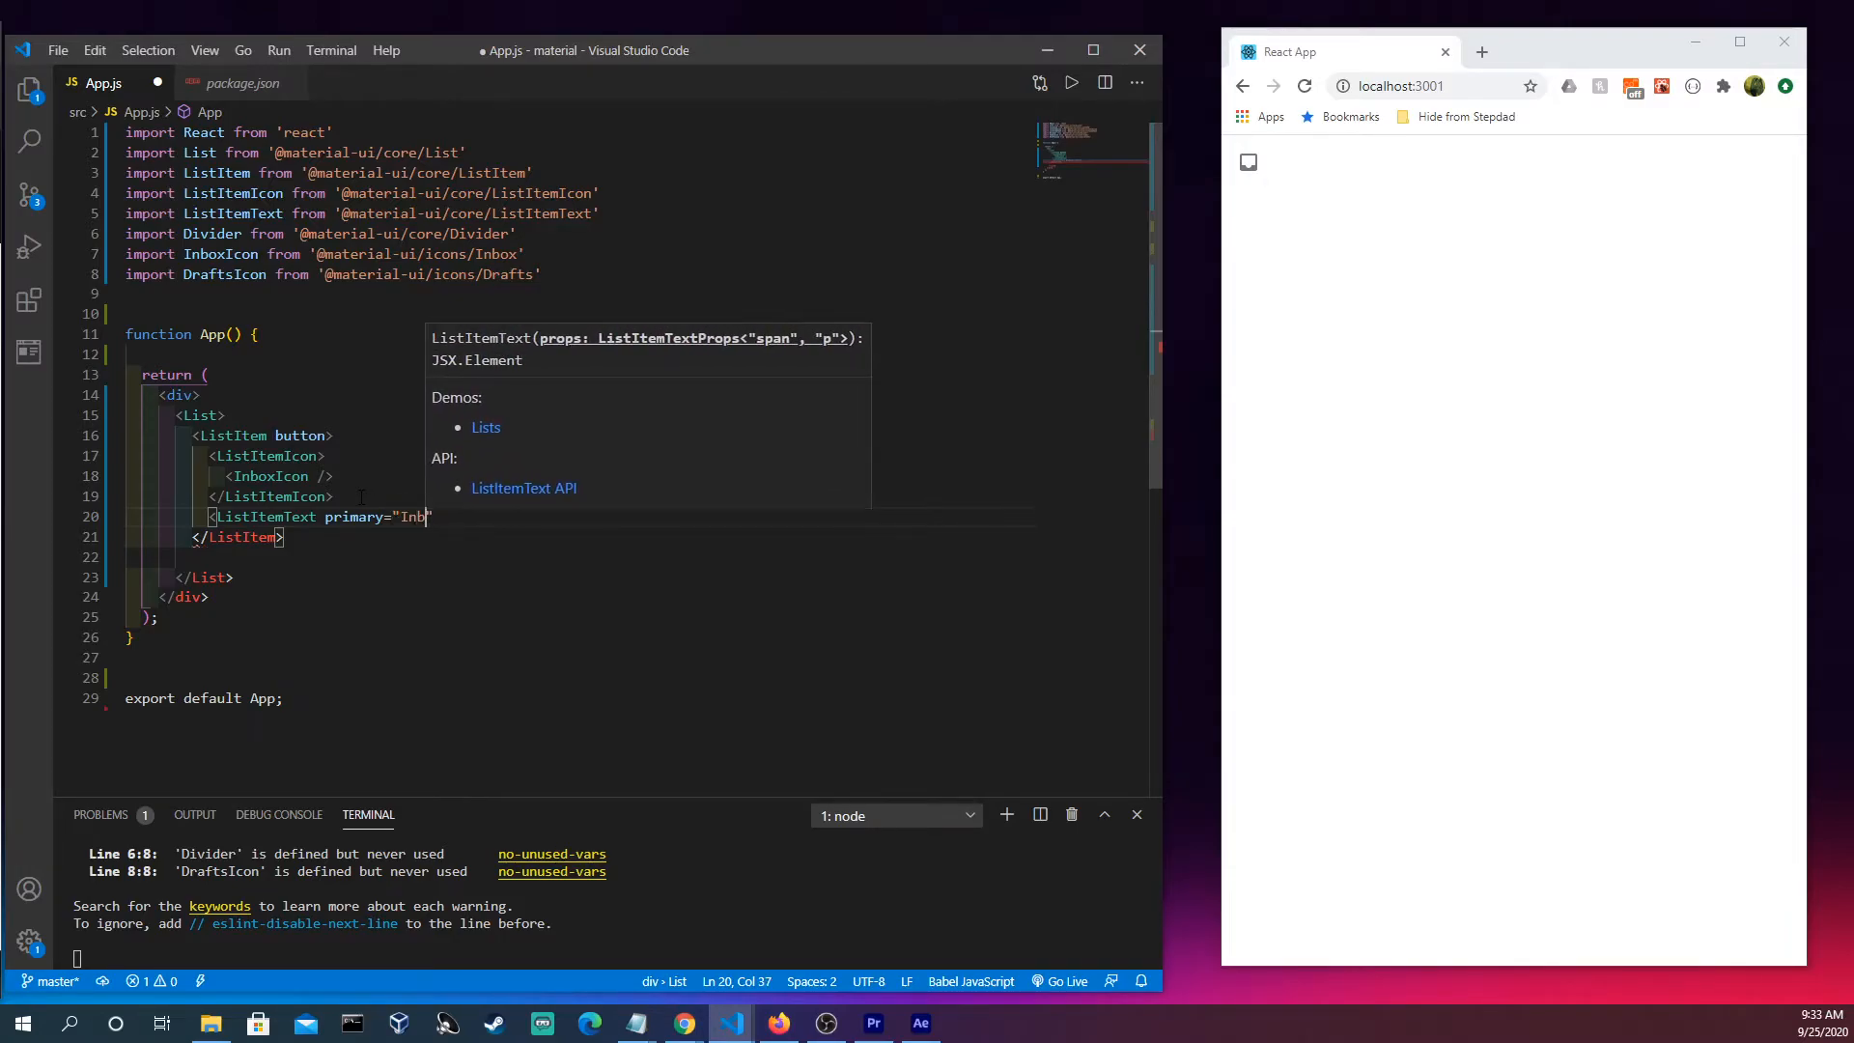
type("i")
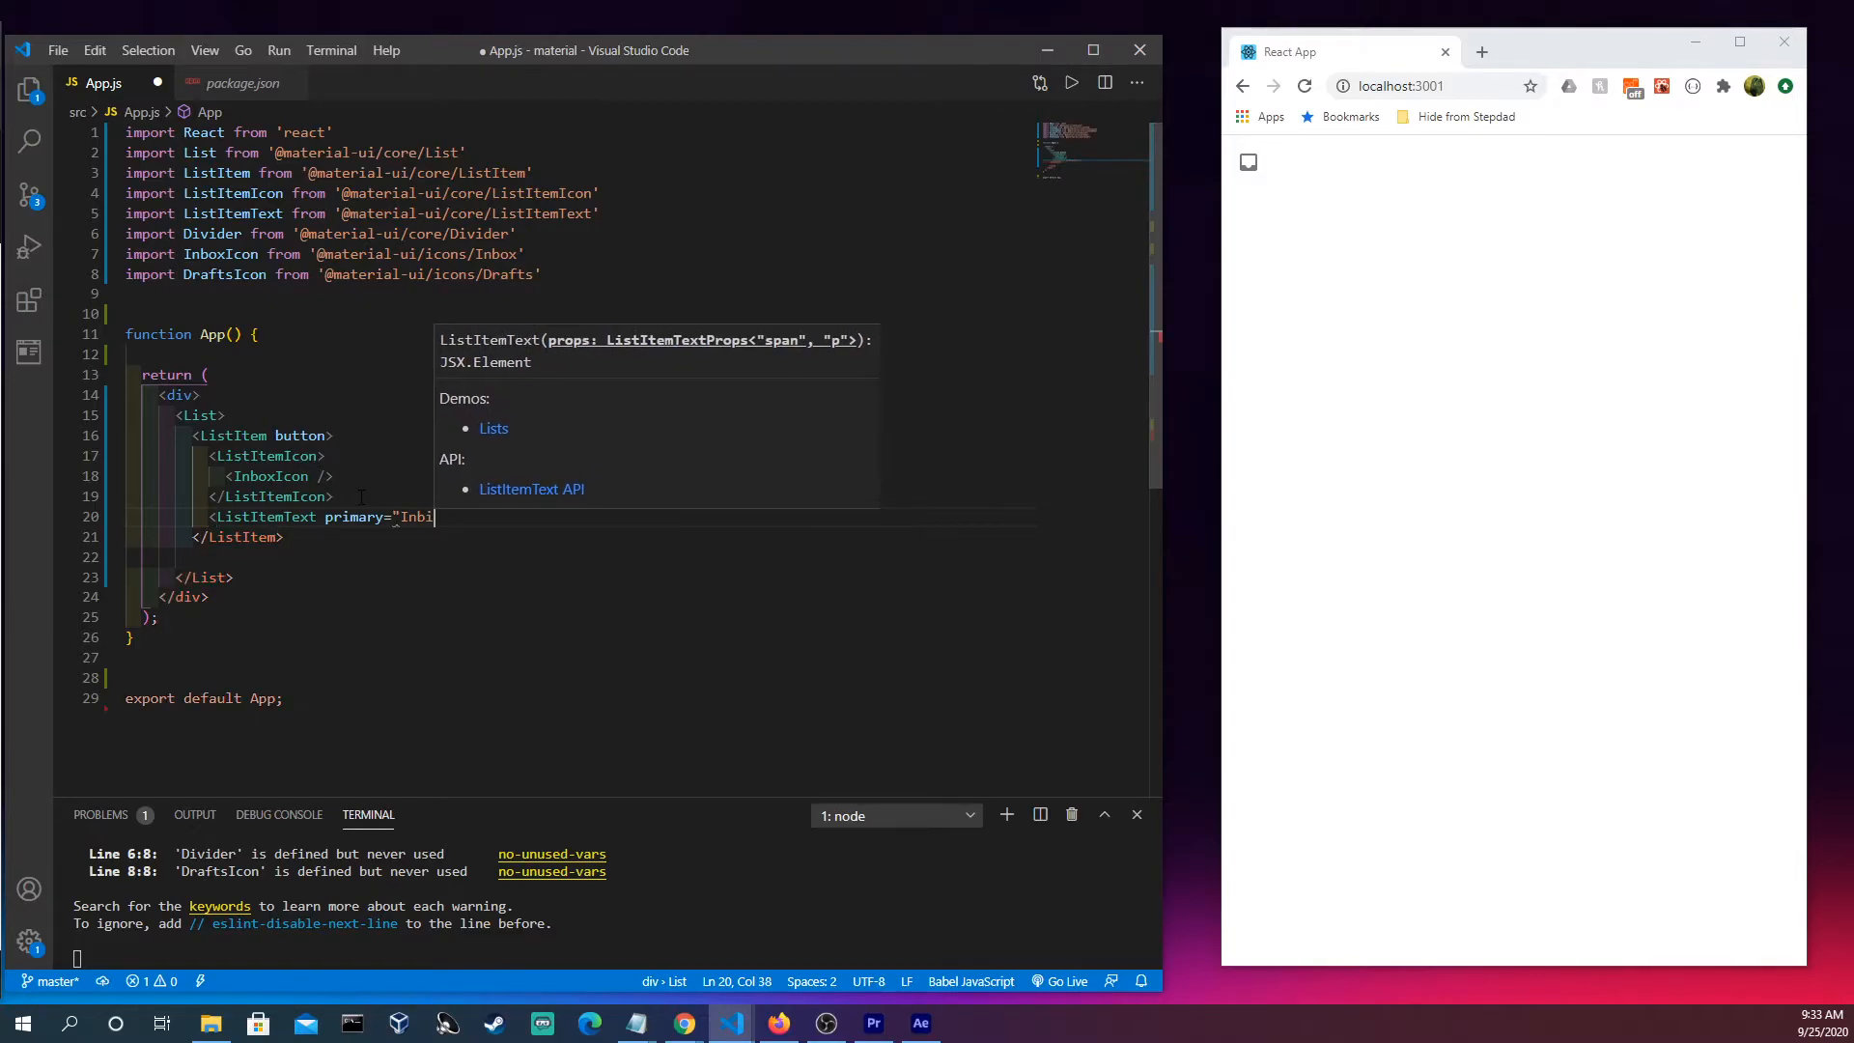
type("ox")
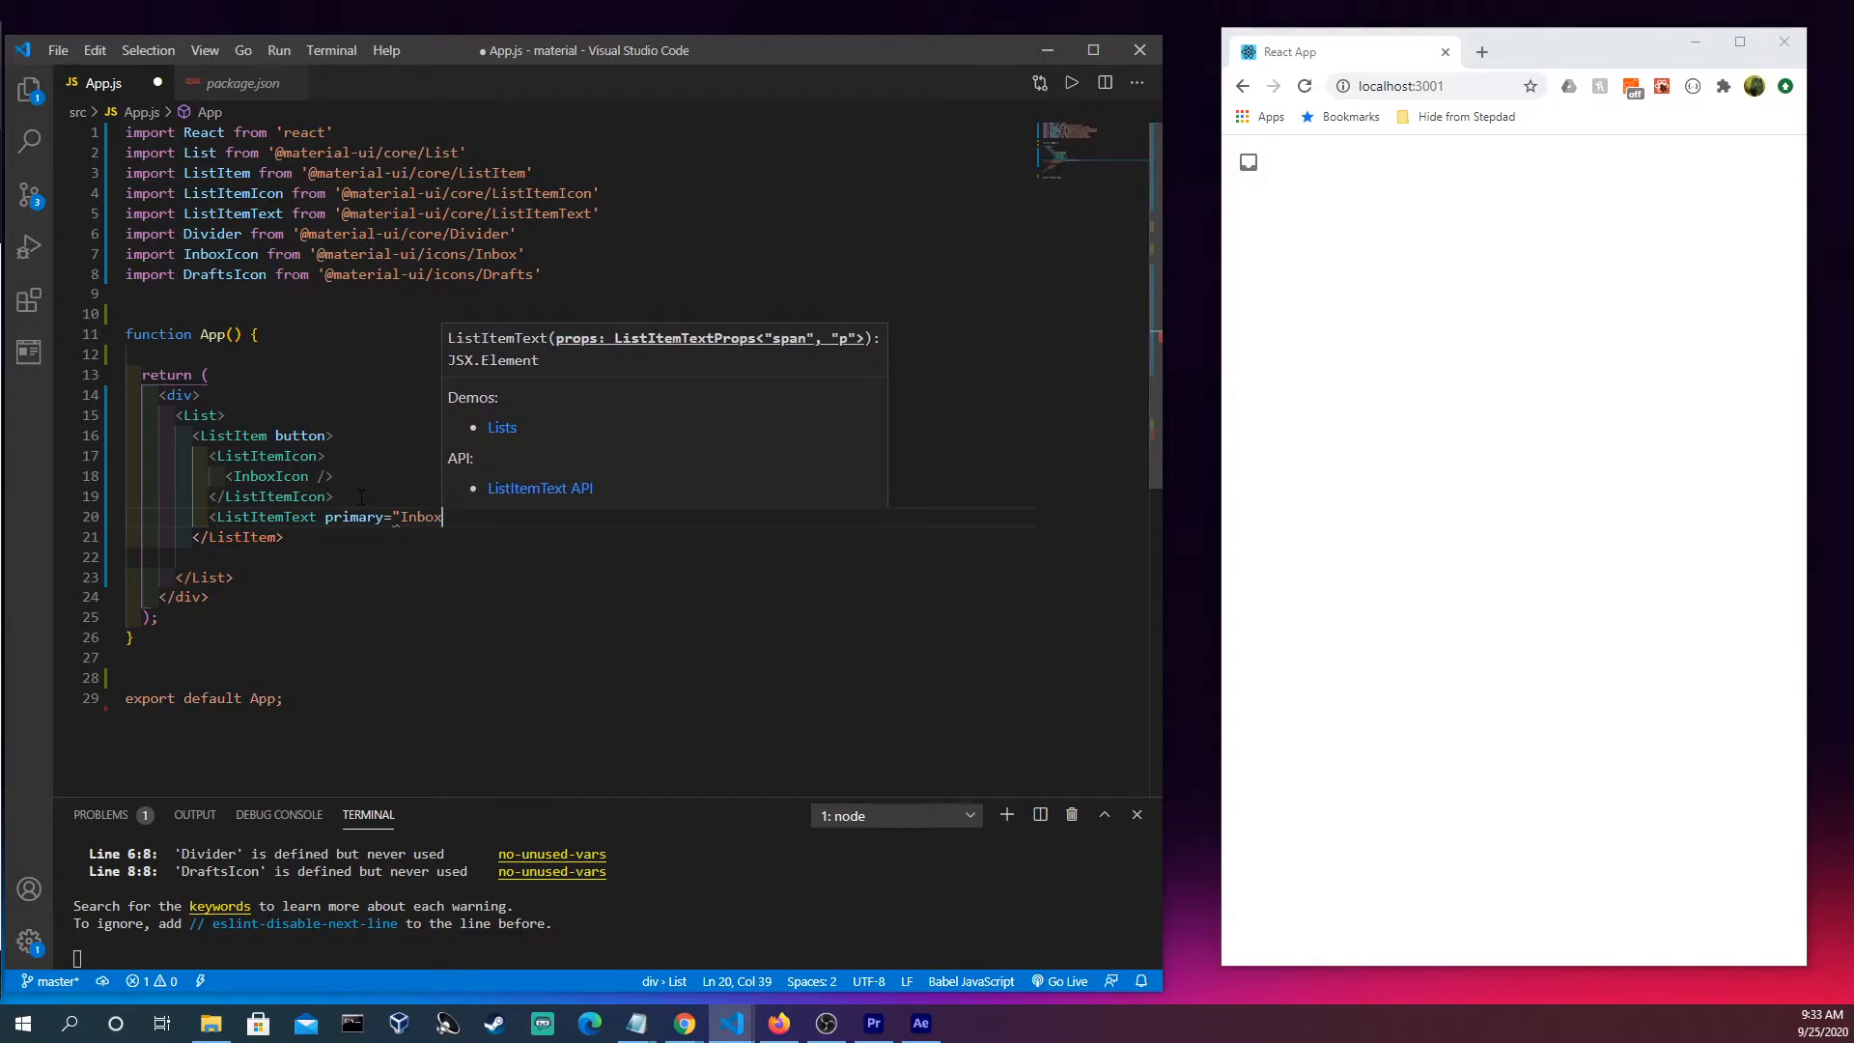
type("\"")
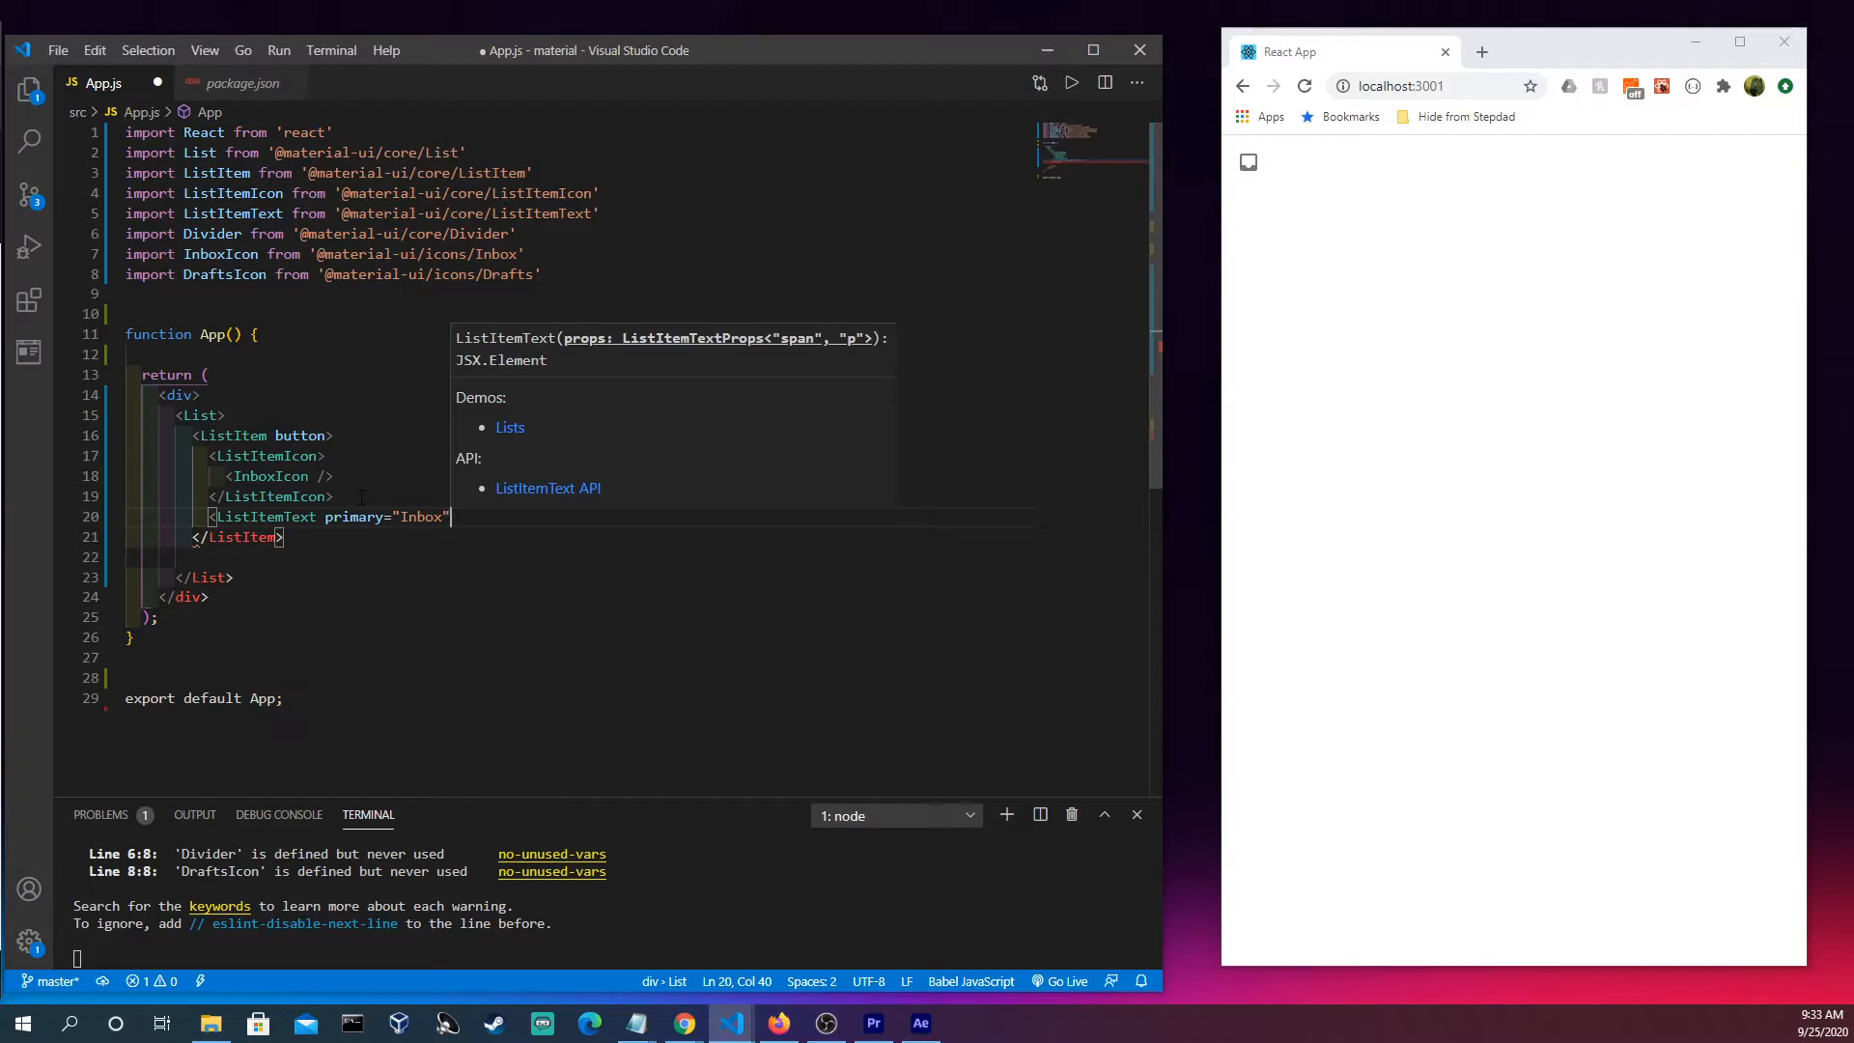
type("/>")
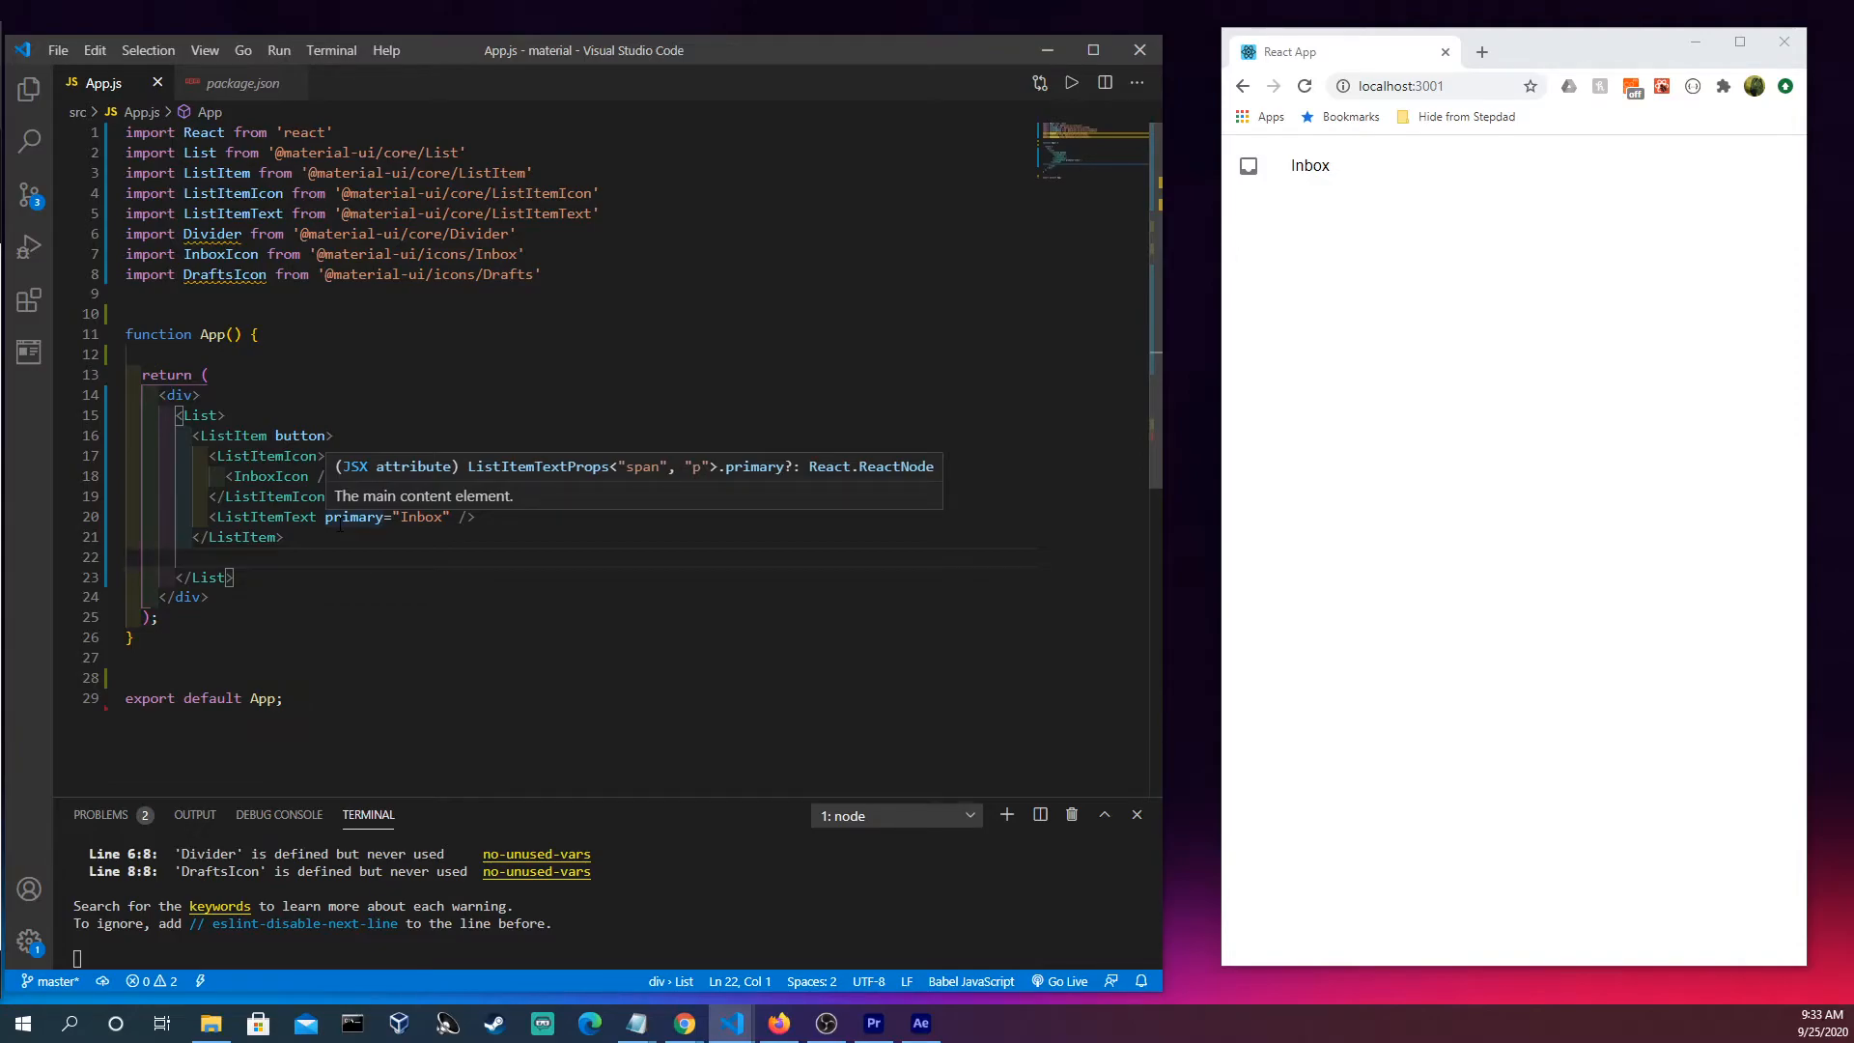
mouse_move(390, 516)
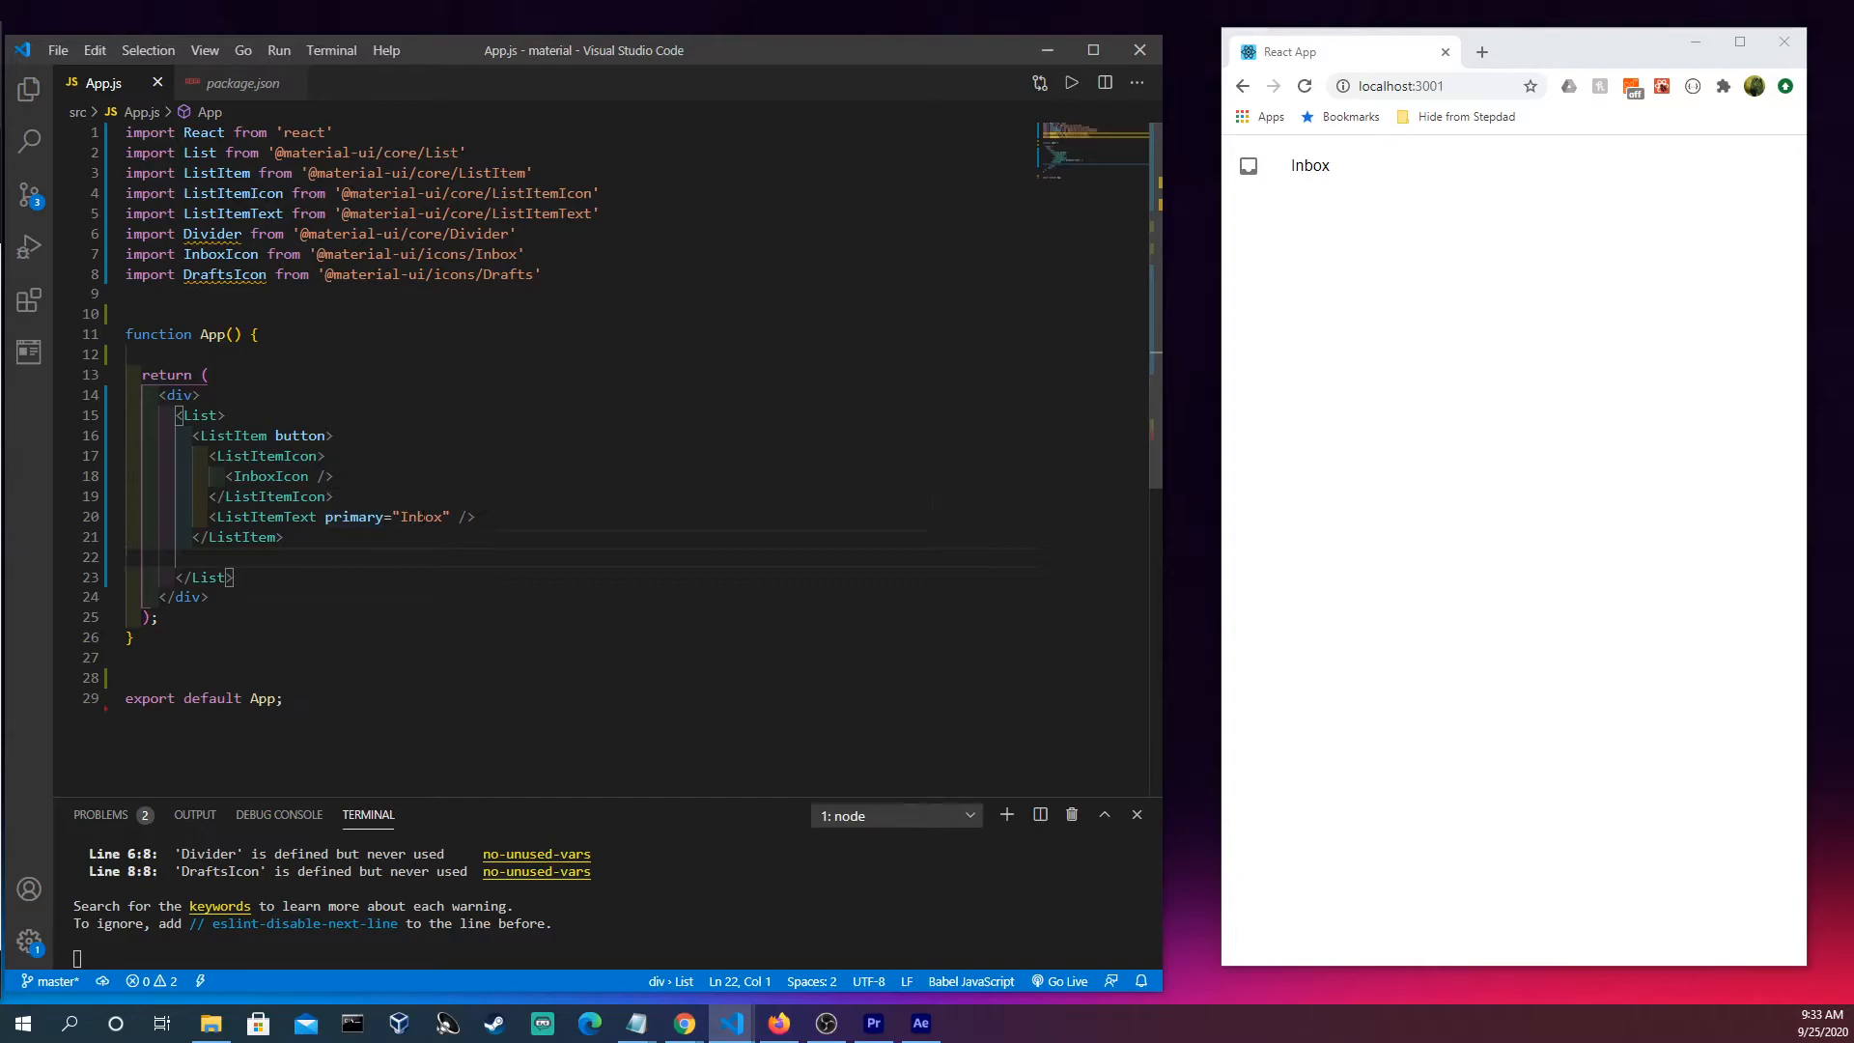
Duplicate the Inbox ListItem below the first, keeping its label as "Inbox".
double_click(420, 517)
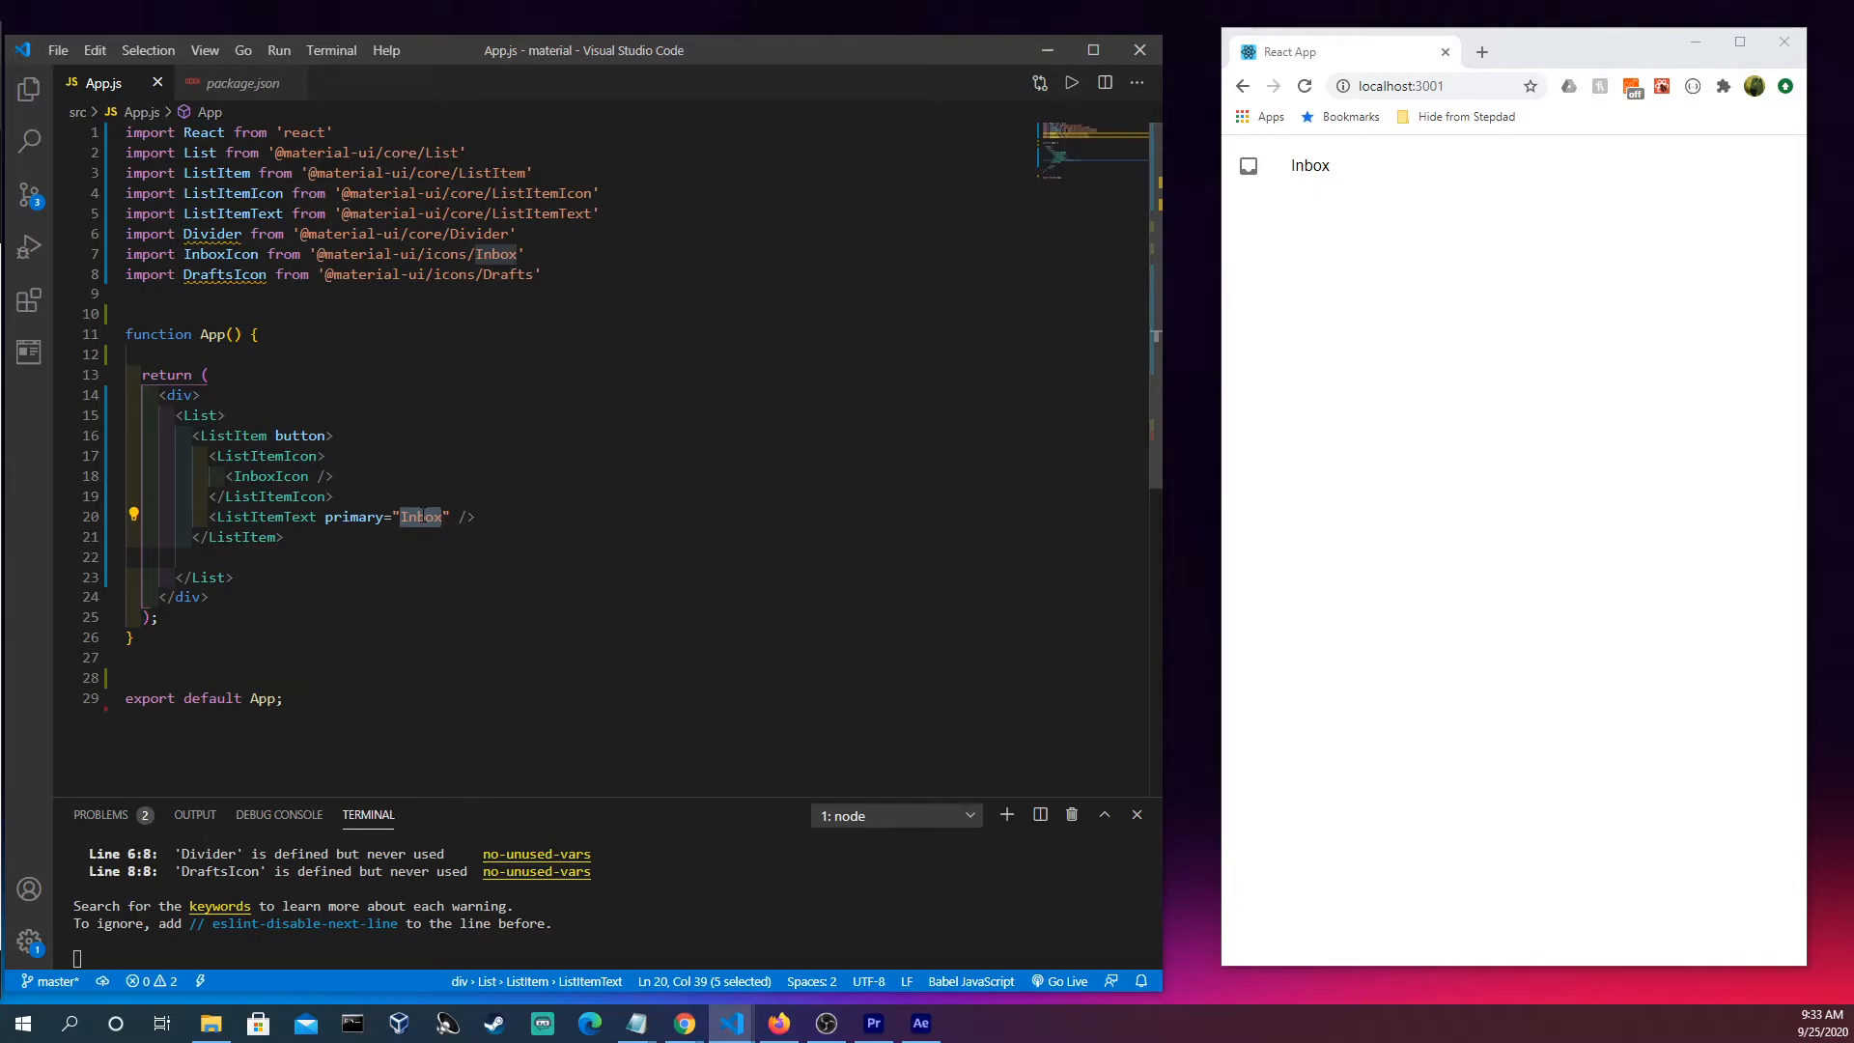
type("Drafts")
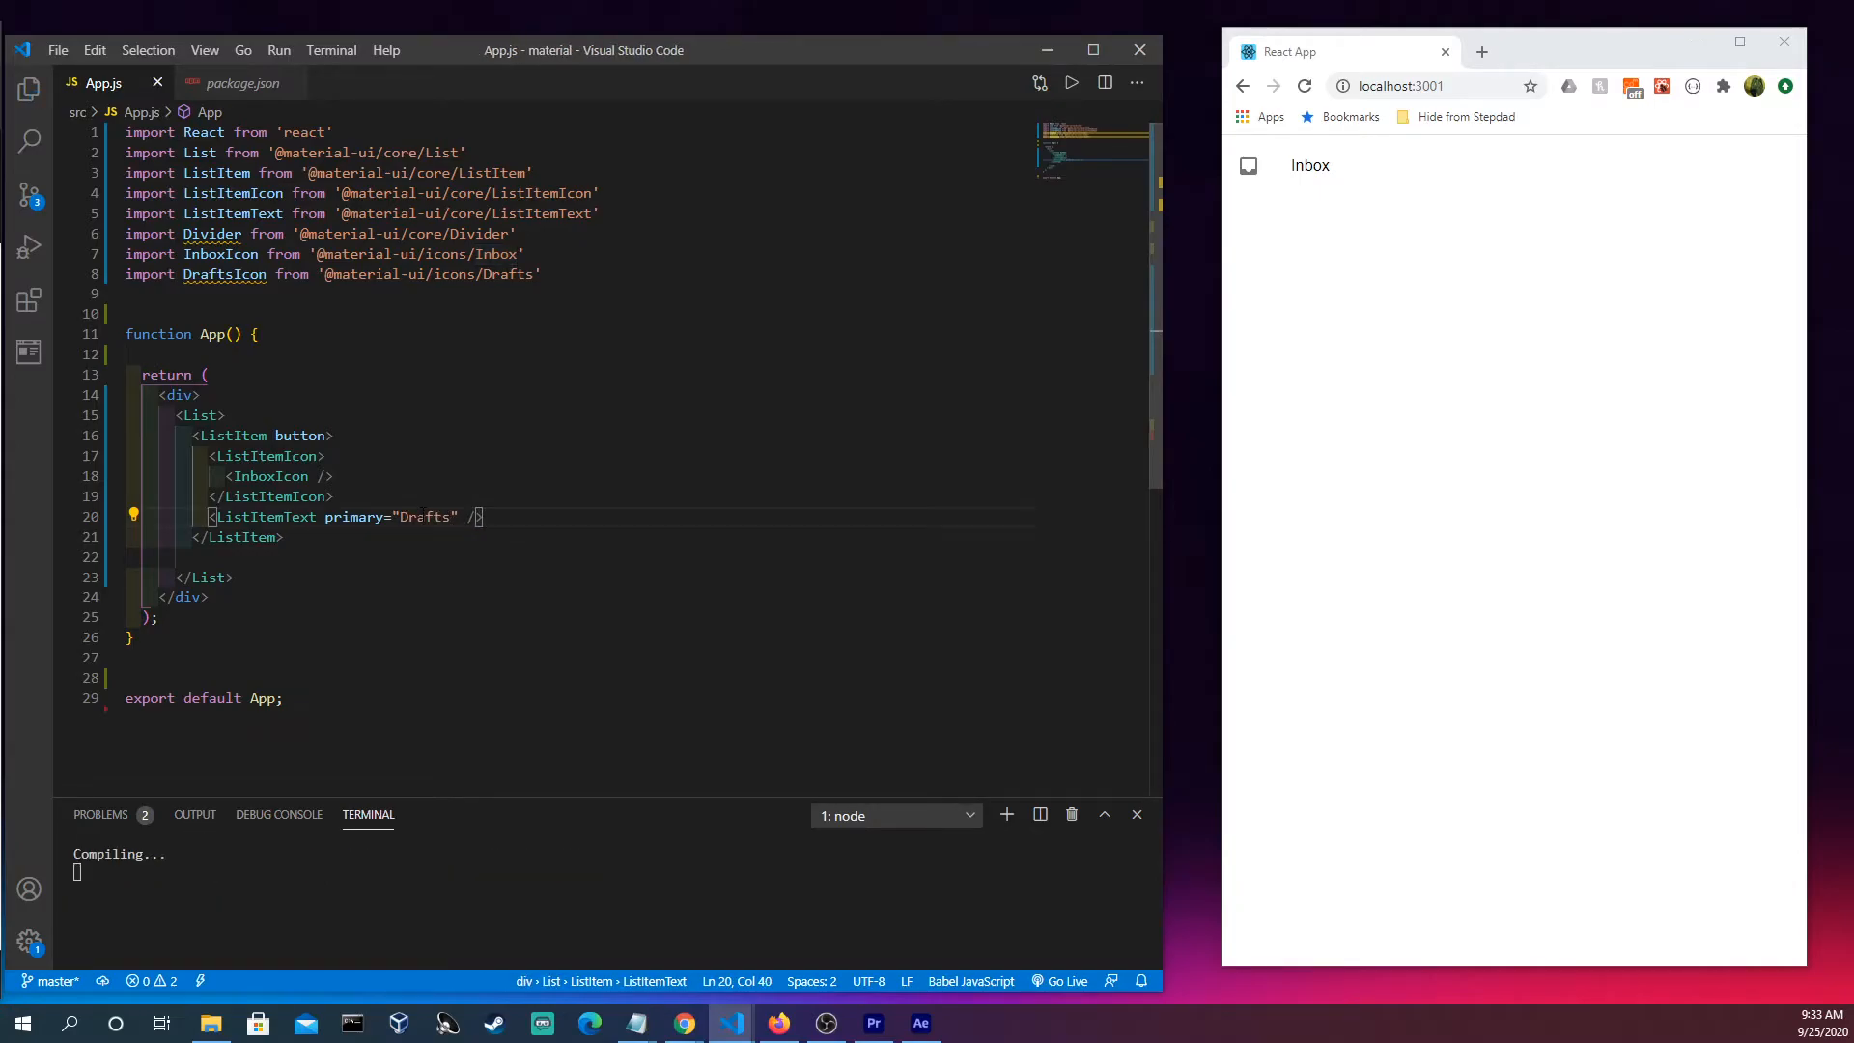
double_click(426, 517)
type("I")
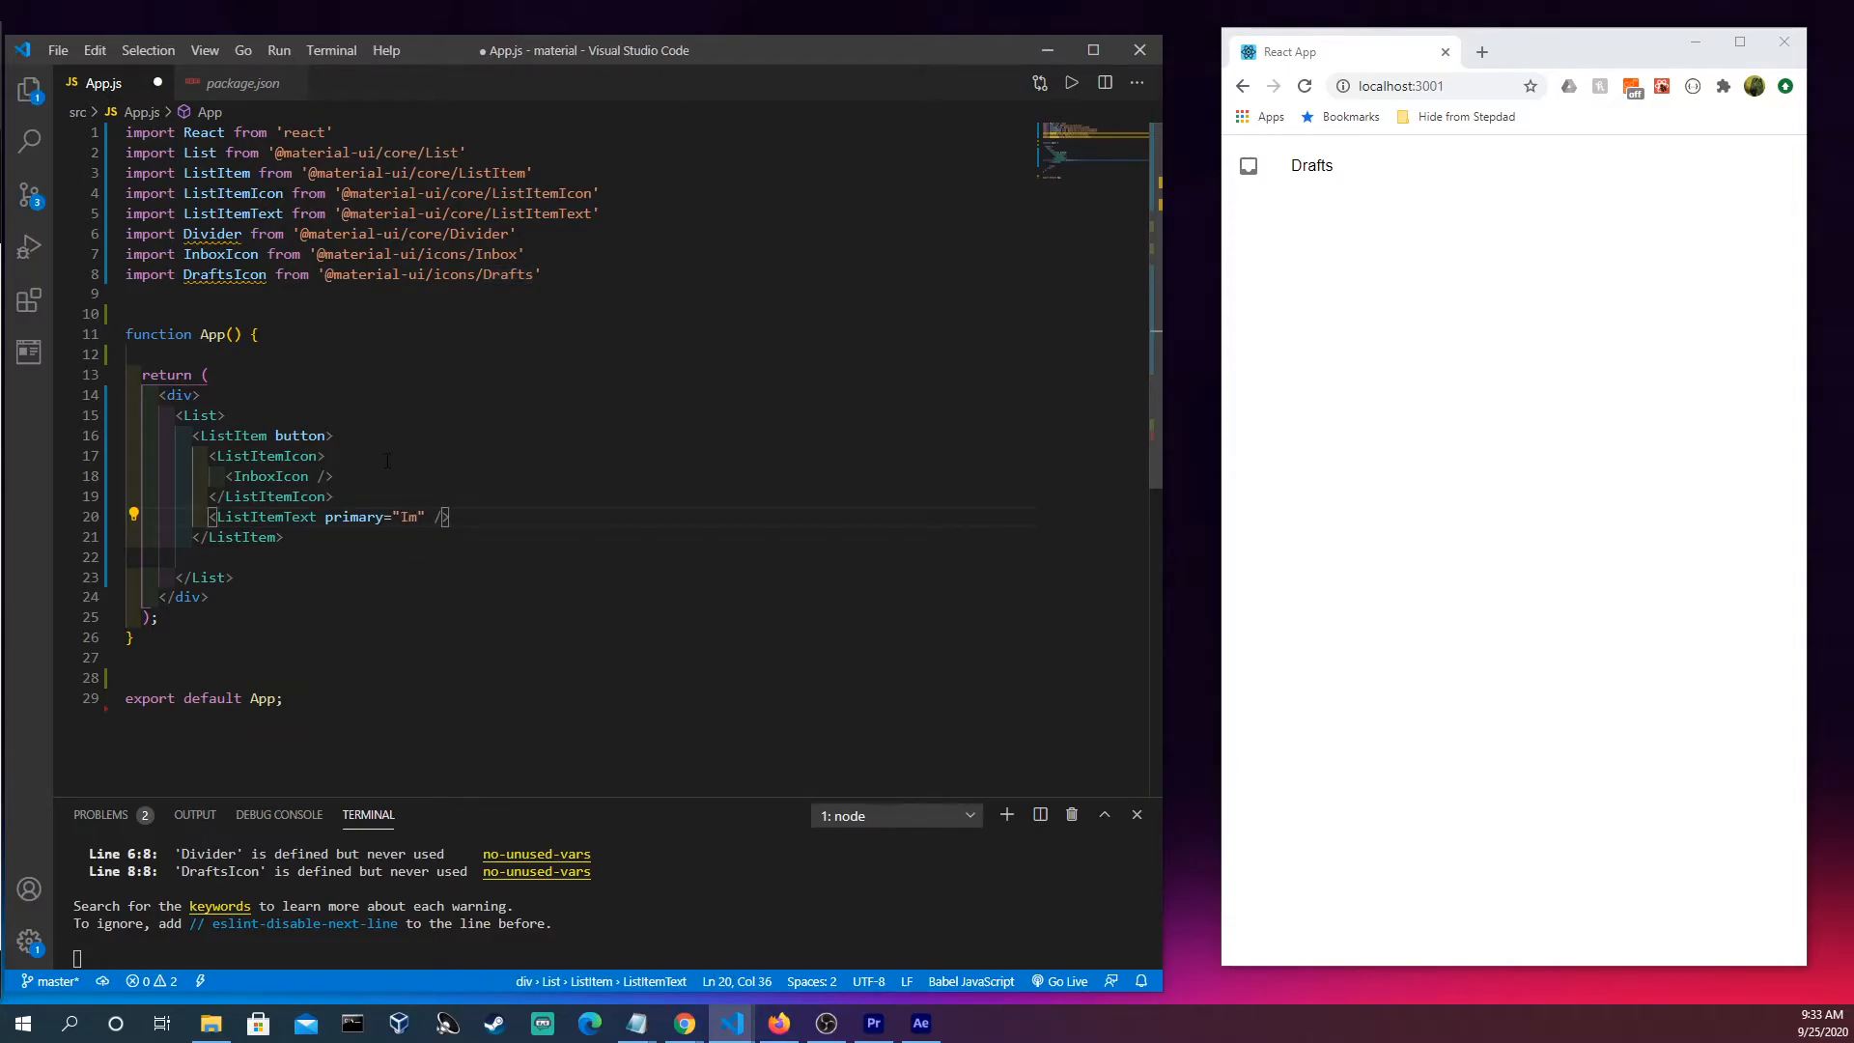
type("nb")
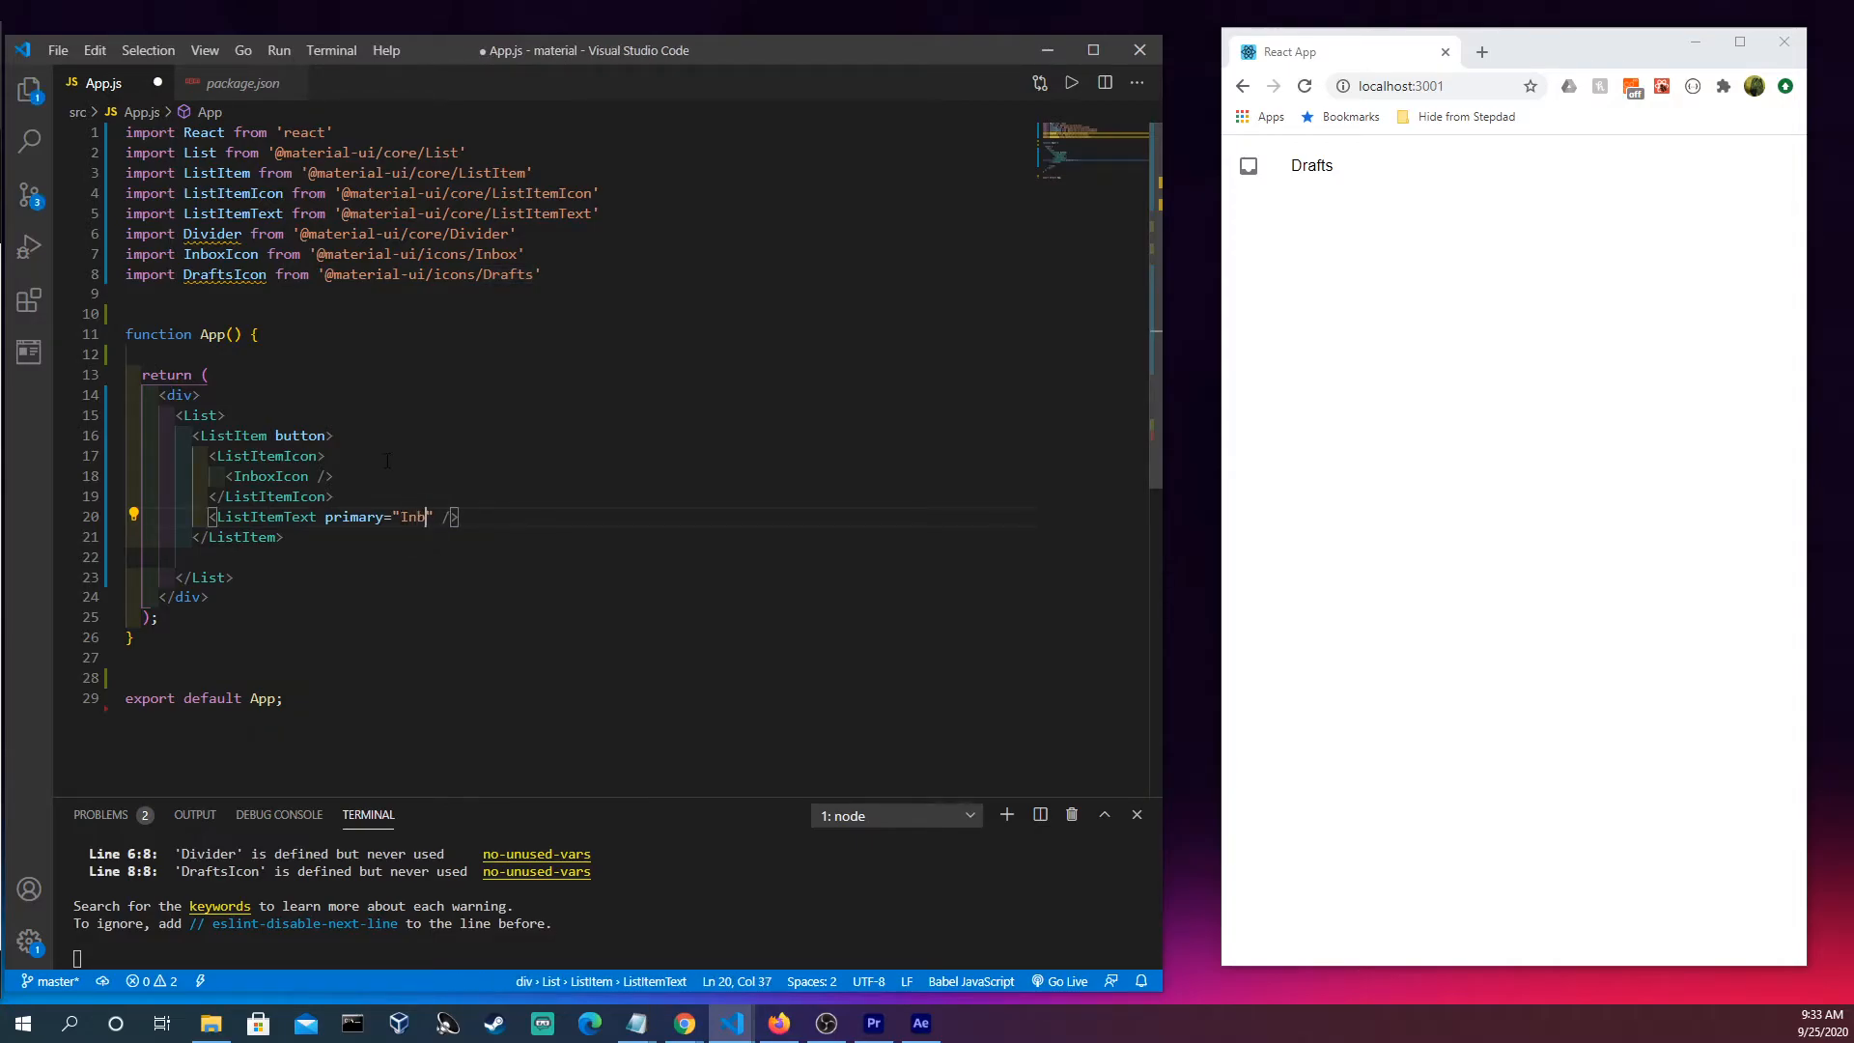
type("ox")
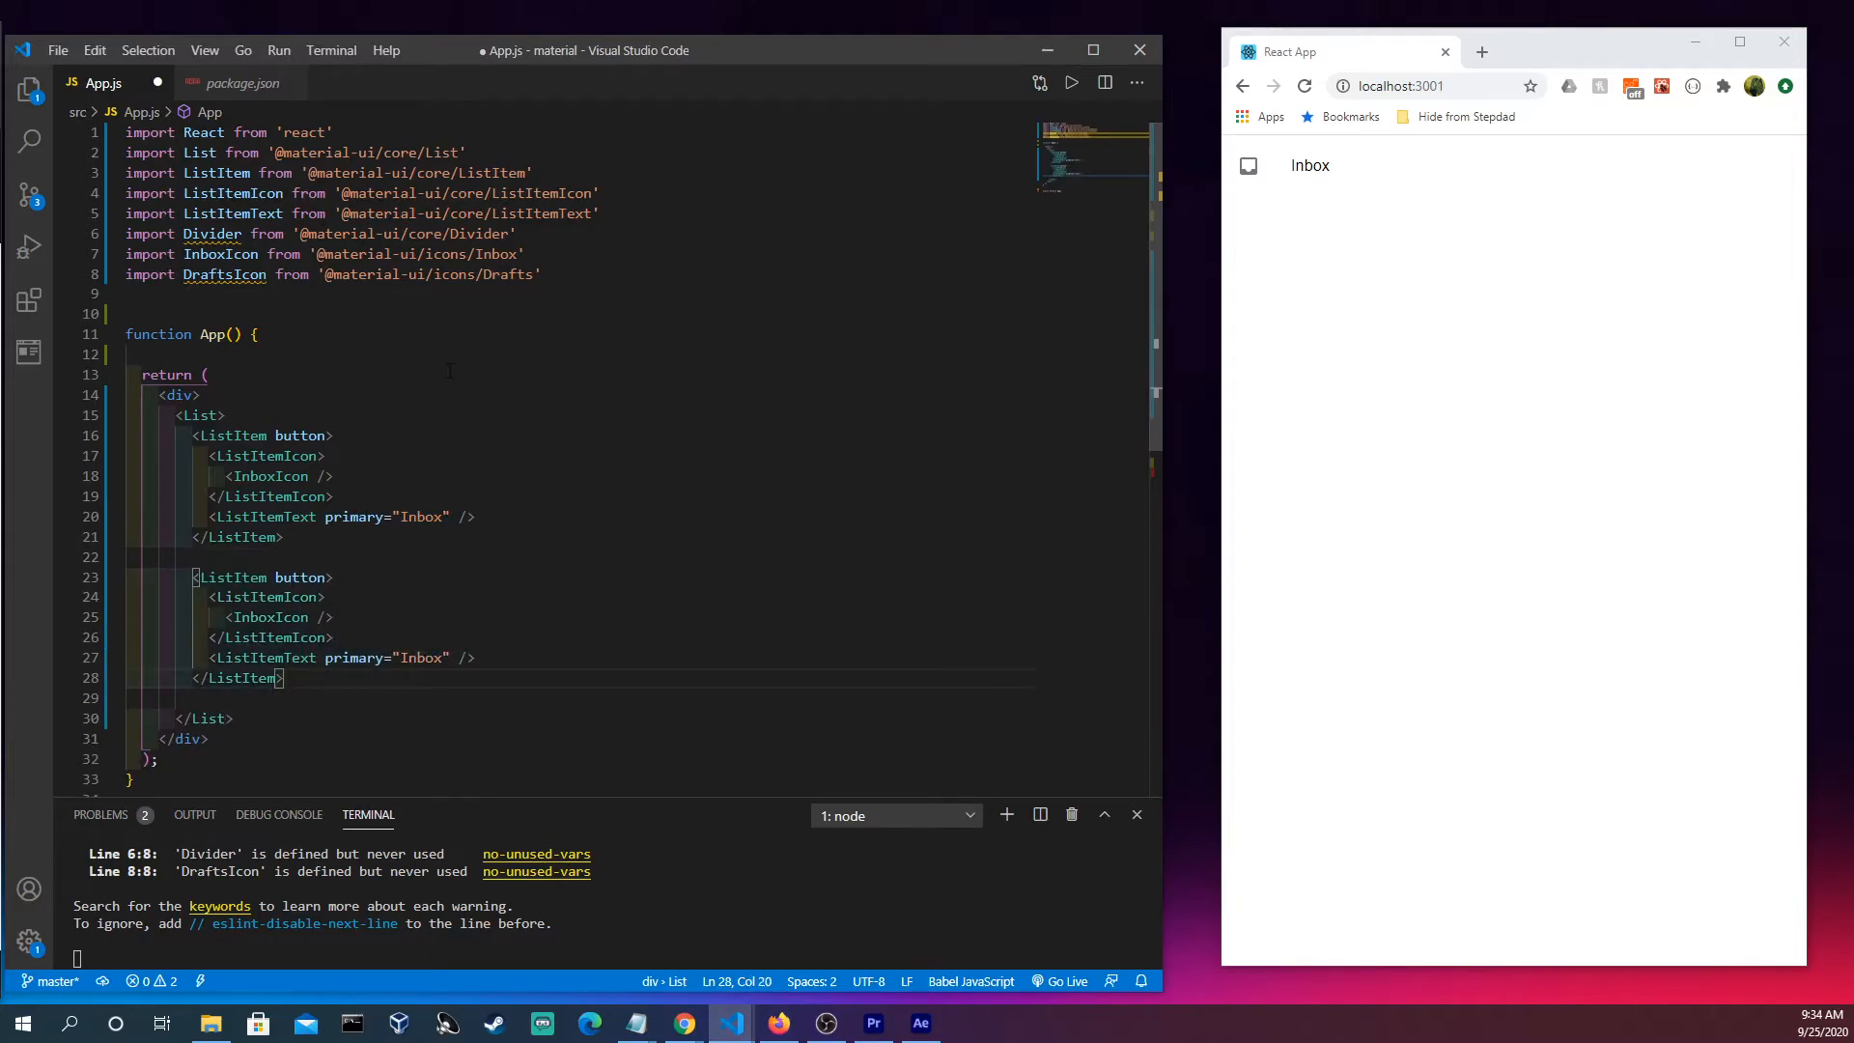
Relabel the second item "Drafts" with DraftsIcon and save App.js.
double_click(421, 505)
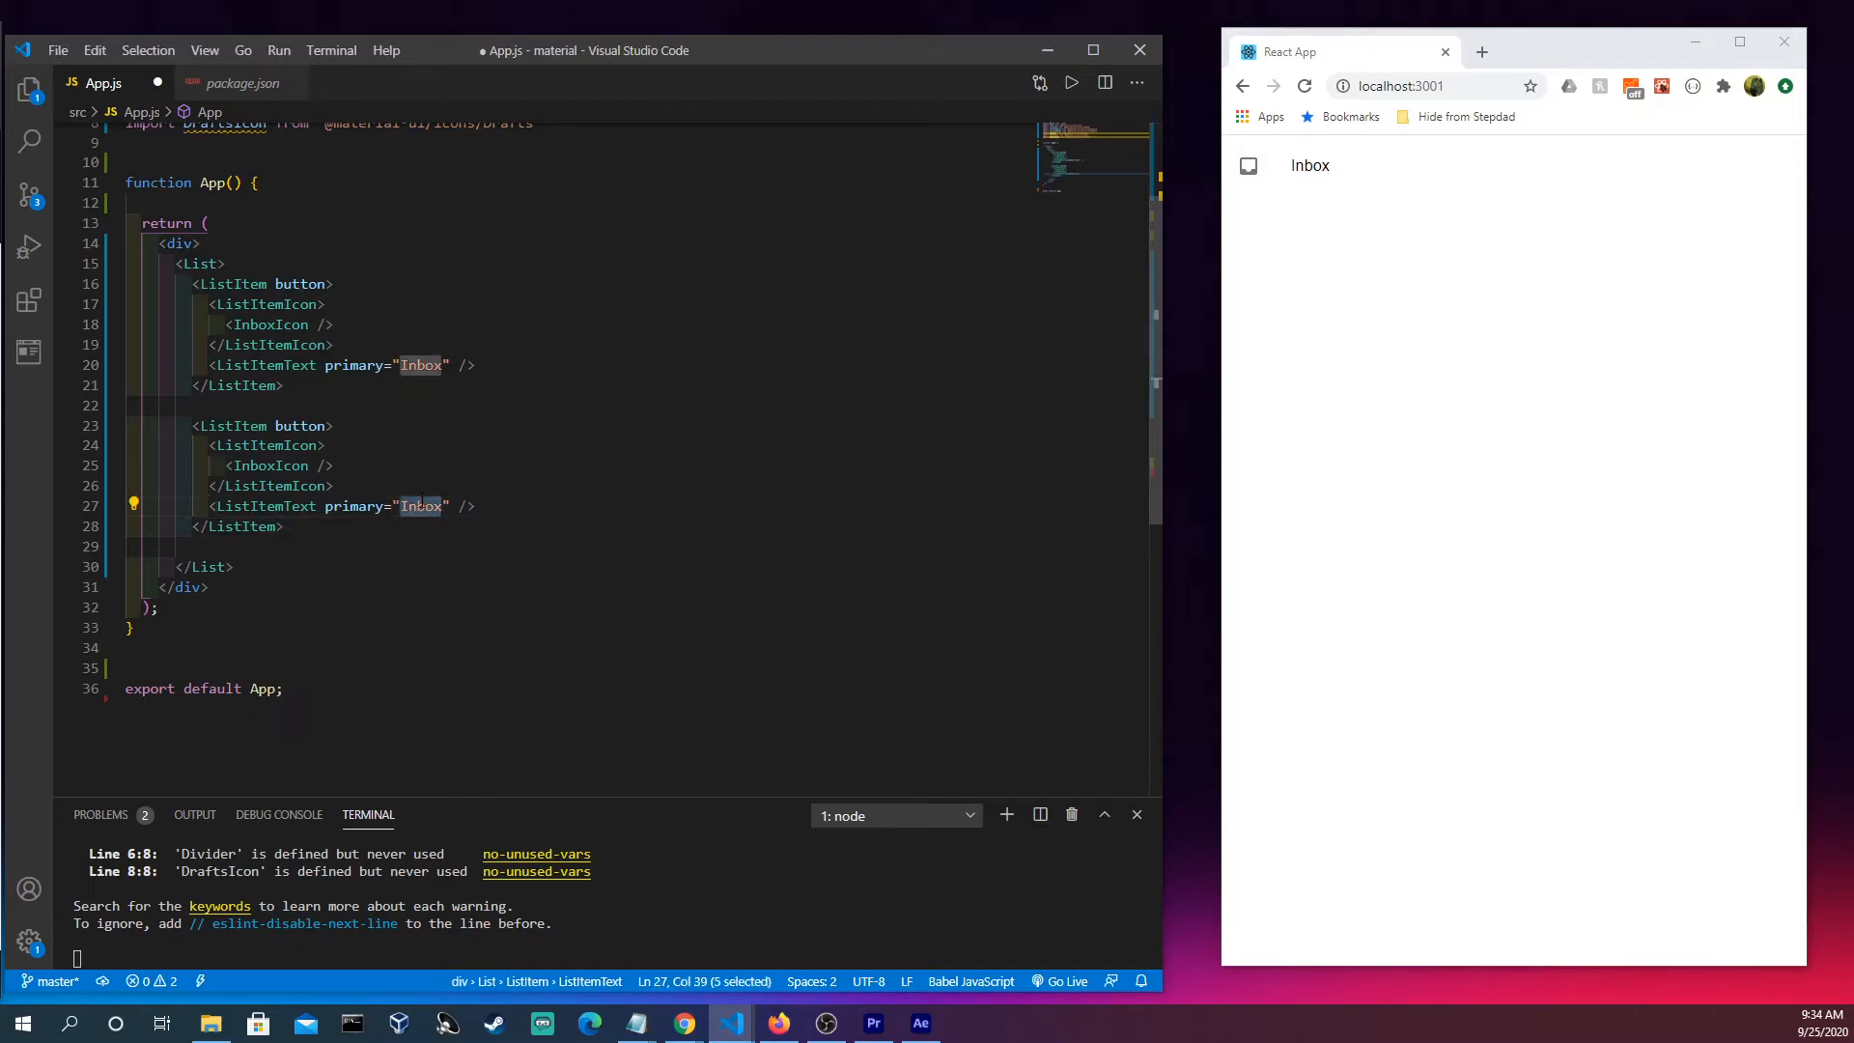
type("D")
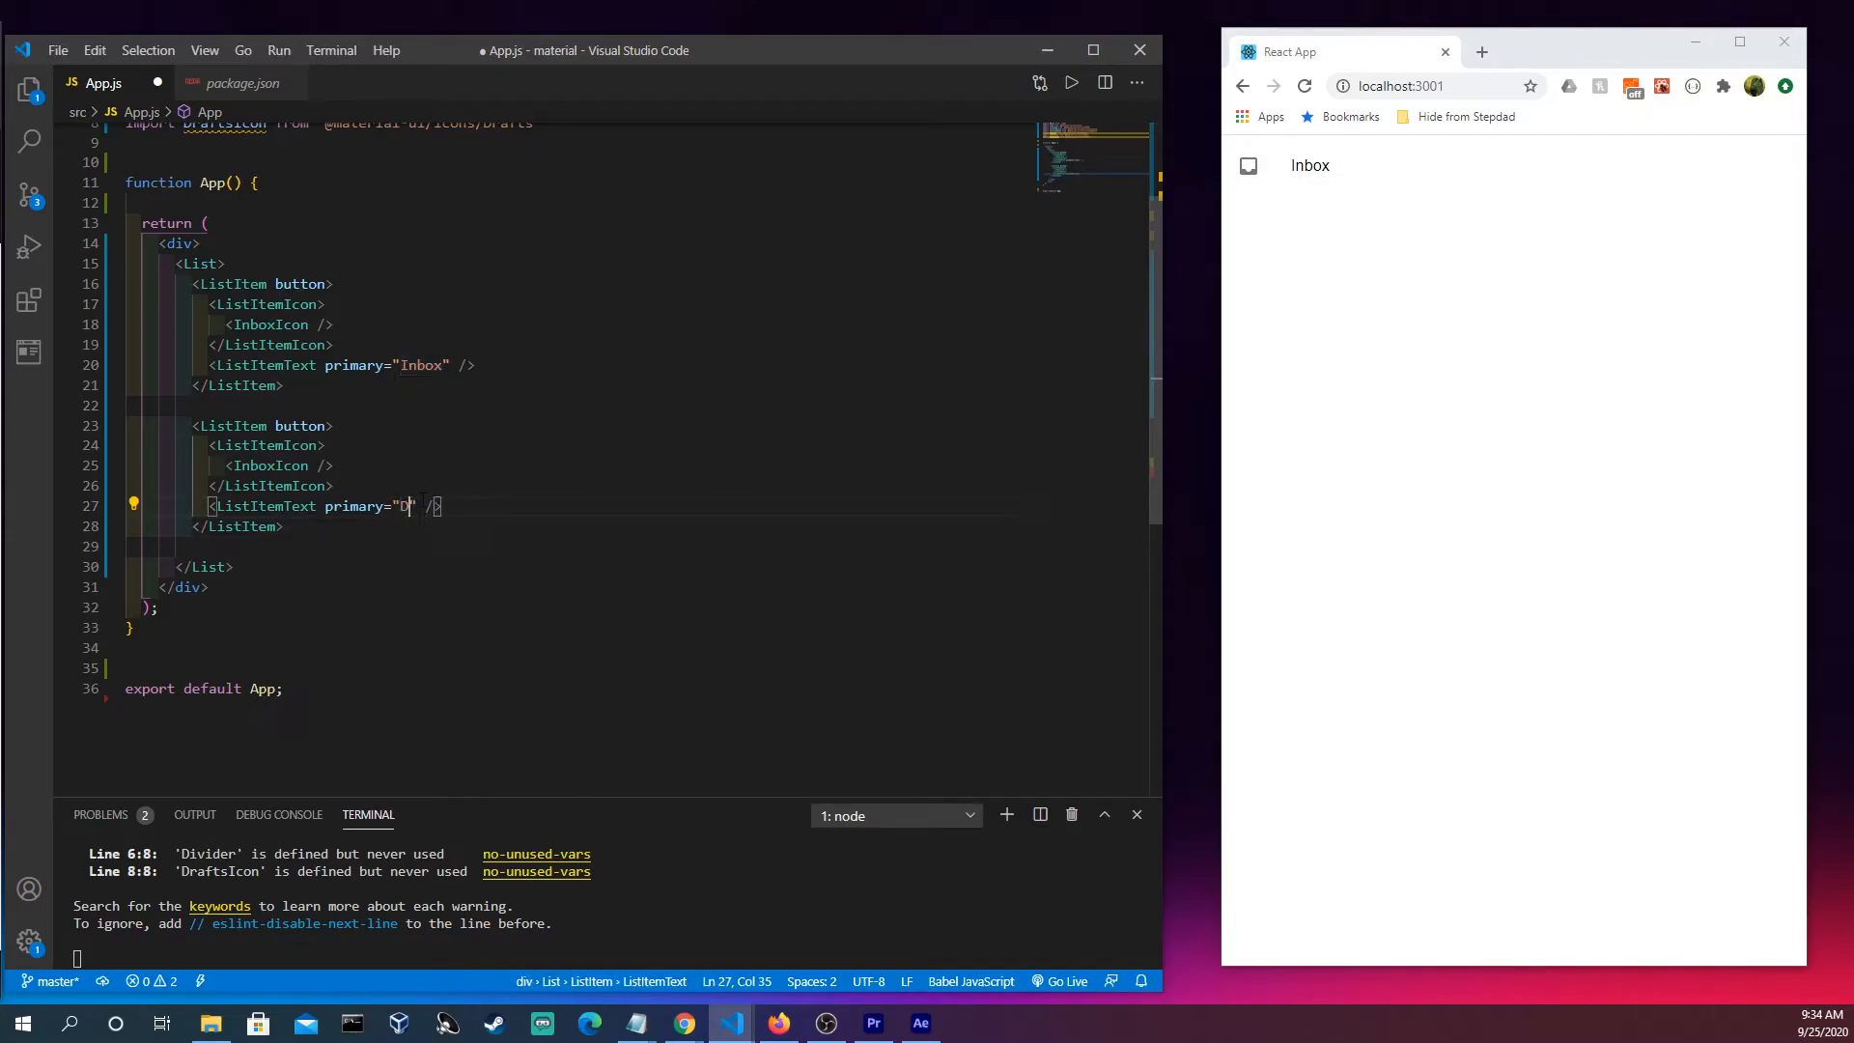
type("rafts")
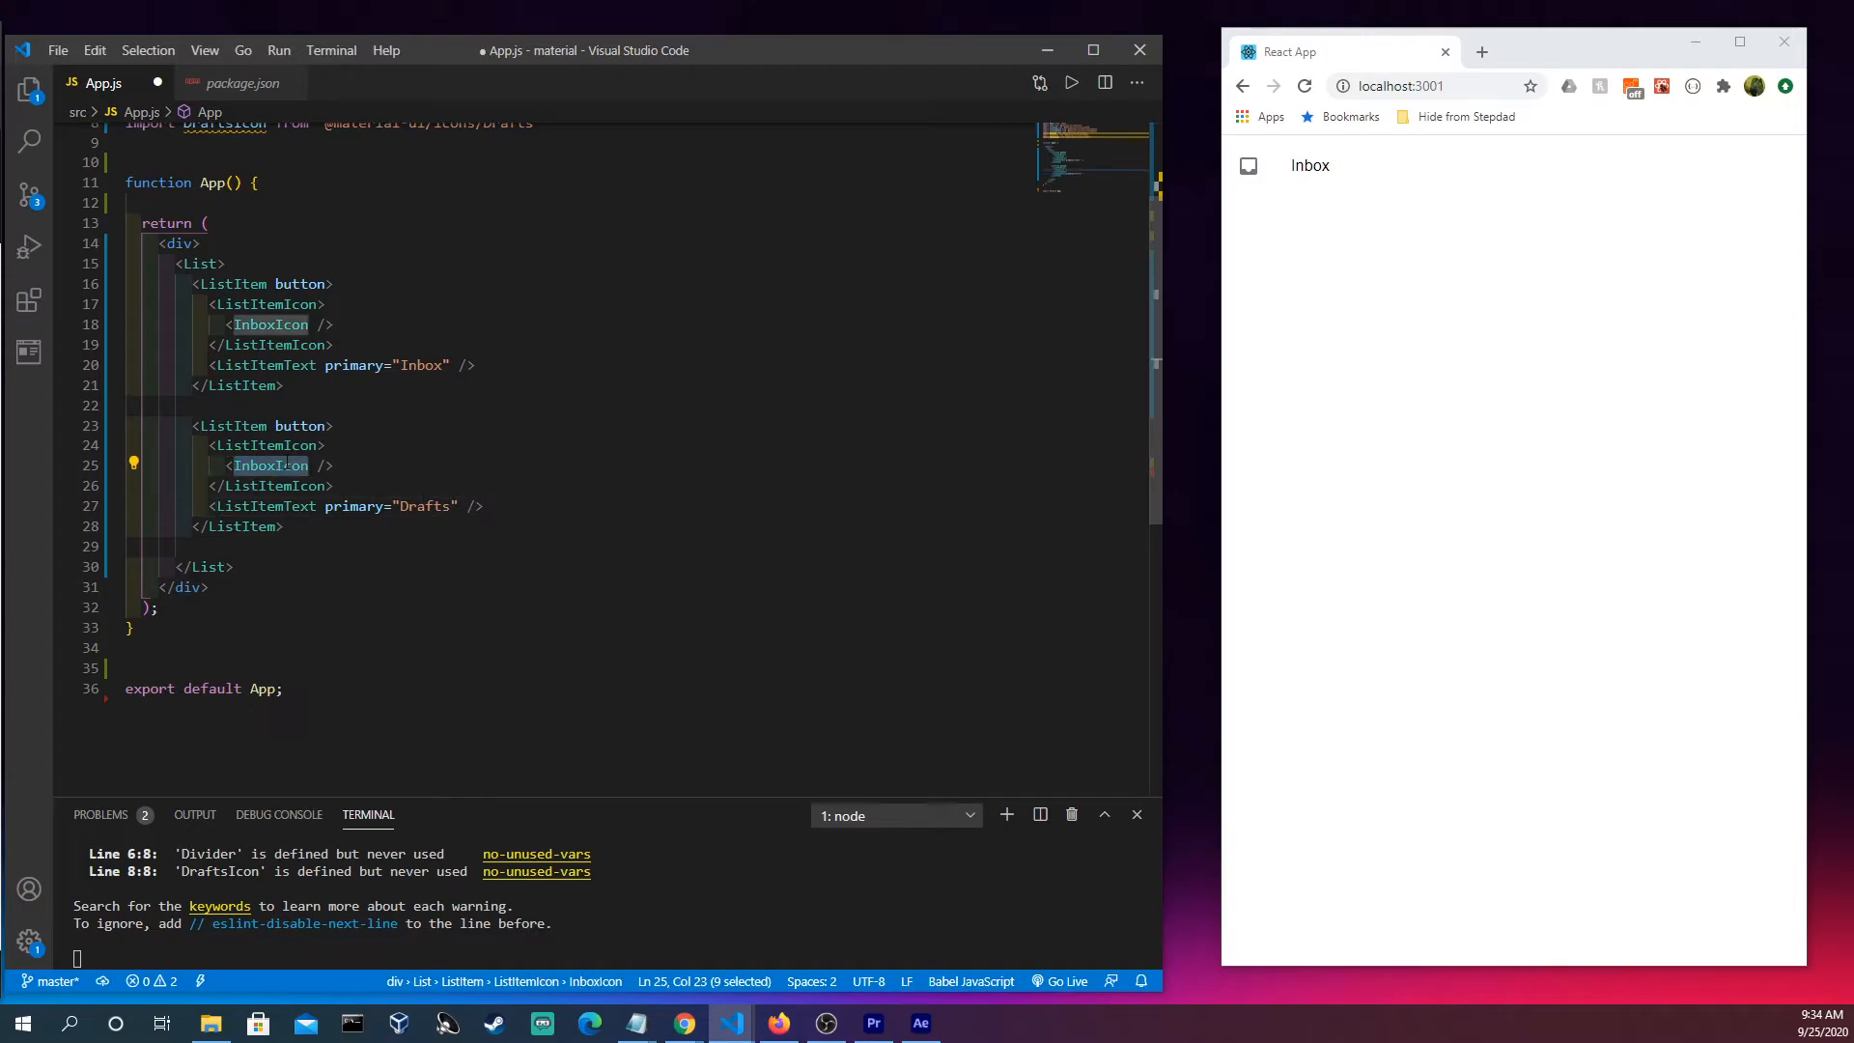
type("Drafts")
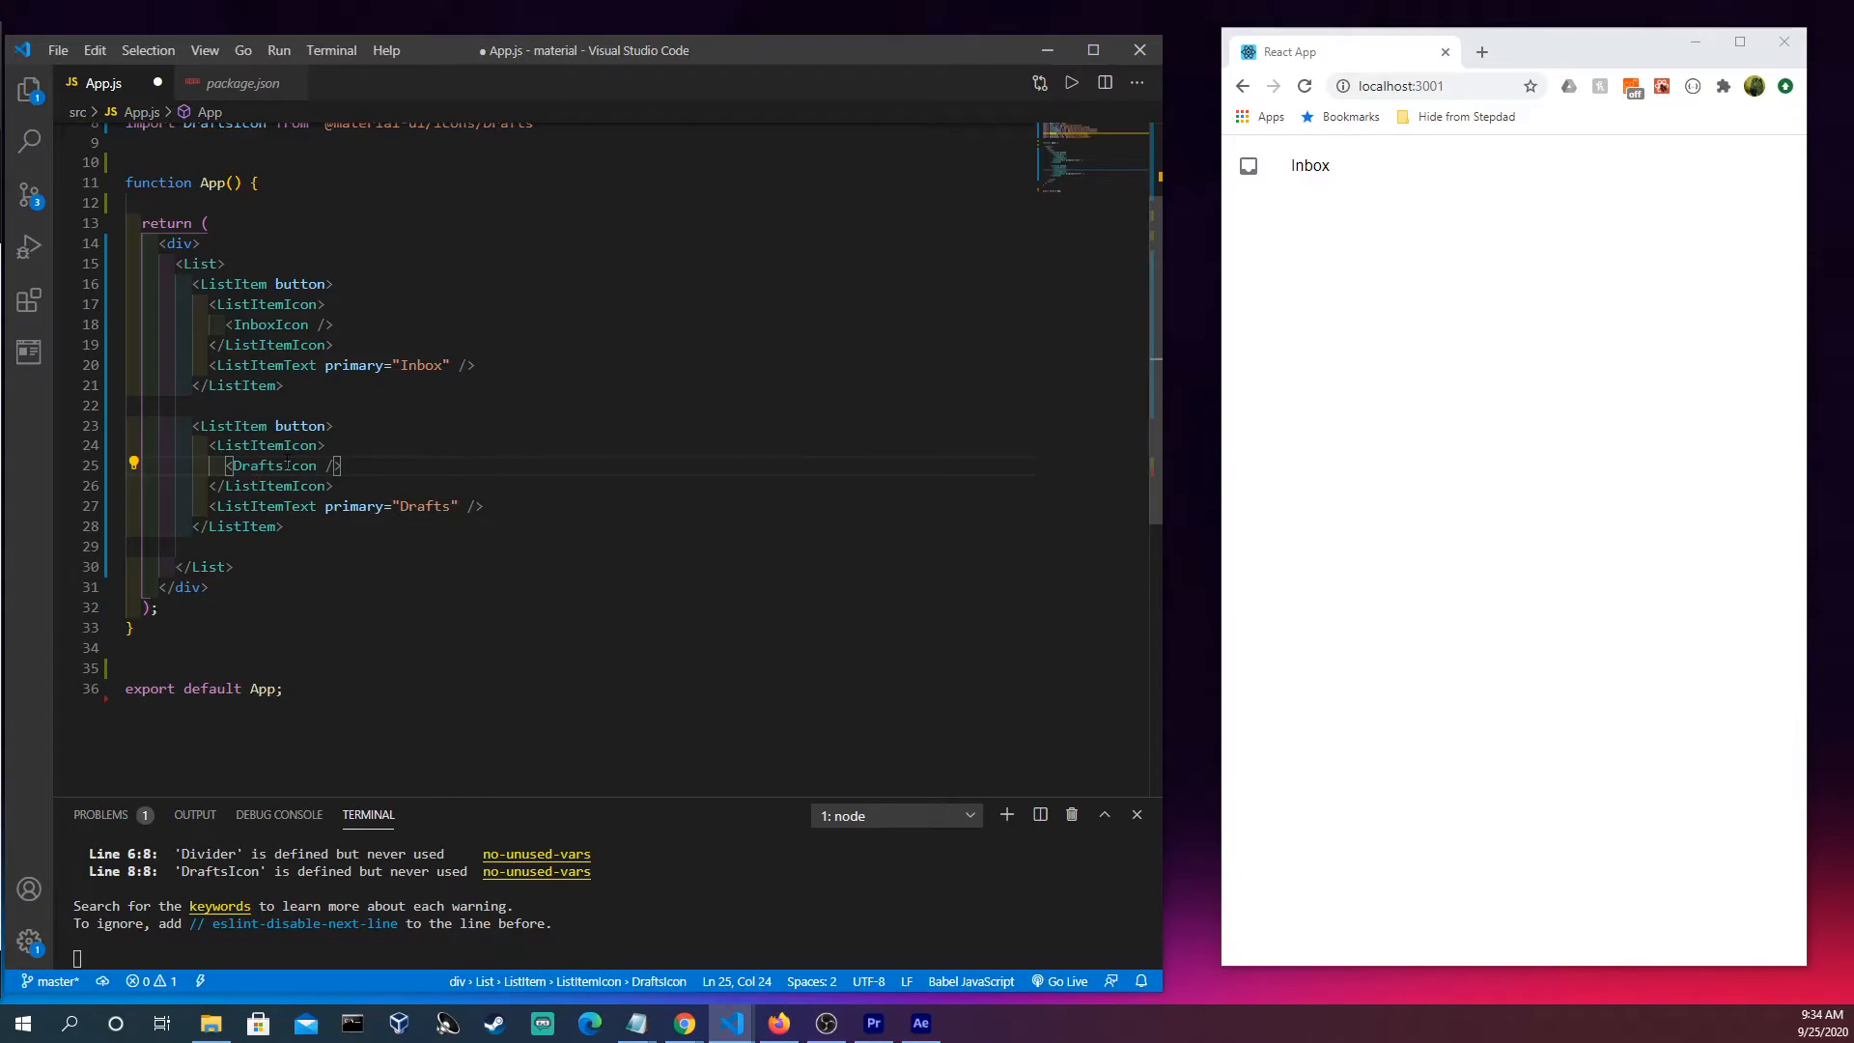
key("ctrl+s")
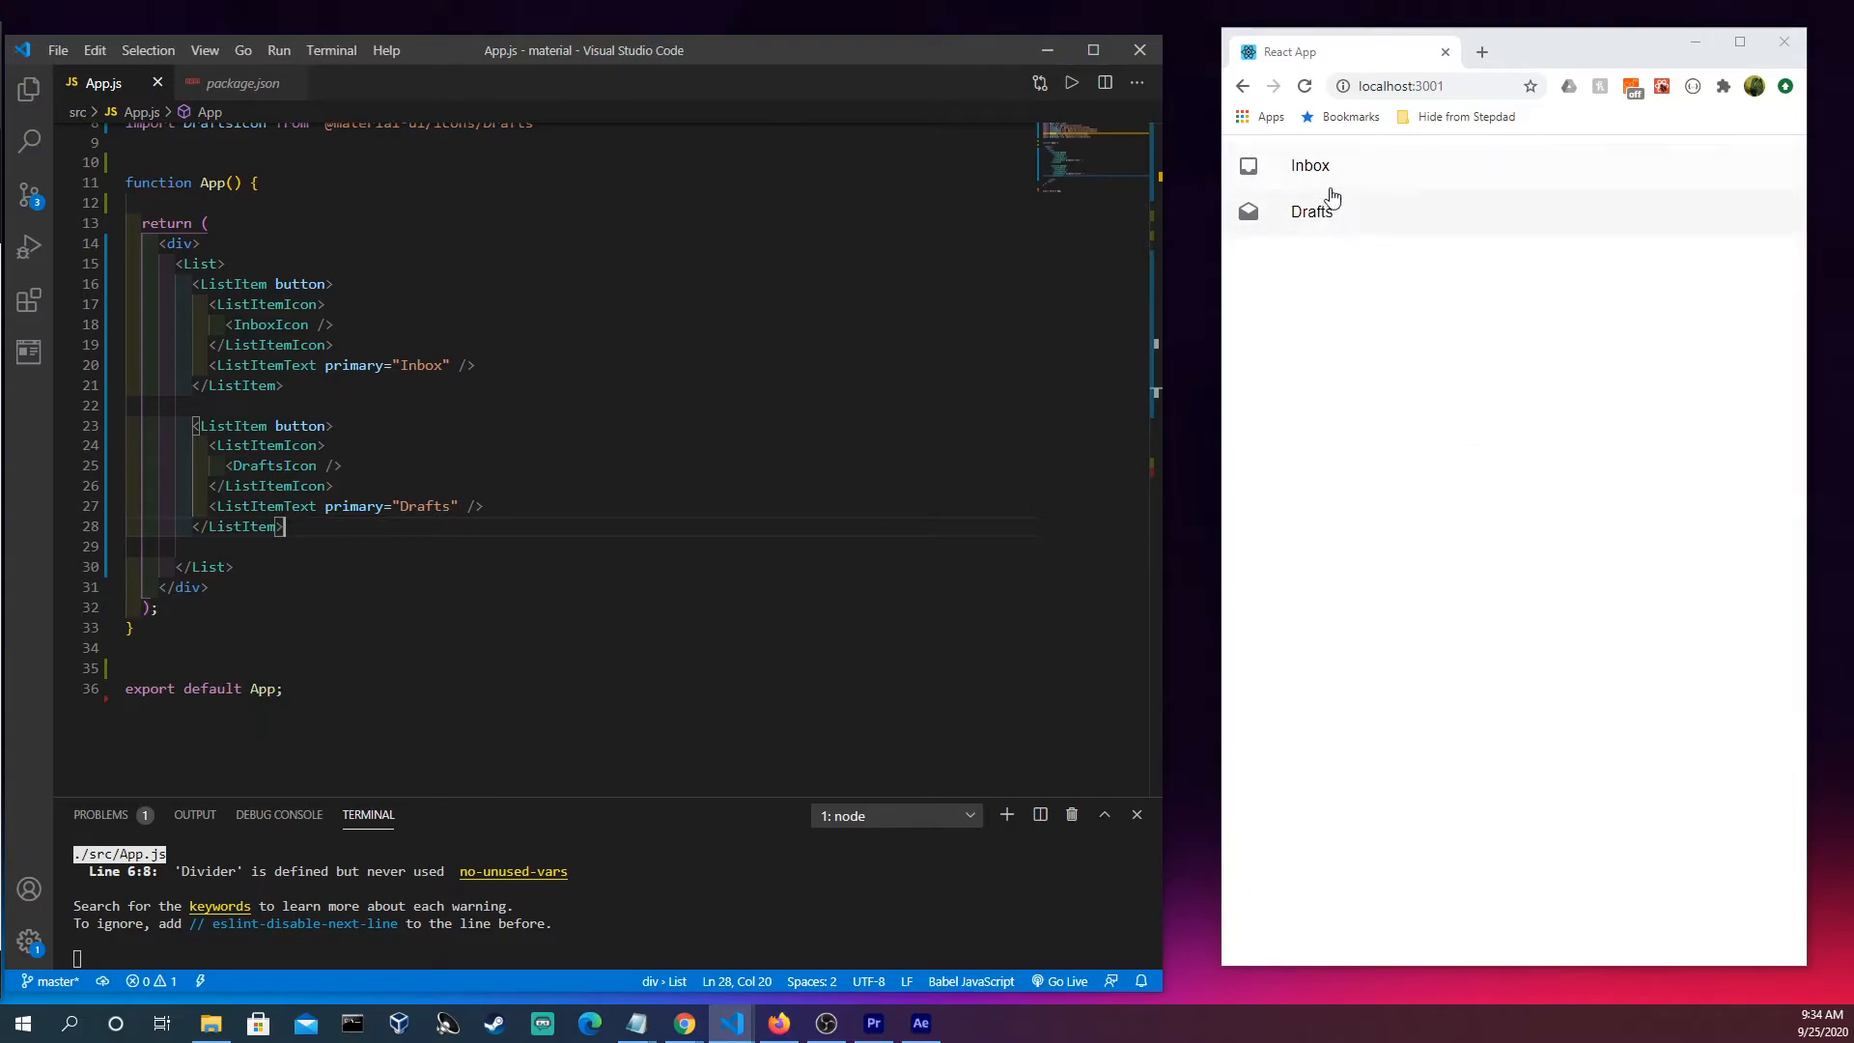
mouse_move(1238, 248)
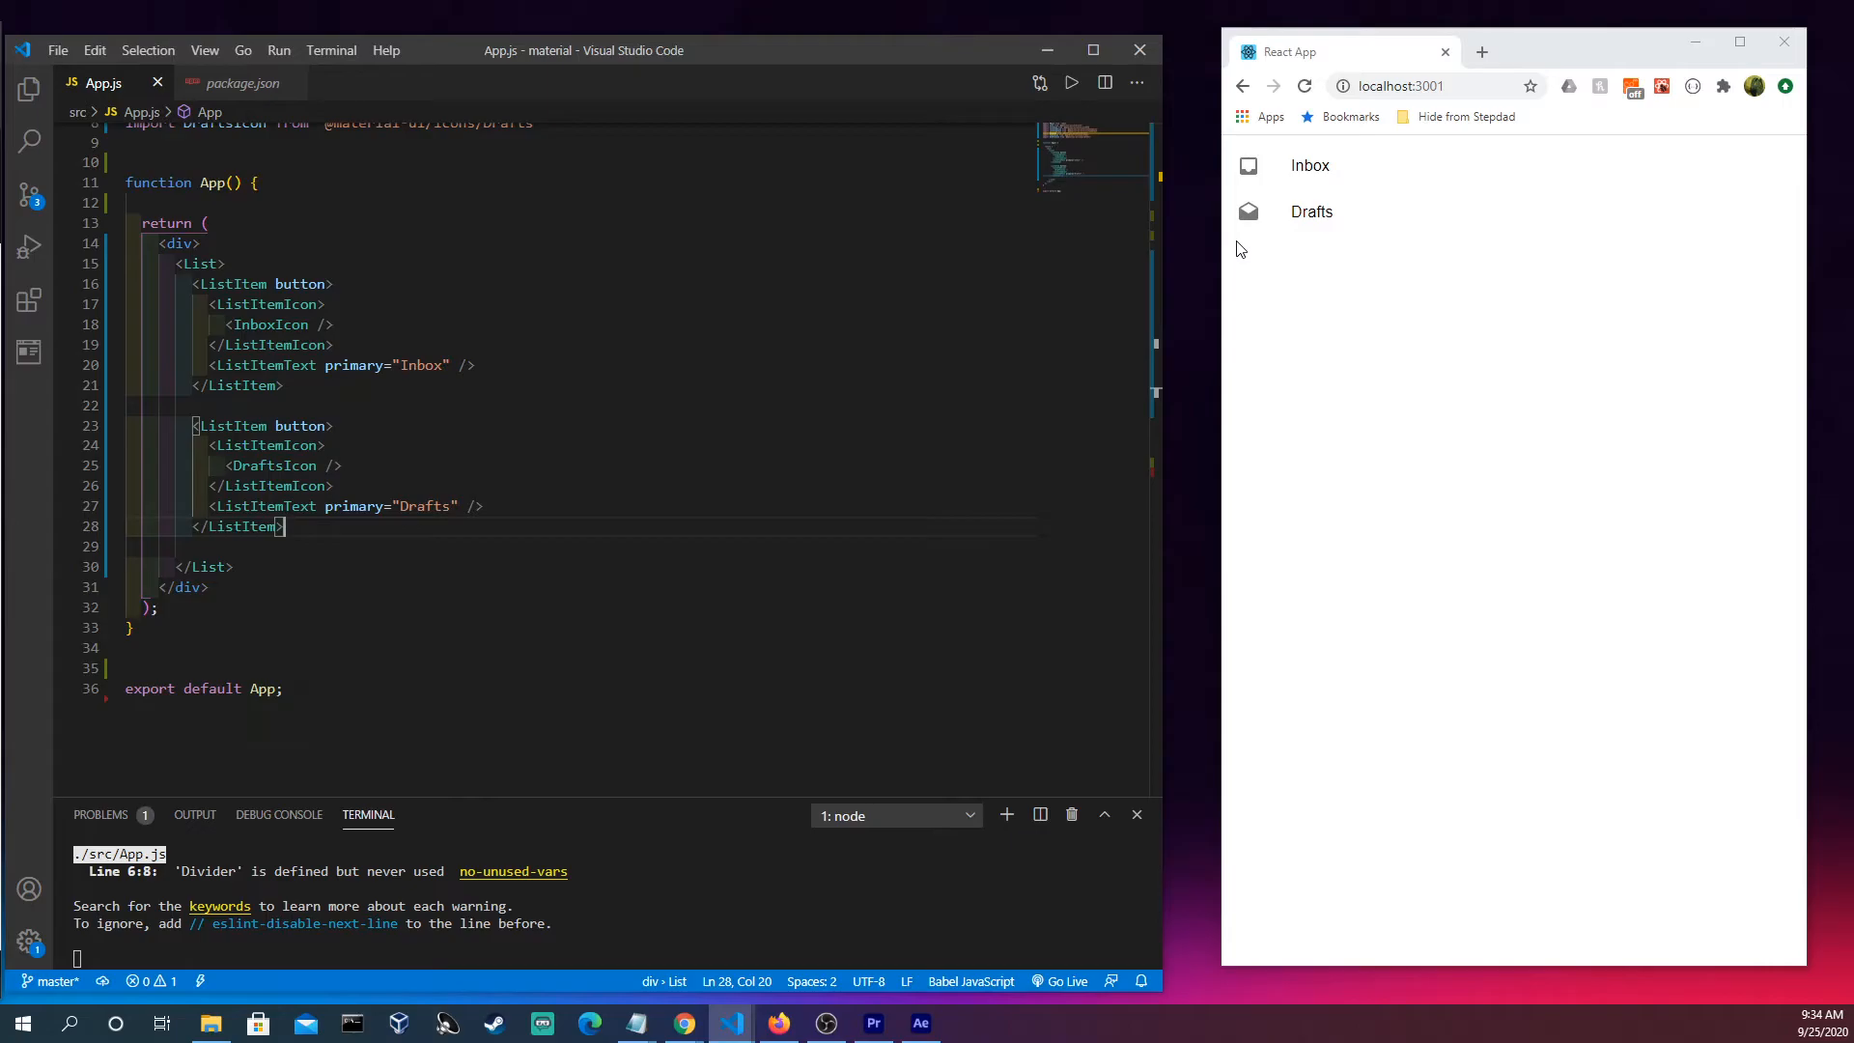
mouse_move(1416, 249)
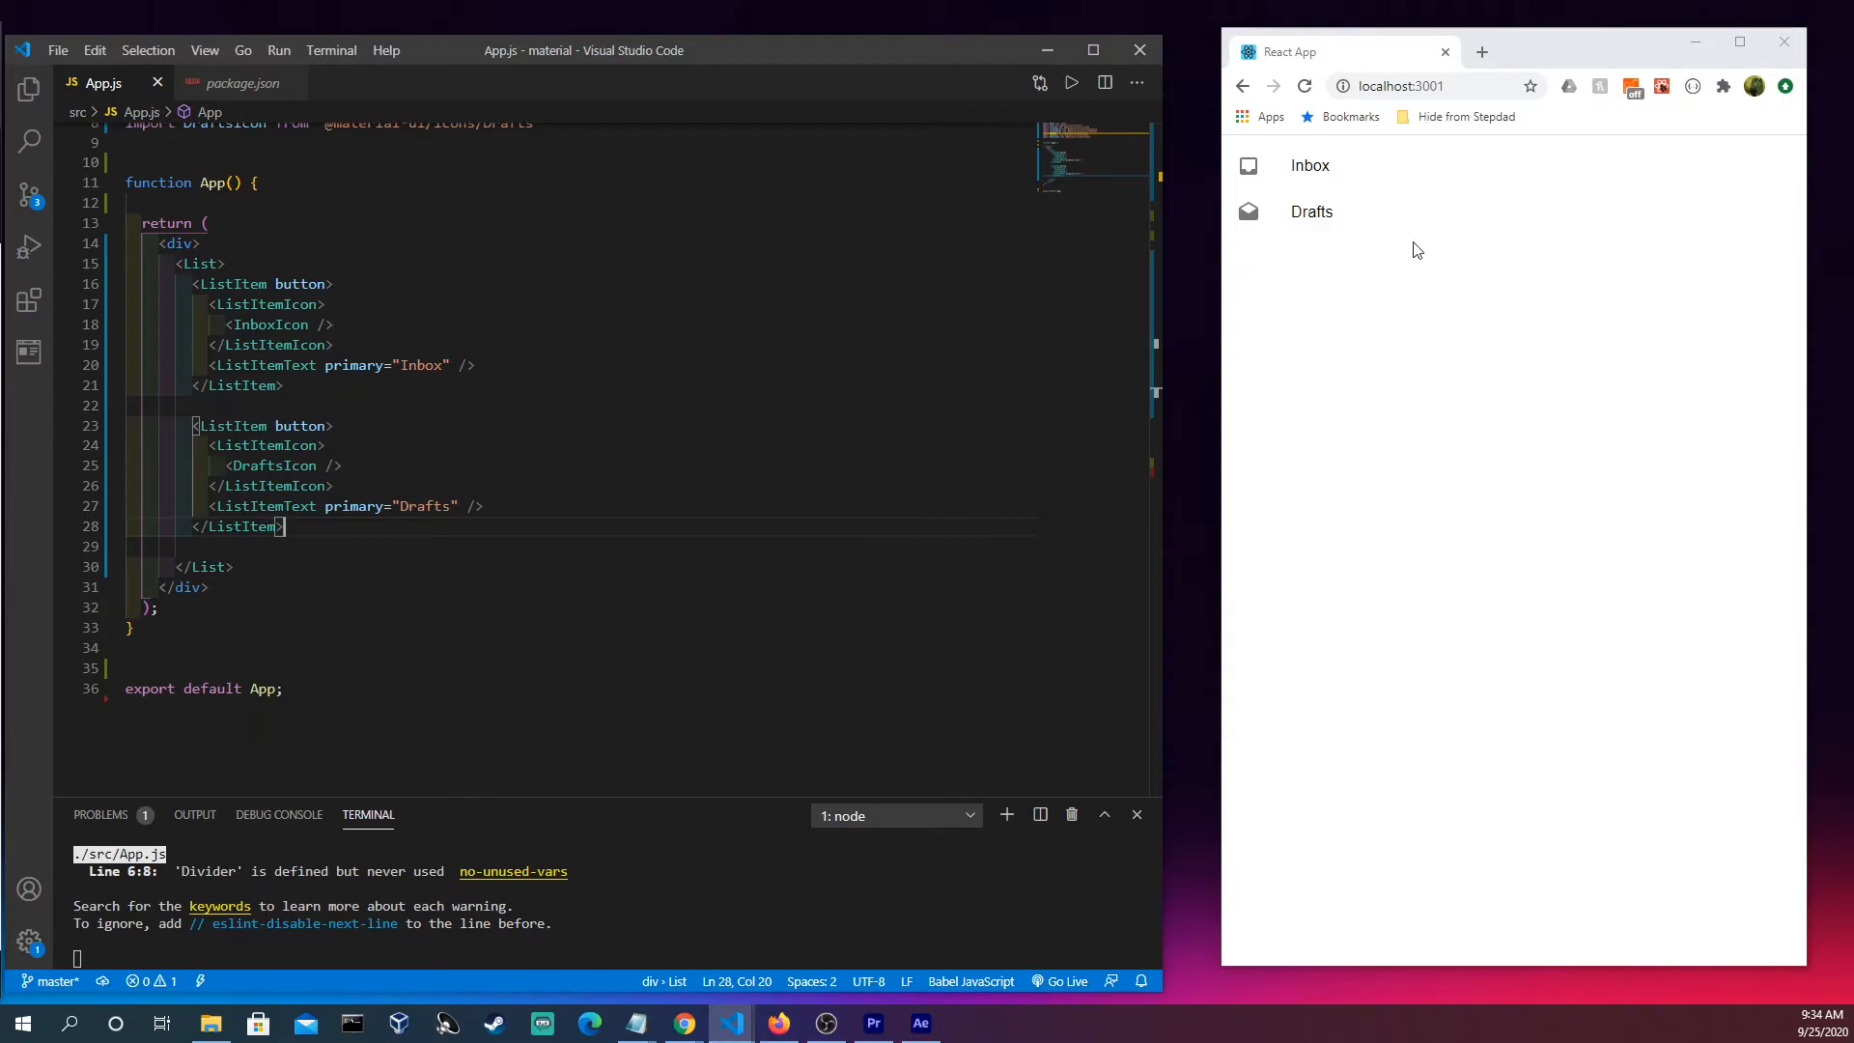
mouse_move(1374, 175)
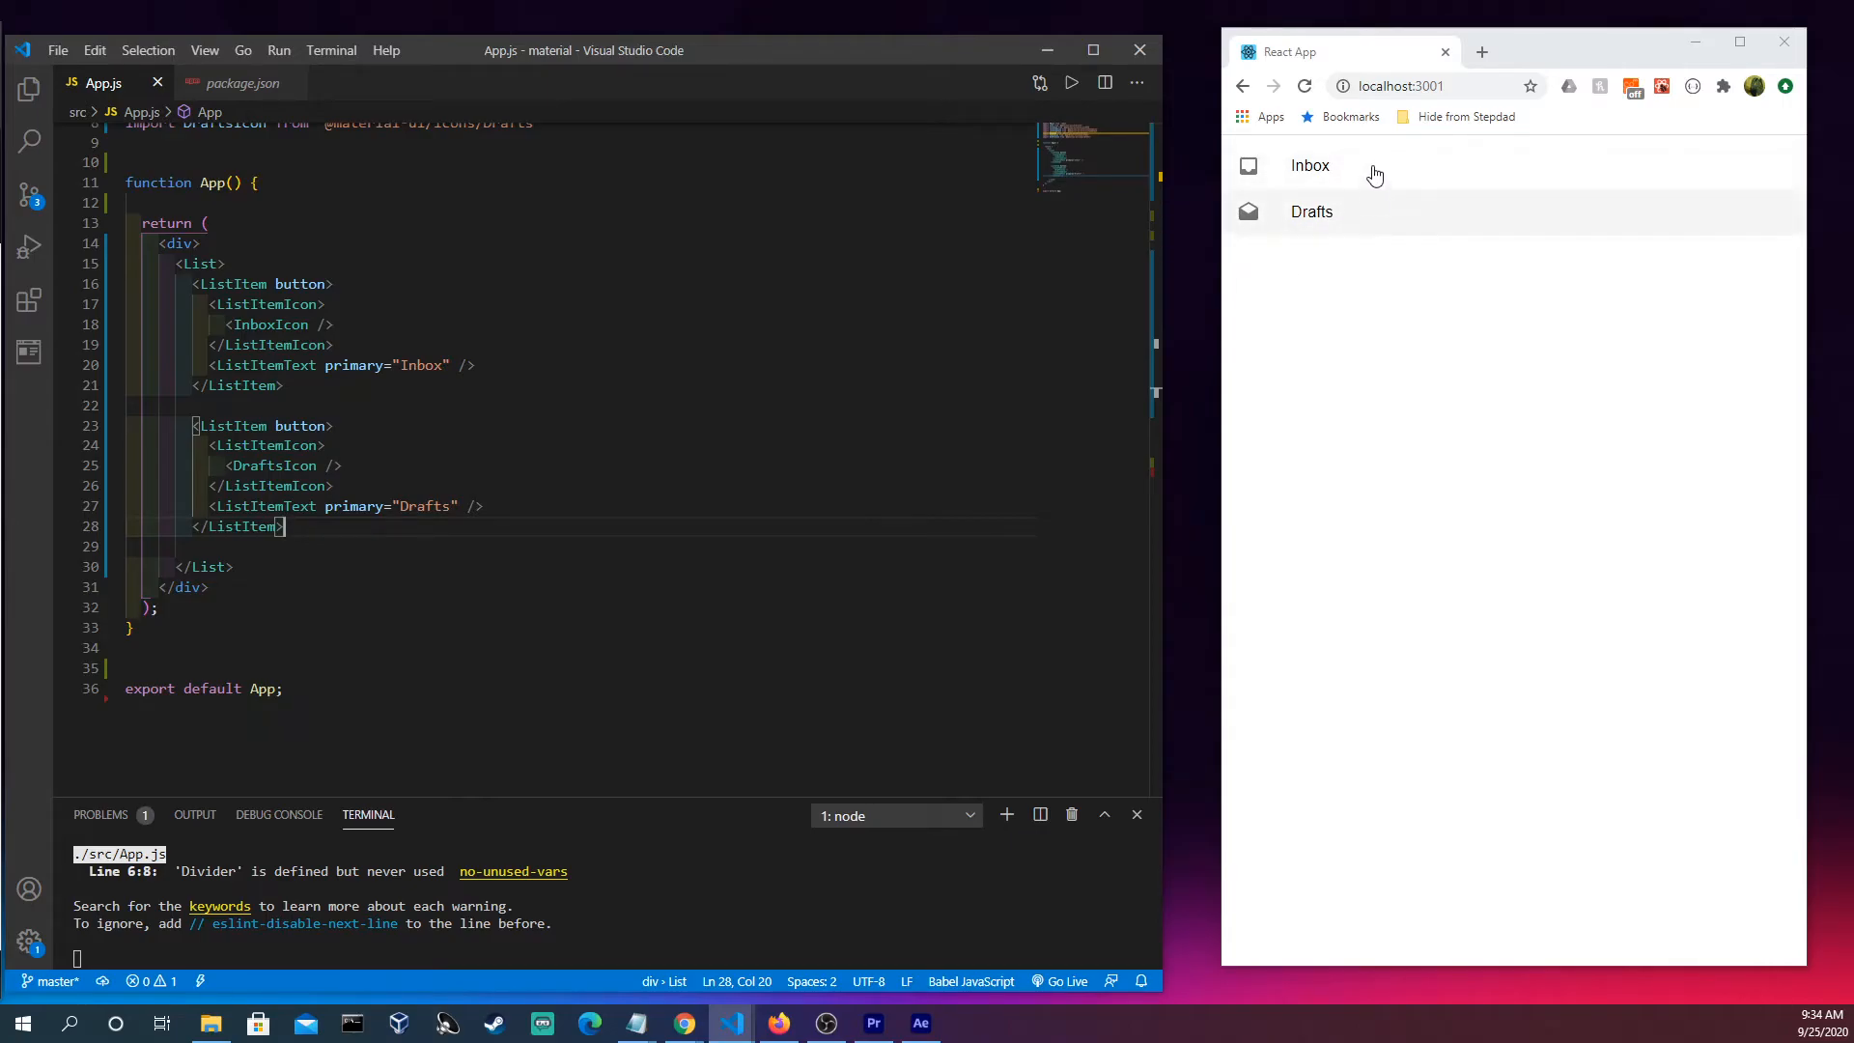
mouse_move(1294, 274)
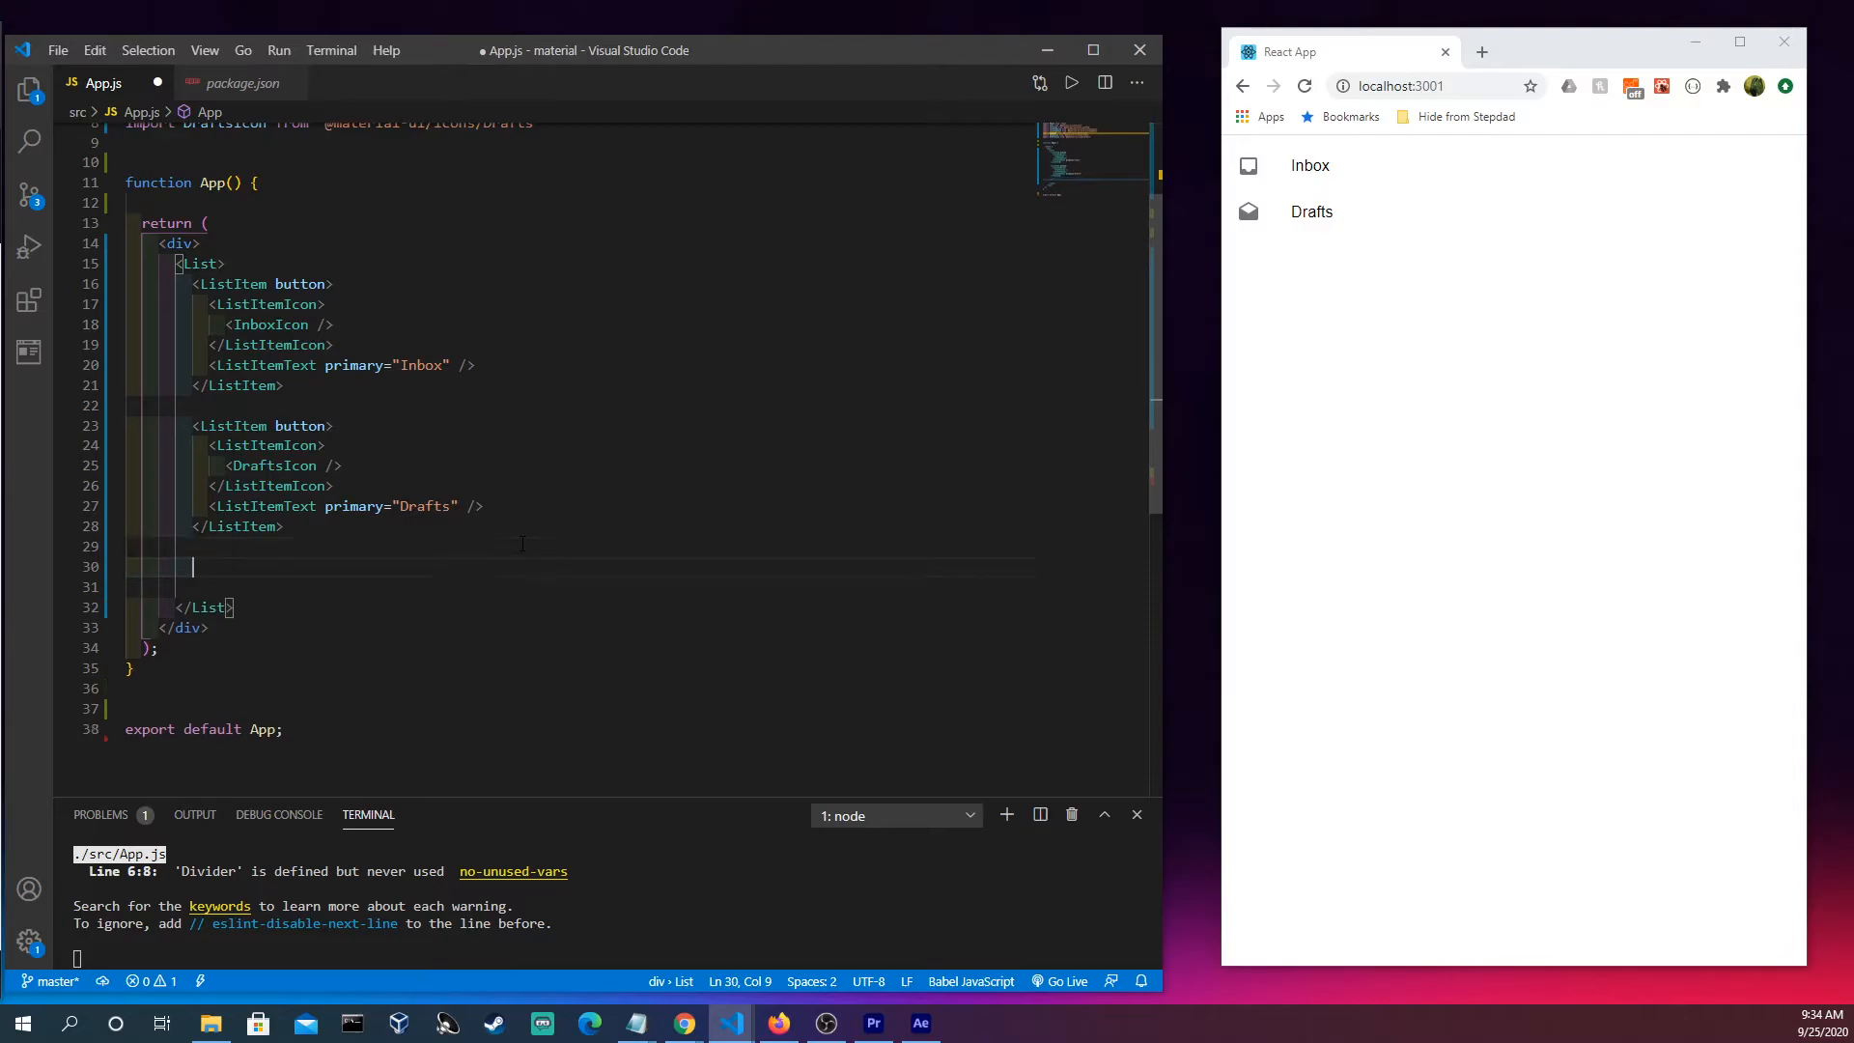
Insert <Divider /> after the Drafts ListItem.
type("<Divider")
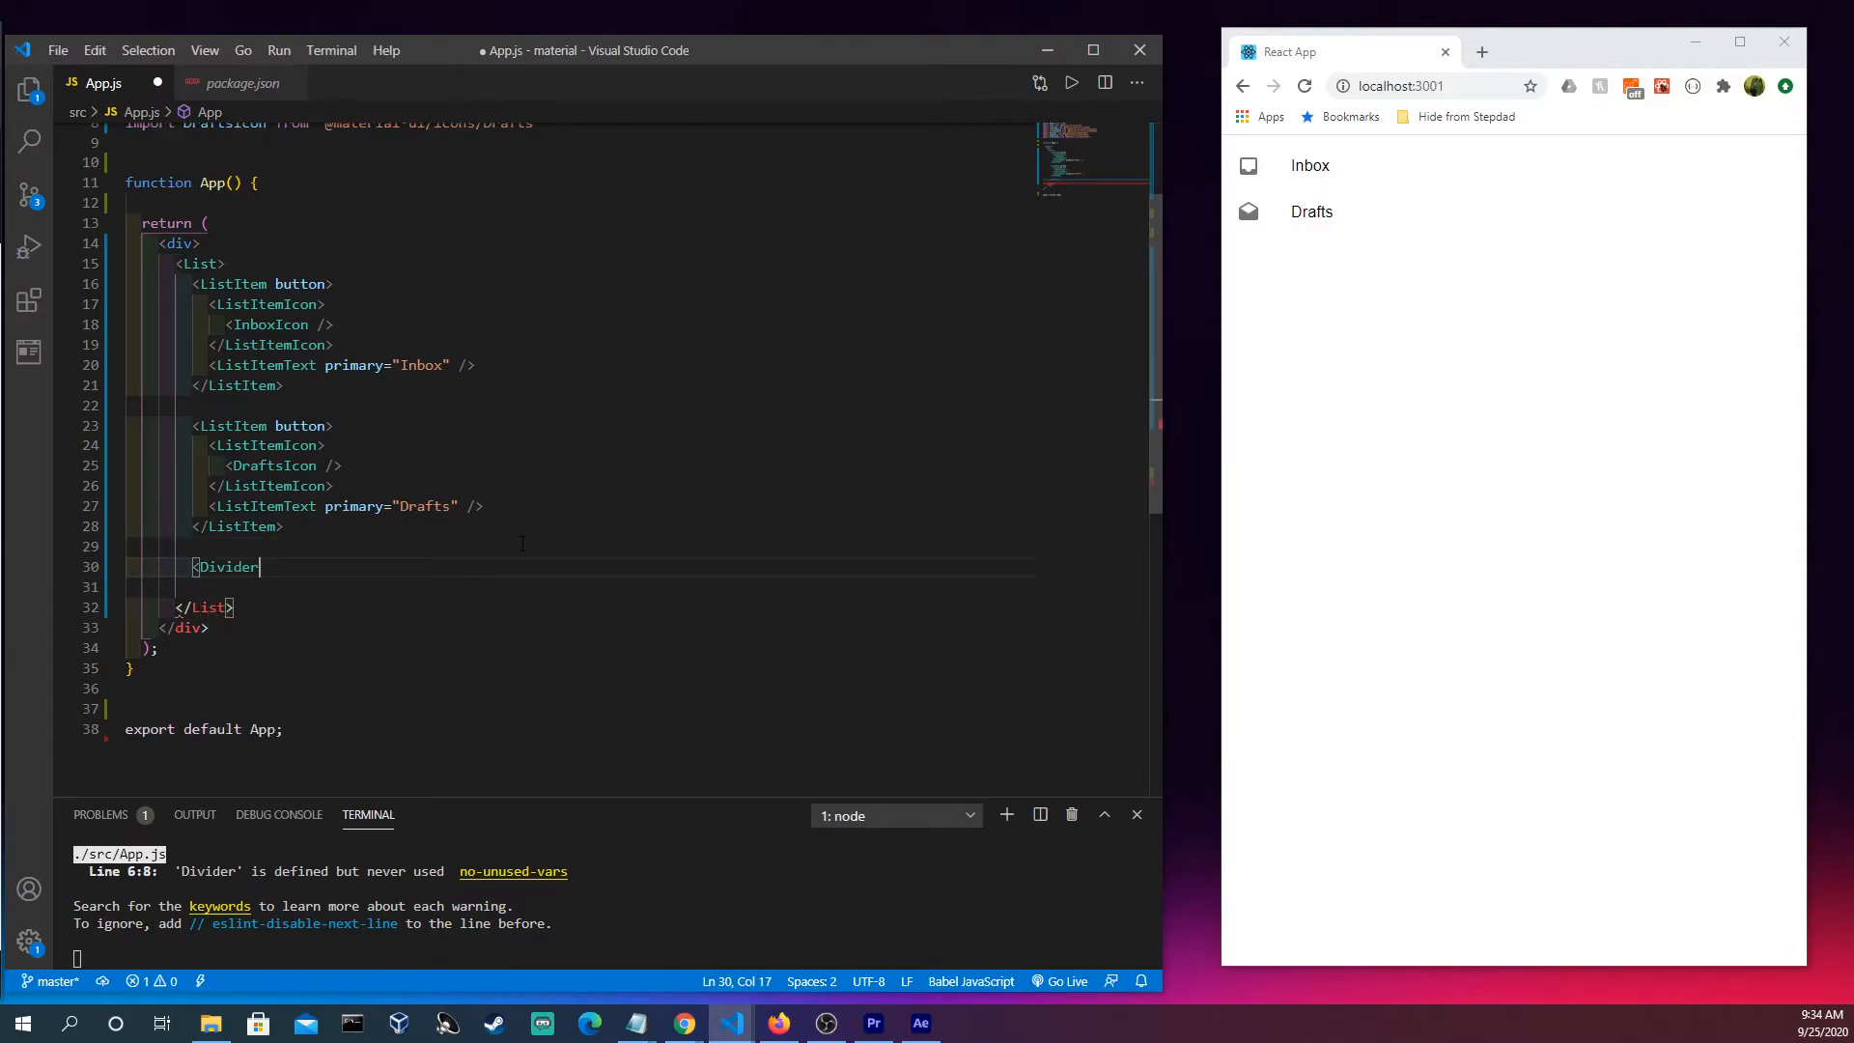
type("/>")
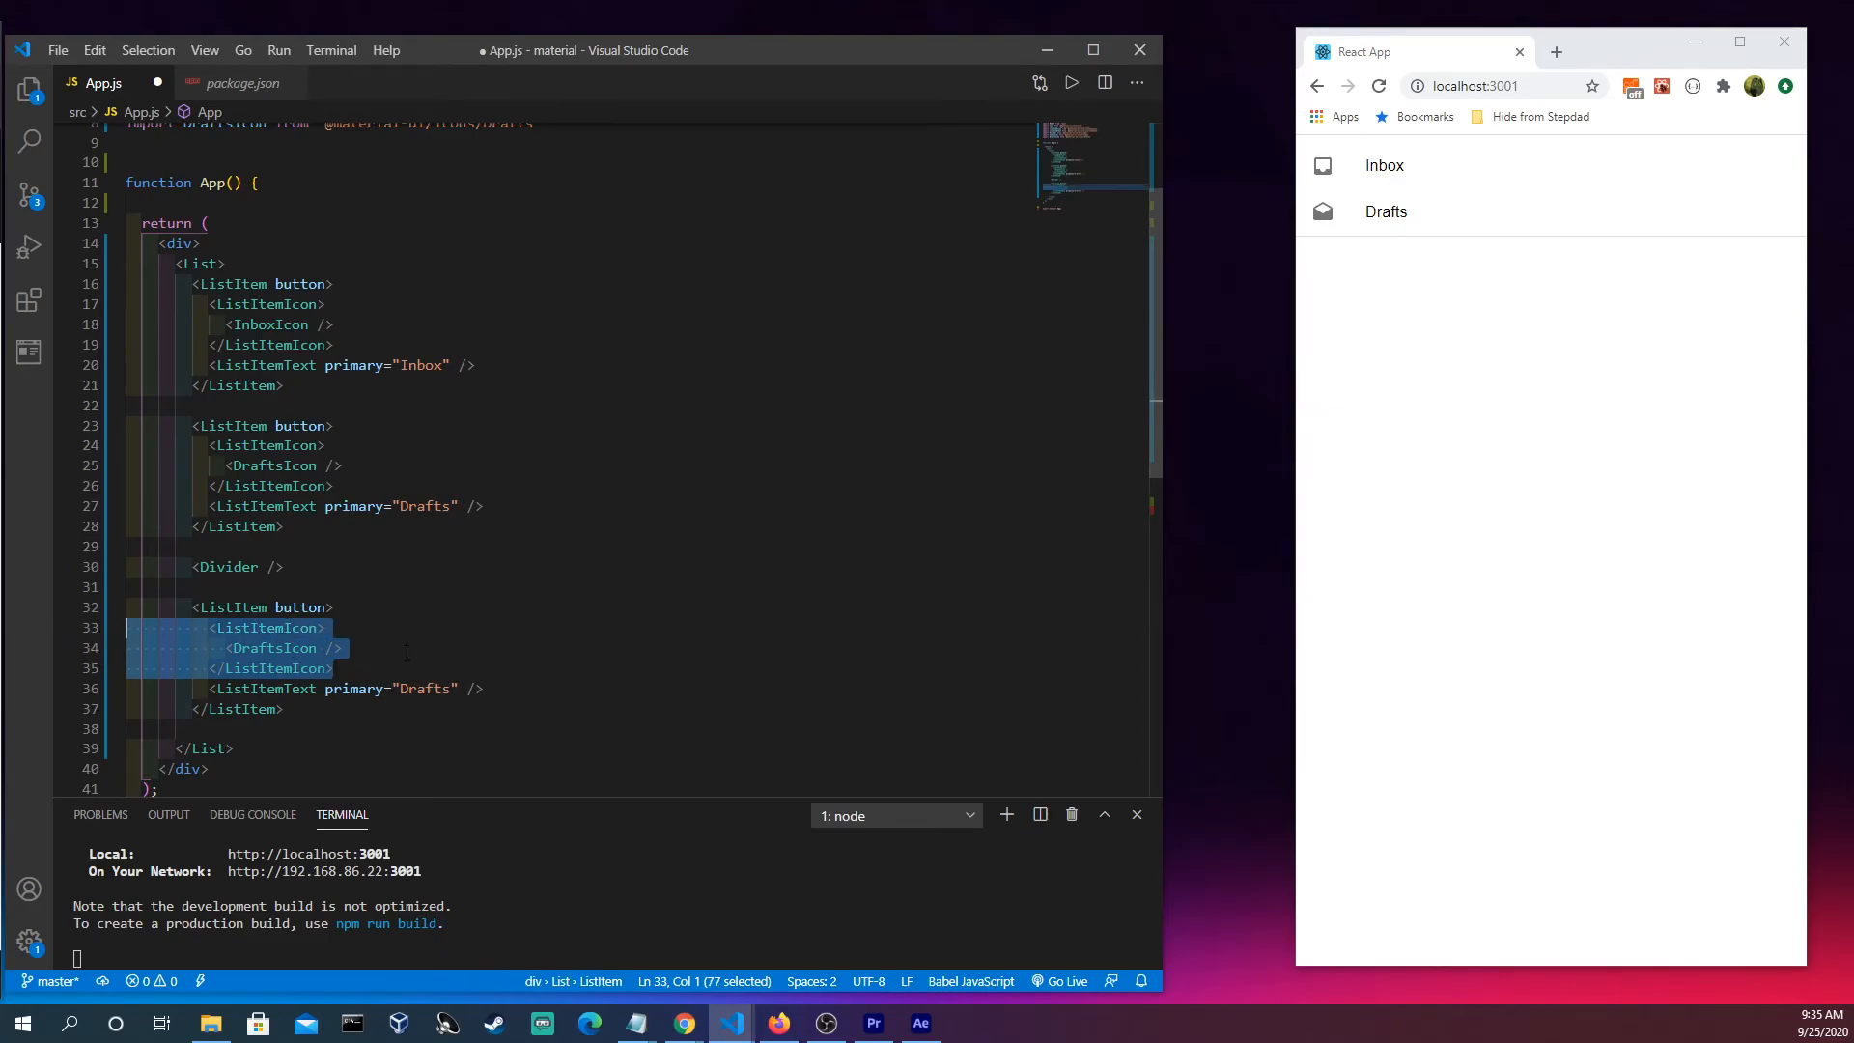
Remove the third item's icon and relabel it "College FAFSA Info".
key("Delete")
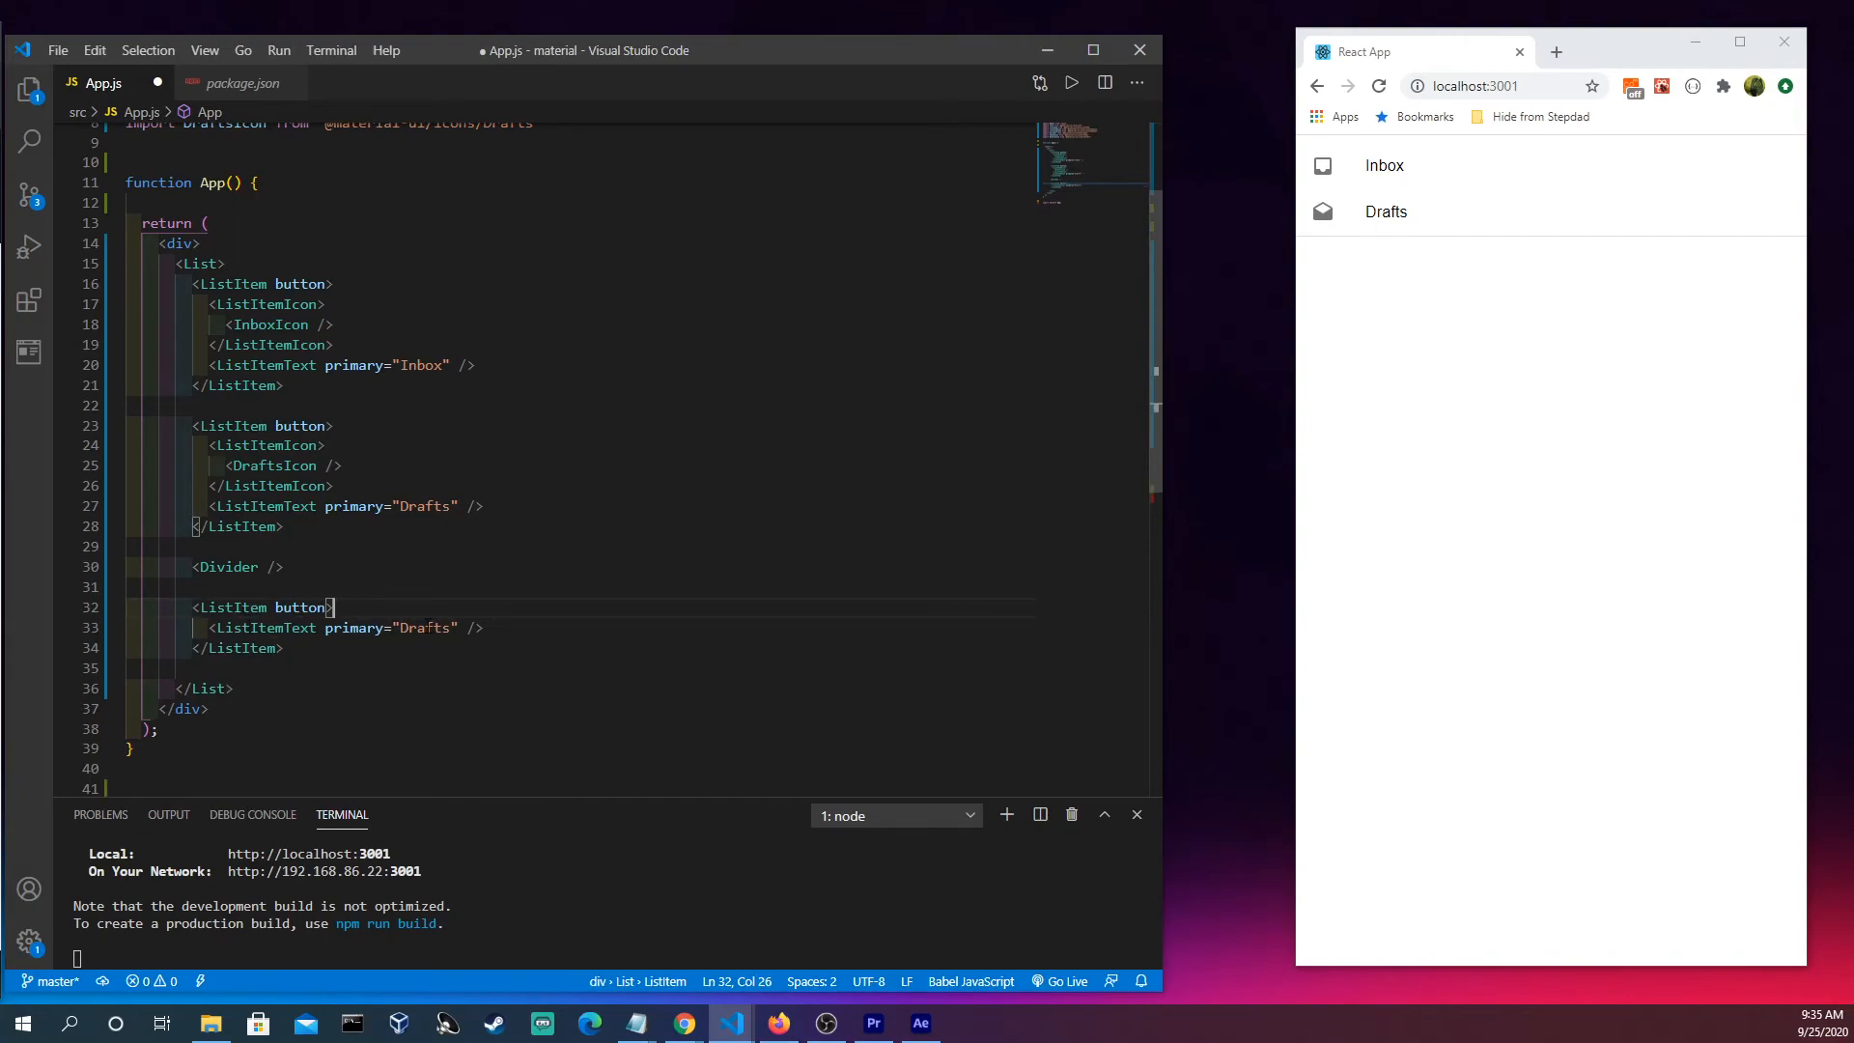
double_click(421, 627)
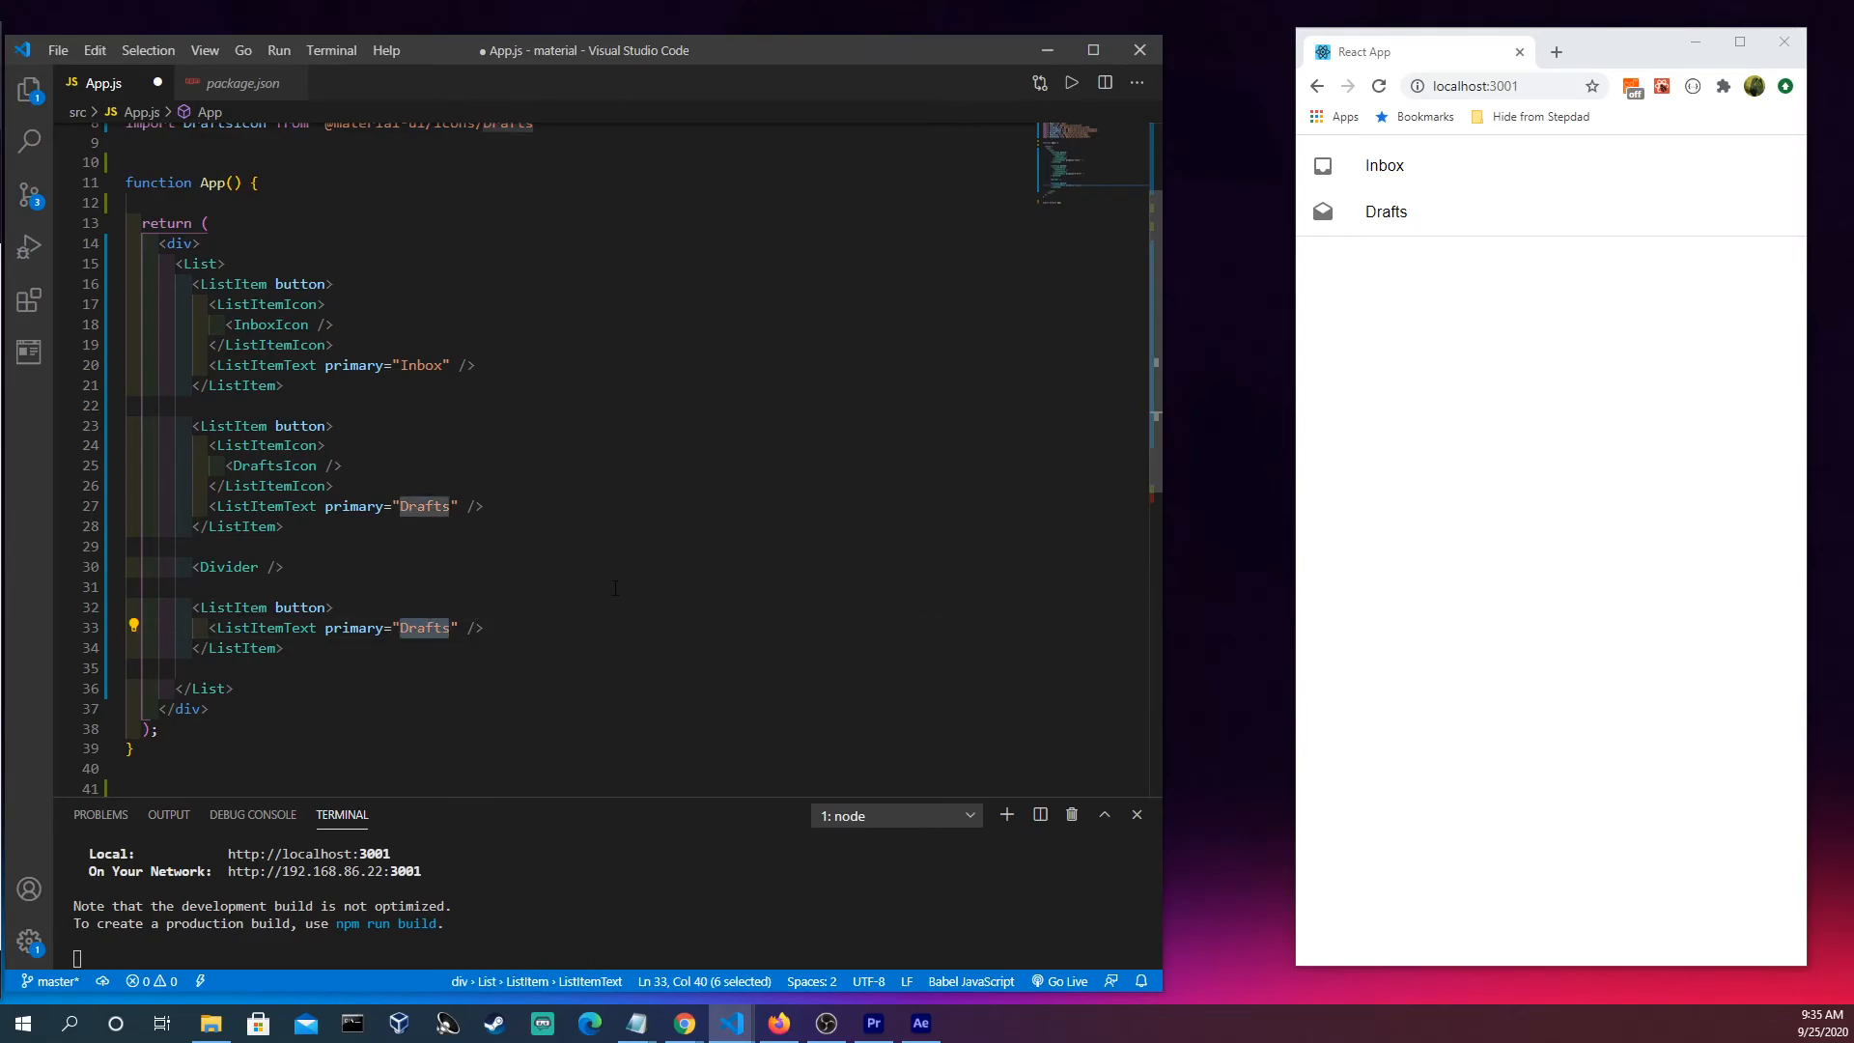
type("College F")
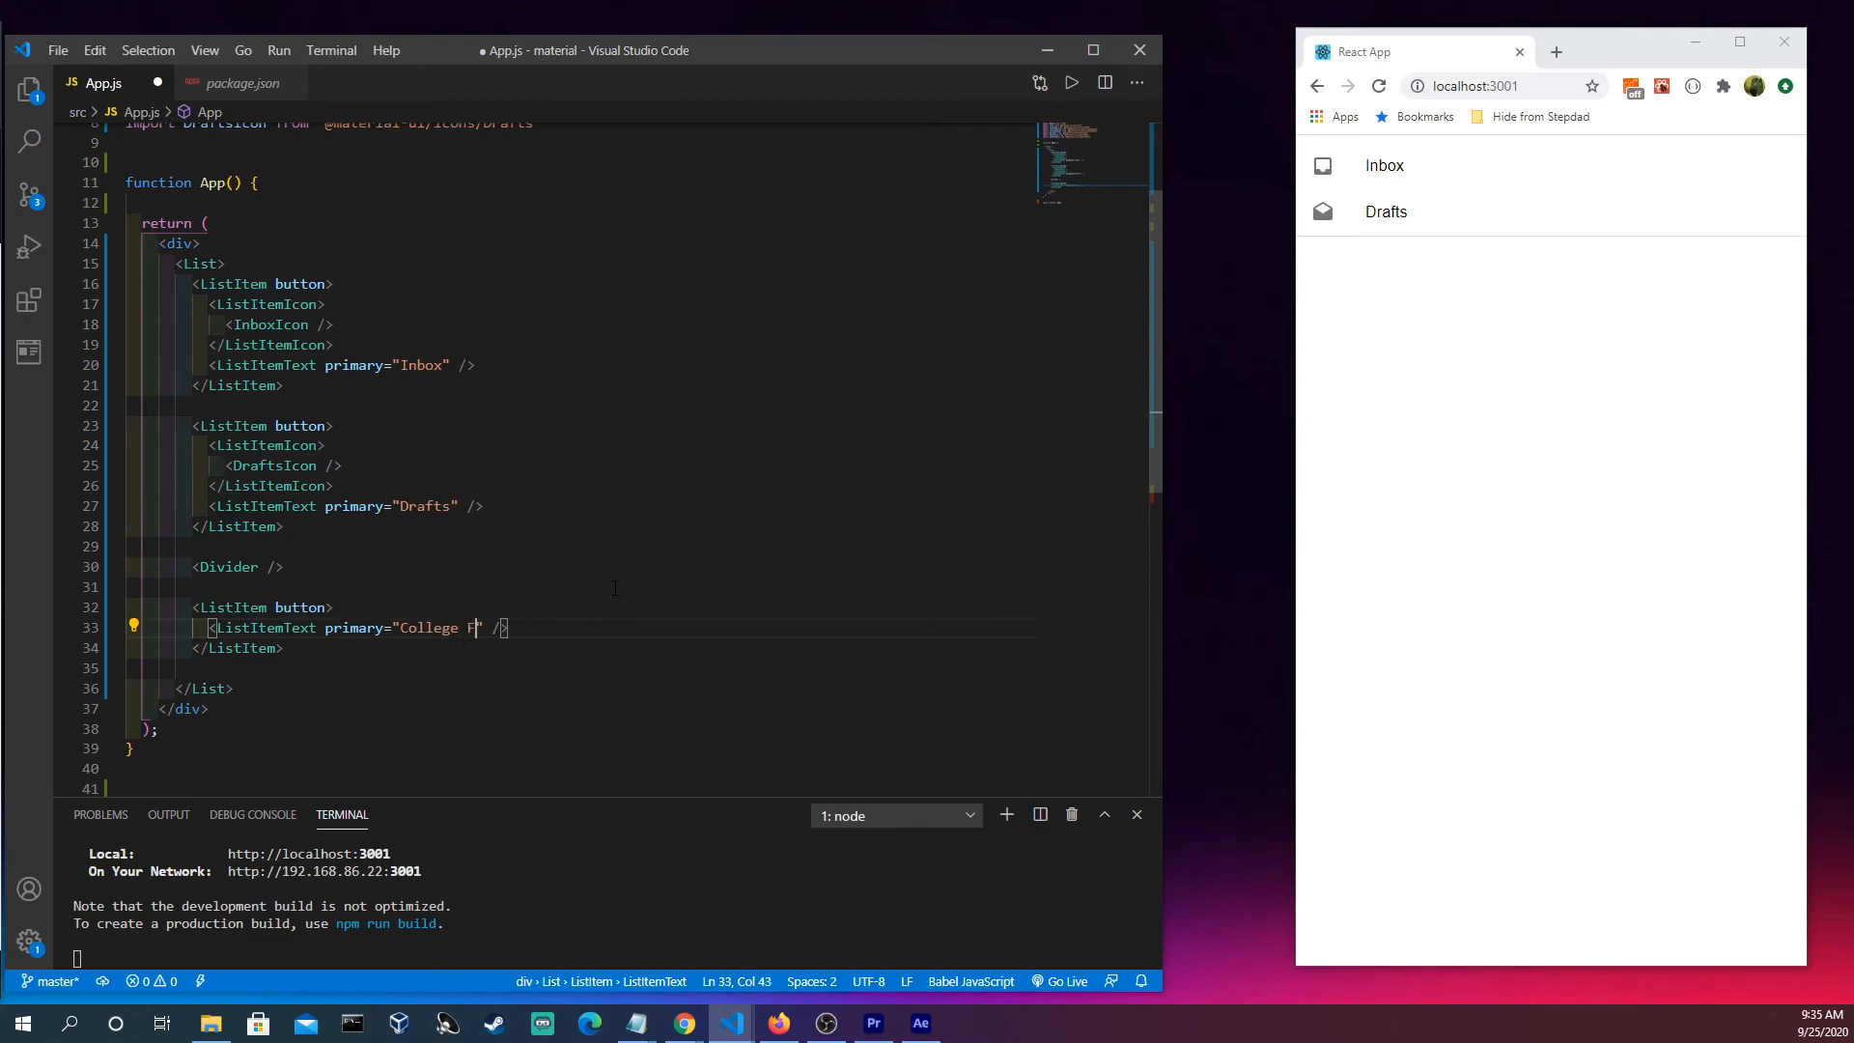
type("AFSA")
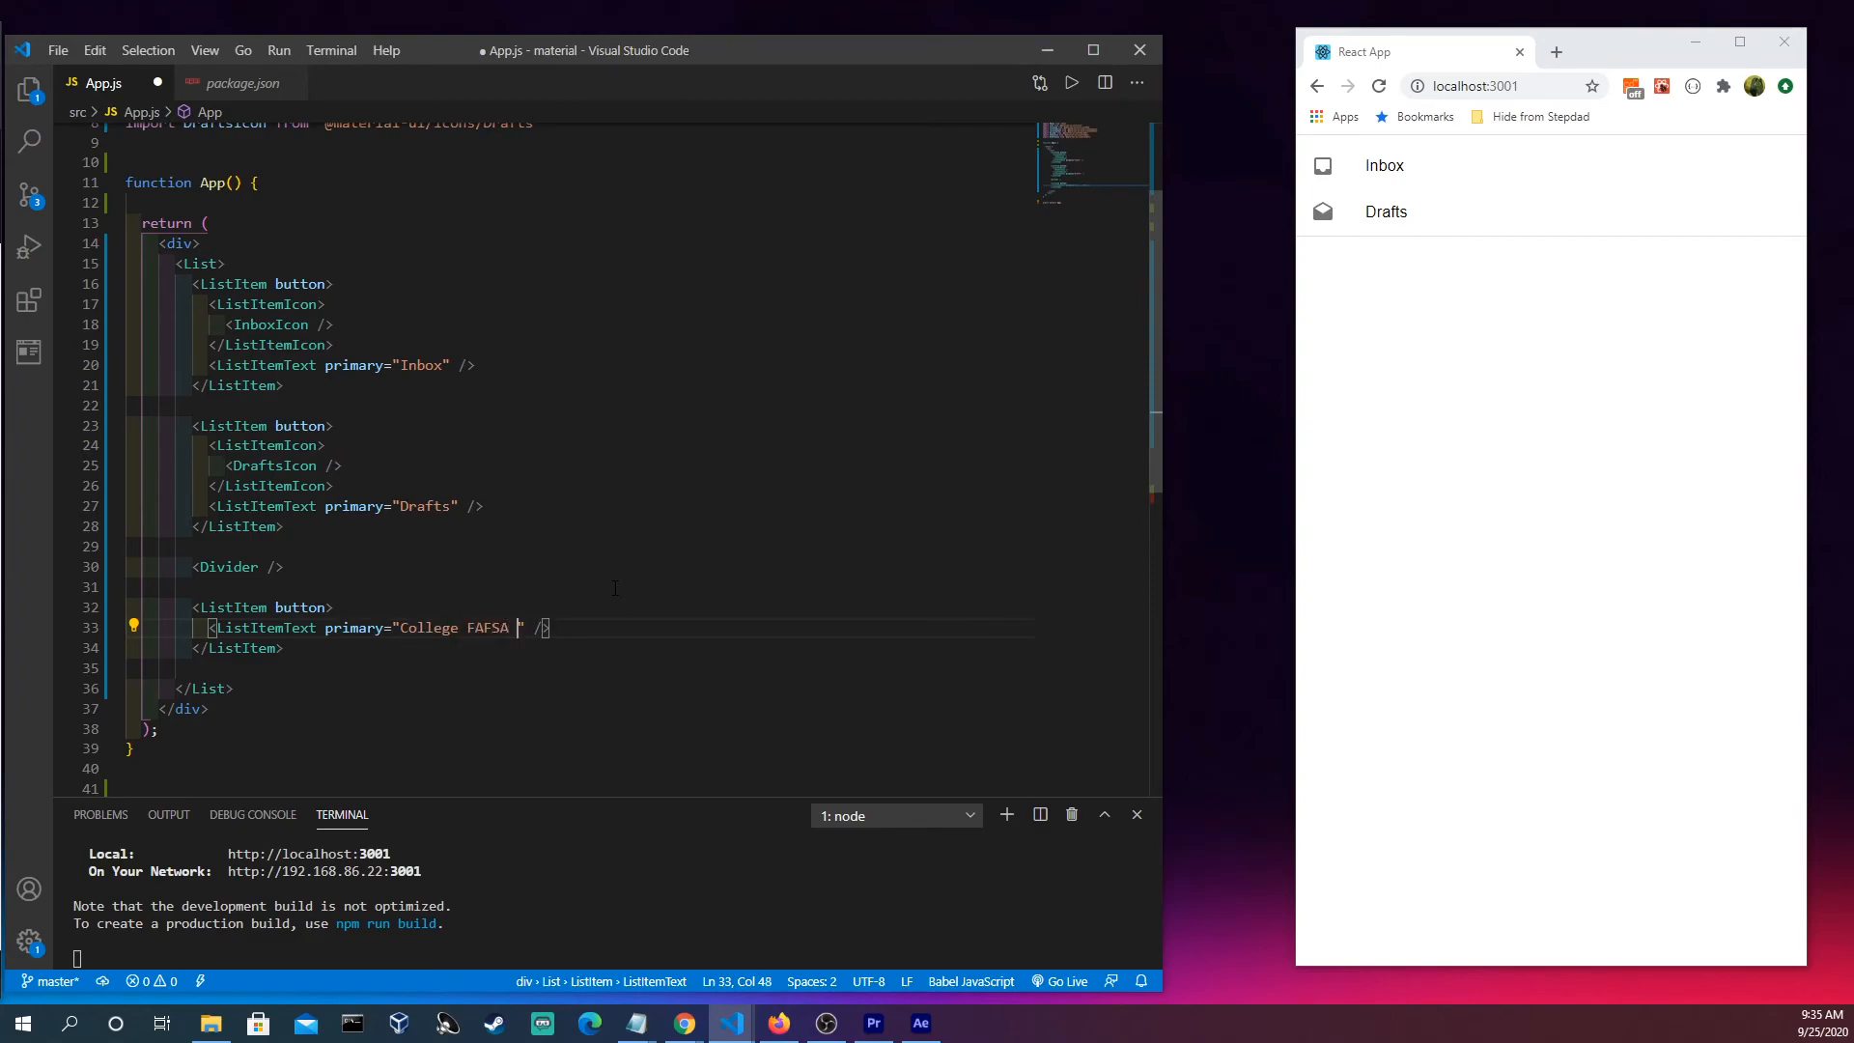
type("Info")
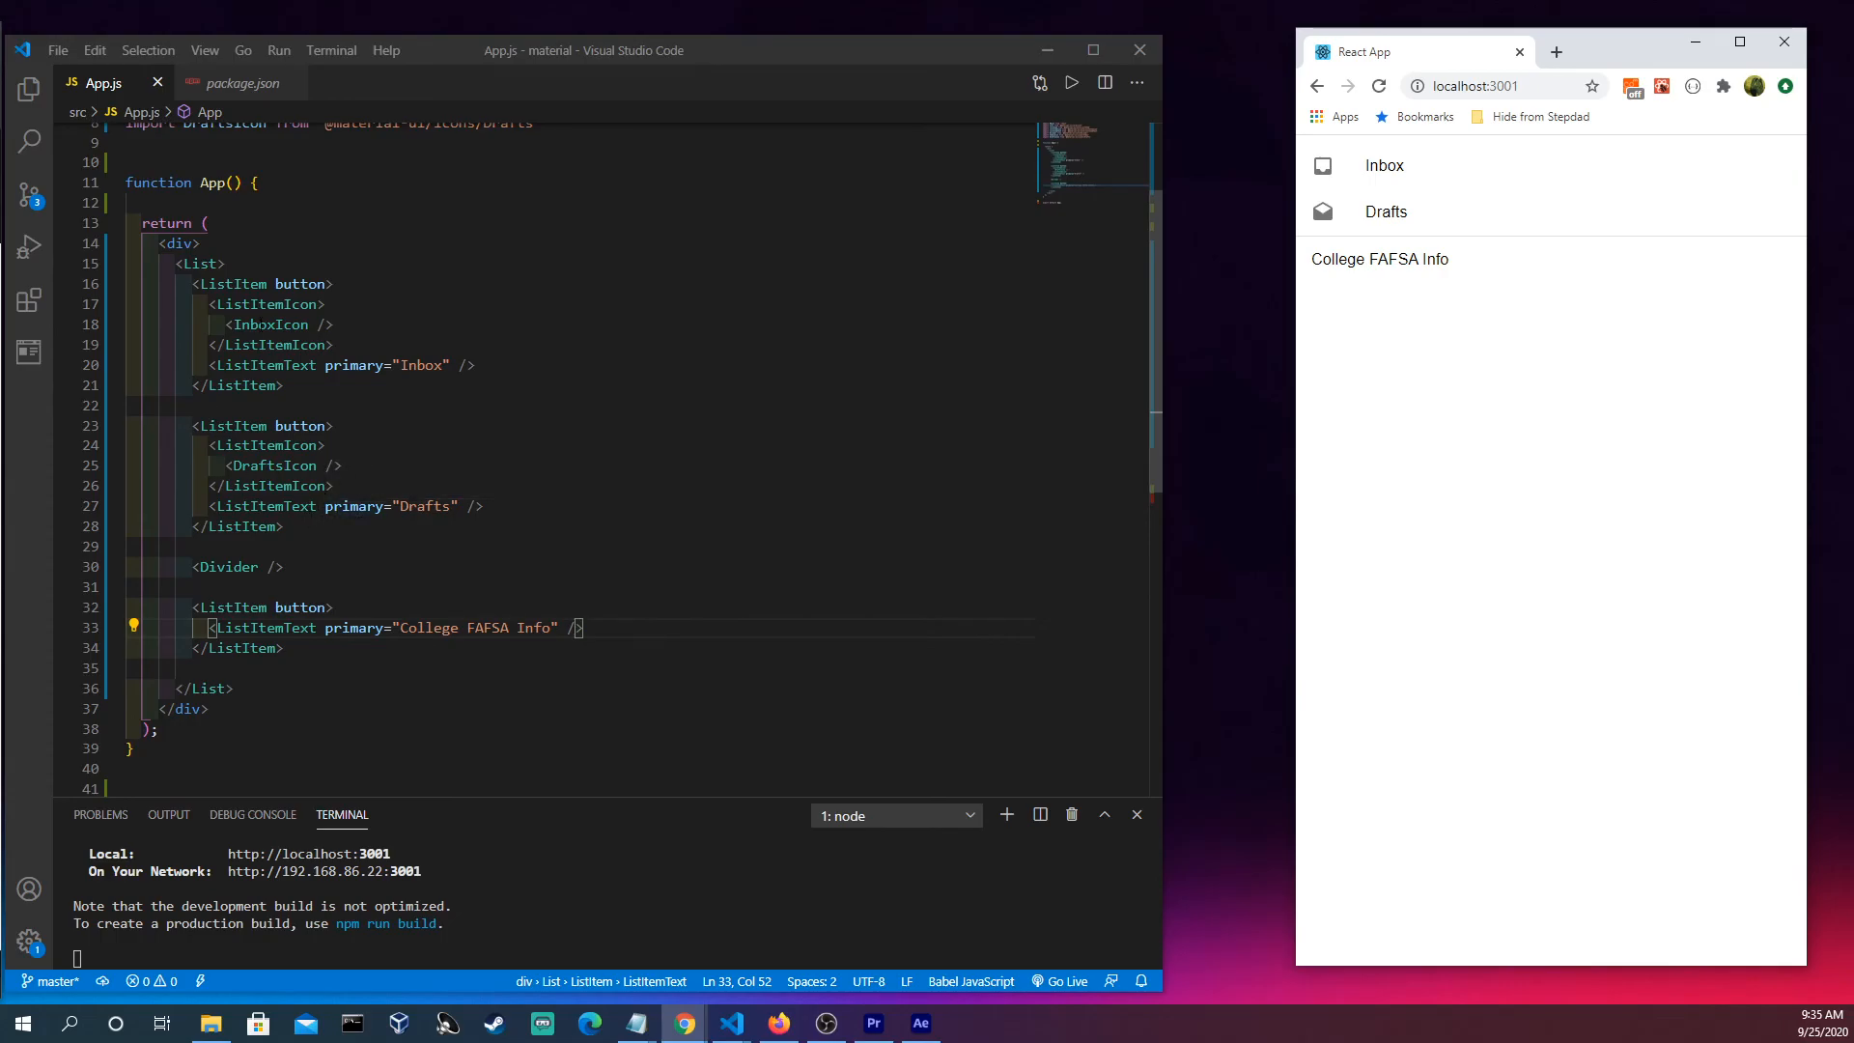
mouse_move(1339, 267)
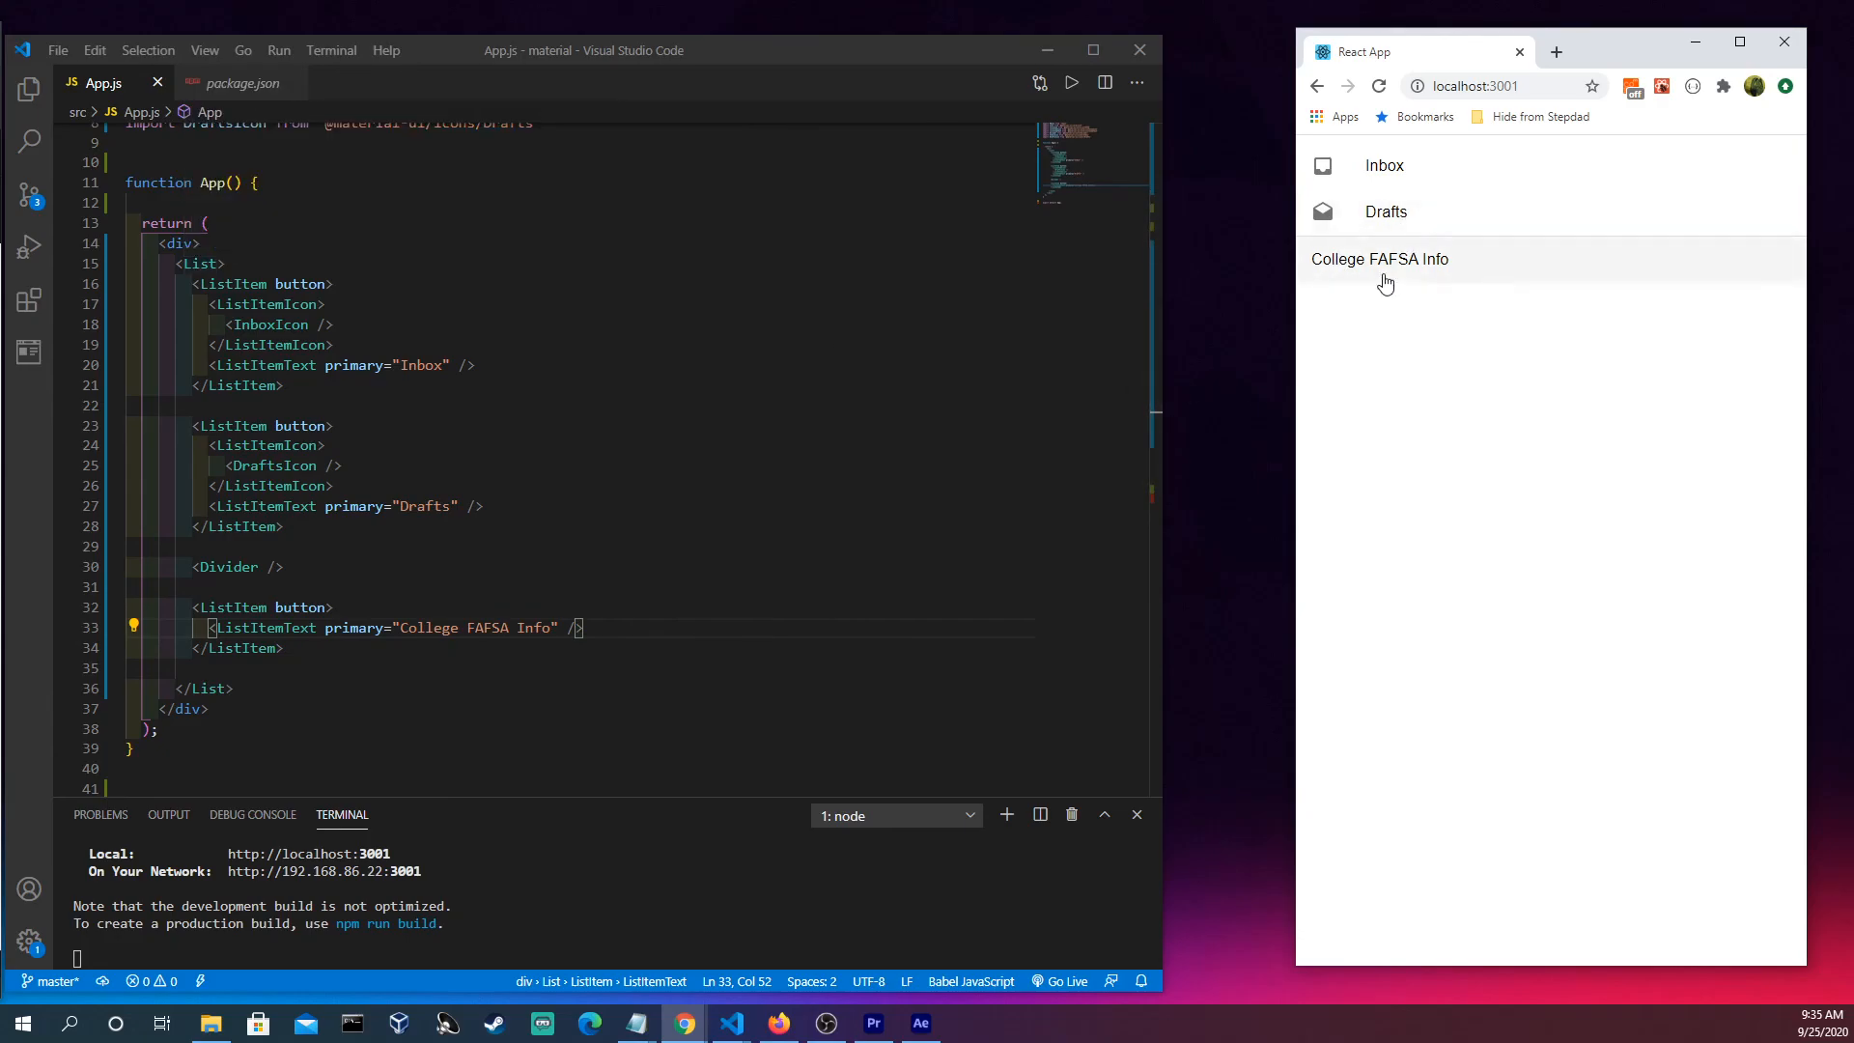
mouse_move(1337, 196)
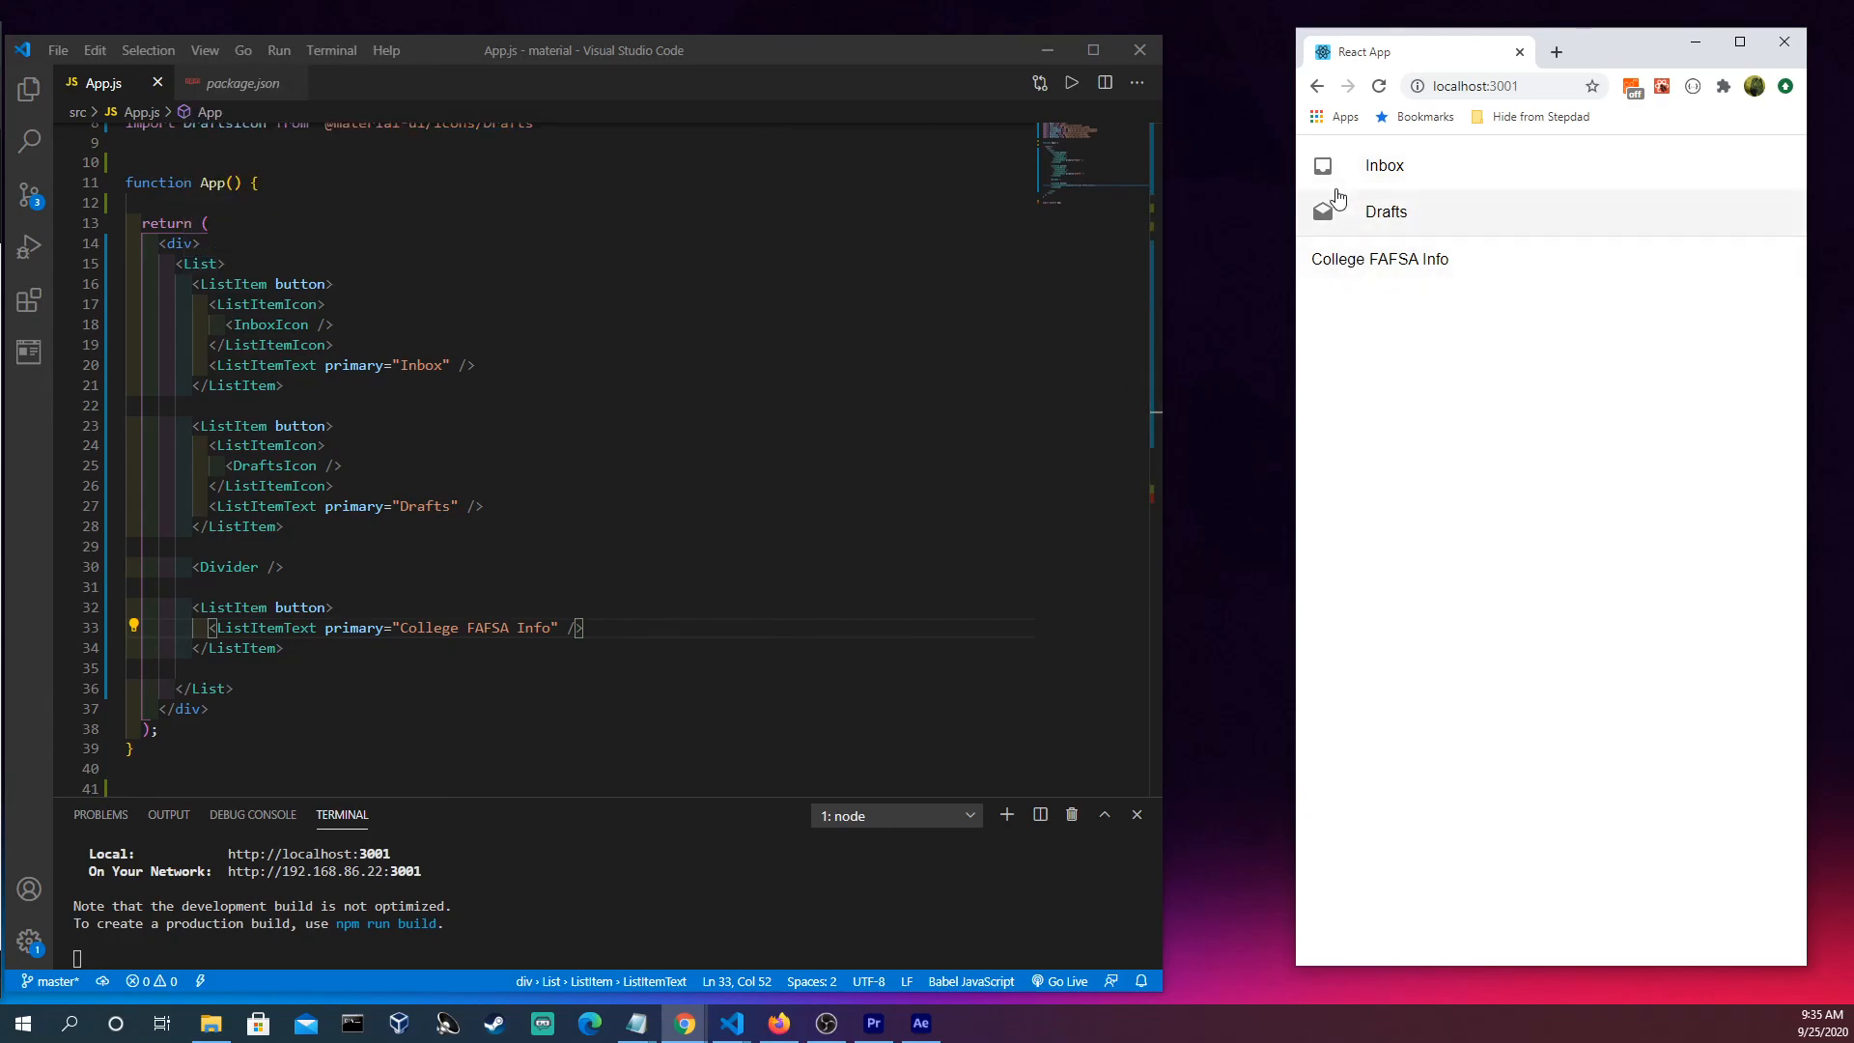